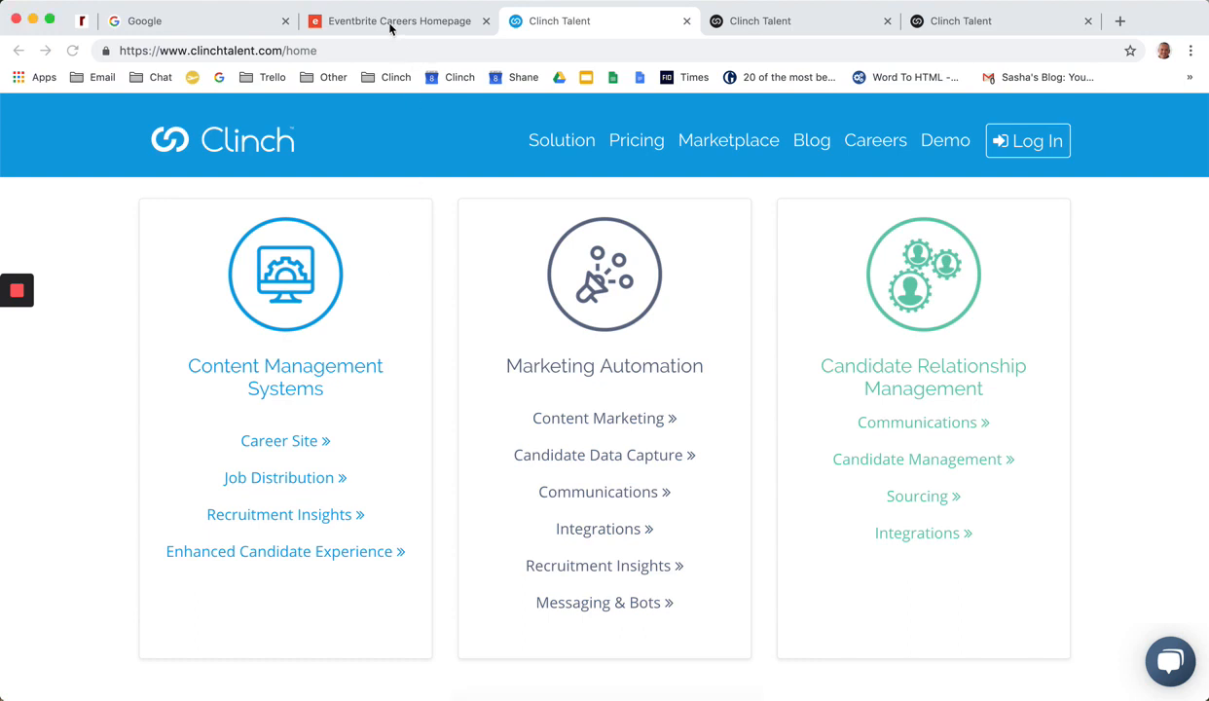
# Switch to the Eventbrite careers homepage and scroll down to the regional office tiles like Australia
pyautogui.click(390, 19)
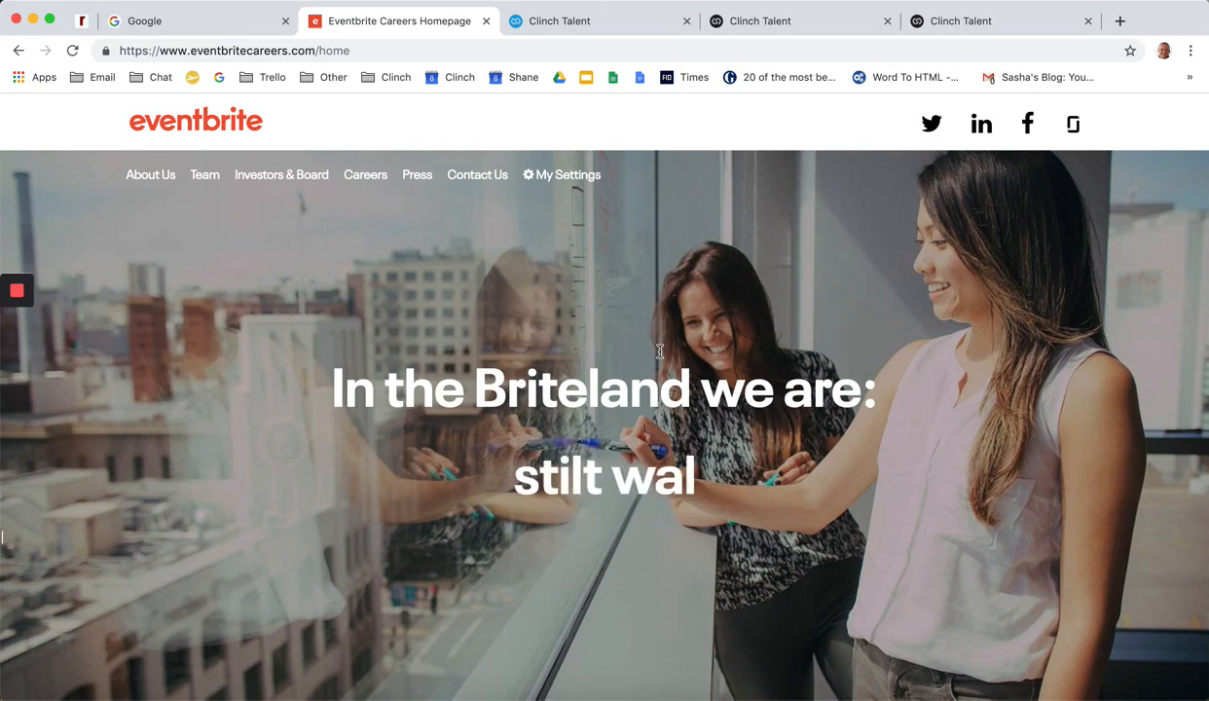
pyautogui.scroll(-3)
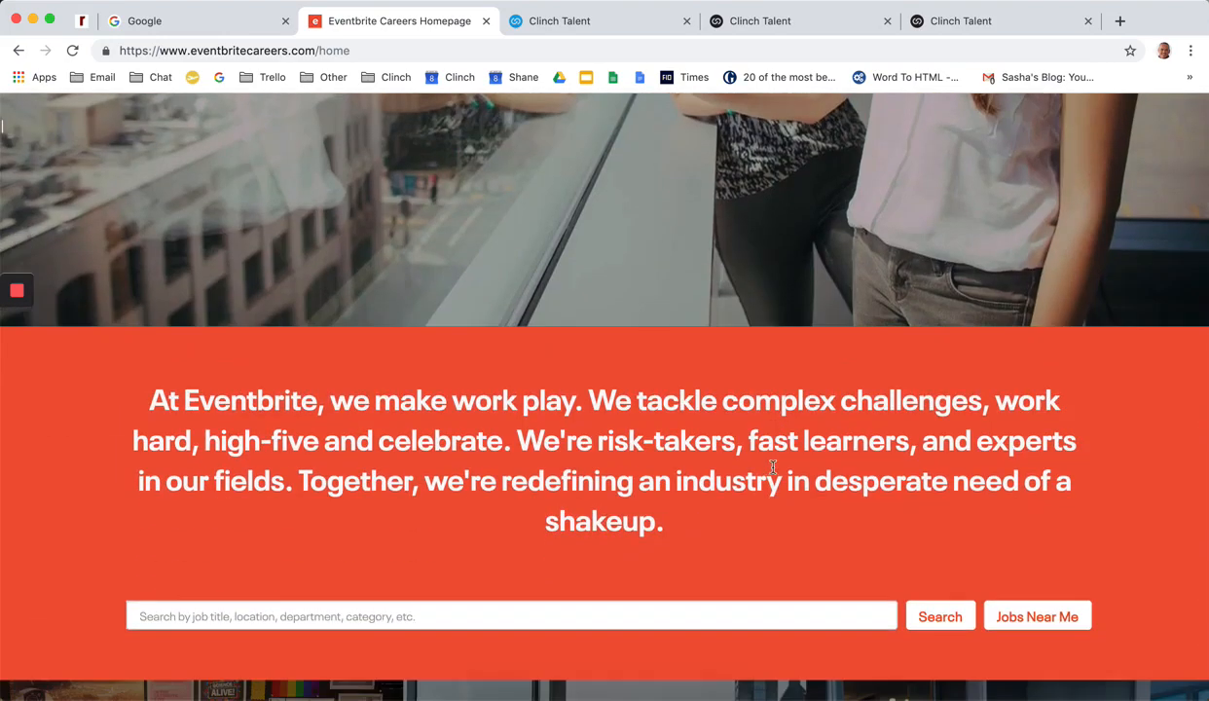
pyautogui.scroll(-3)
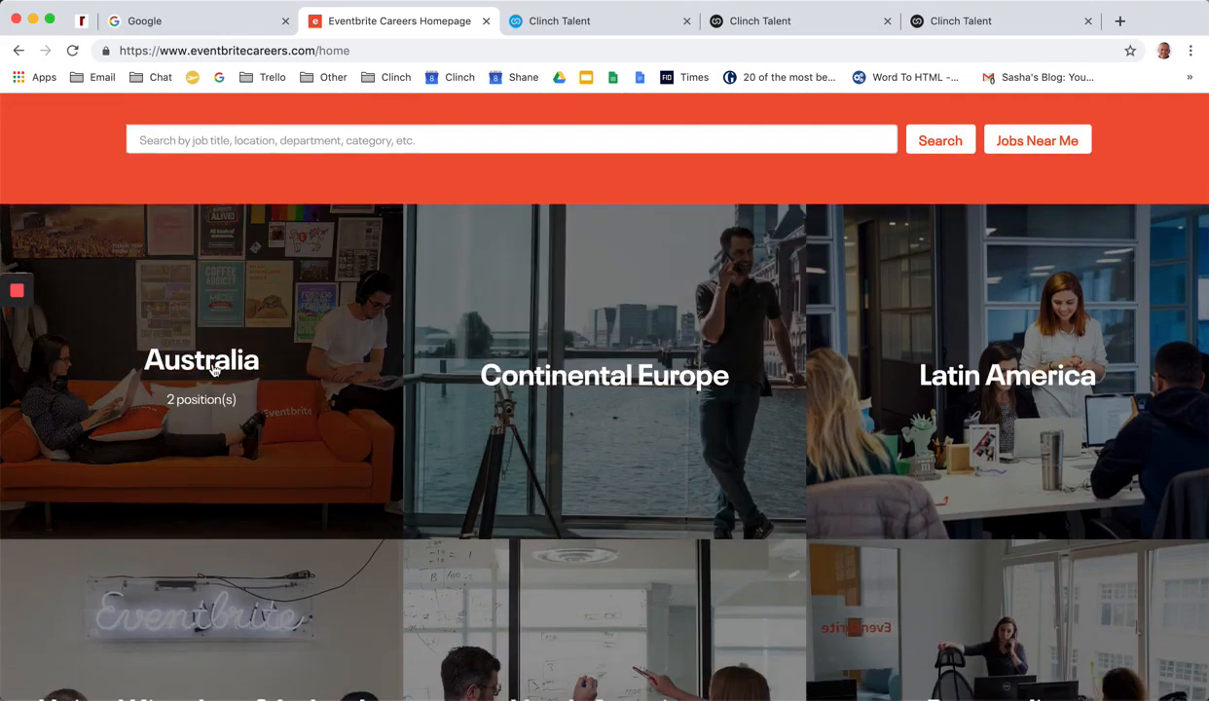
# Open Australia, then the Melbourne office page, and reach its Search Melbourne Jobs listings
pyautogui.click(203, 360)
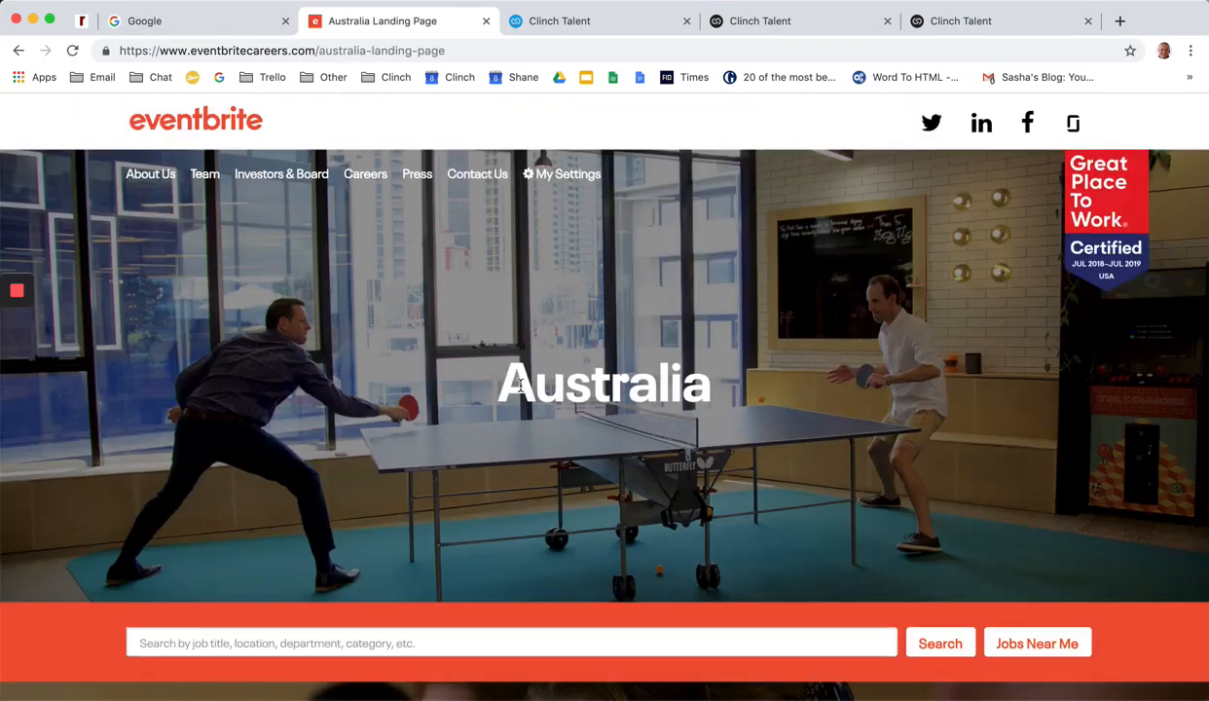
pyautogui.scroll(-3)
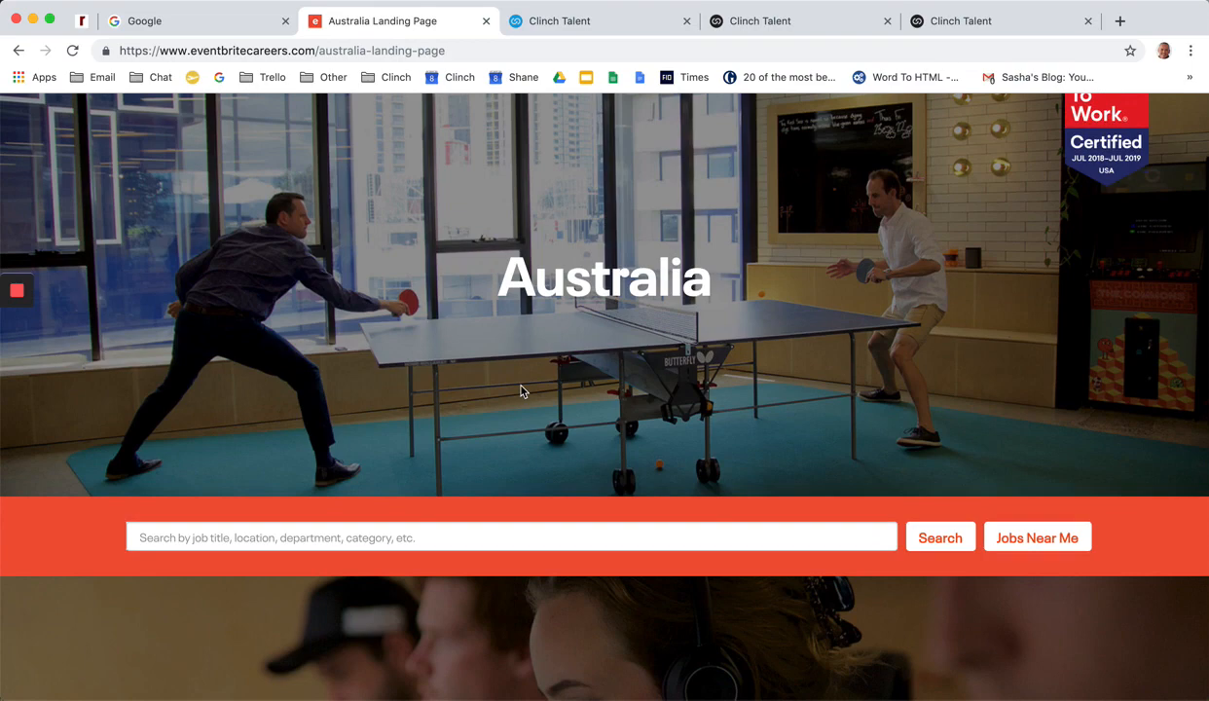
pyautogui.scroll(-3)
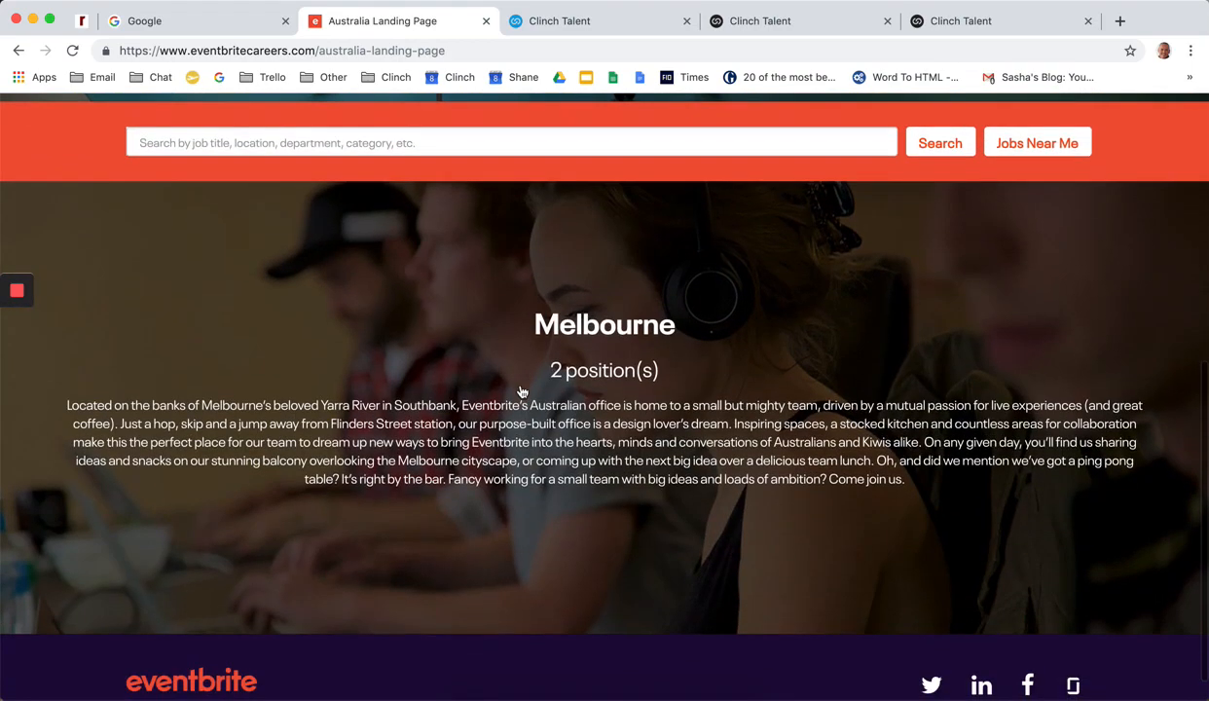
pyautogui.click(604, 325)
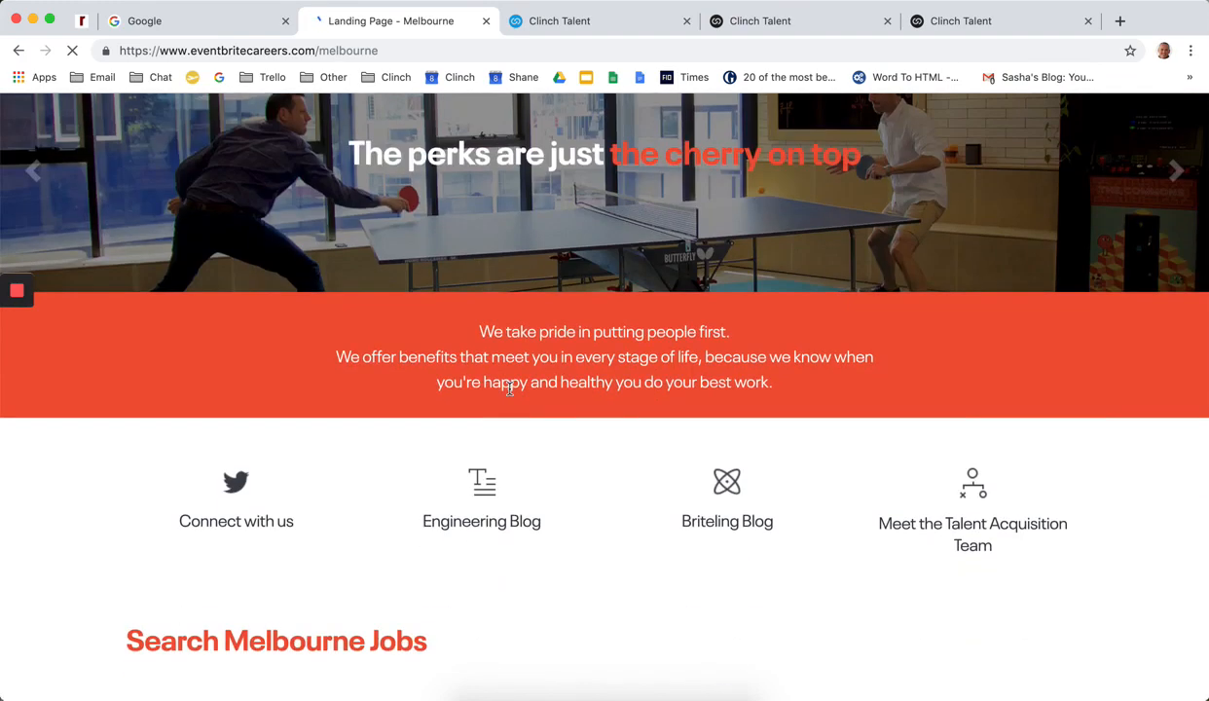
pyautogui.scroll(-3)
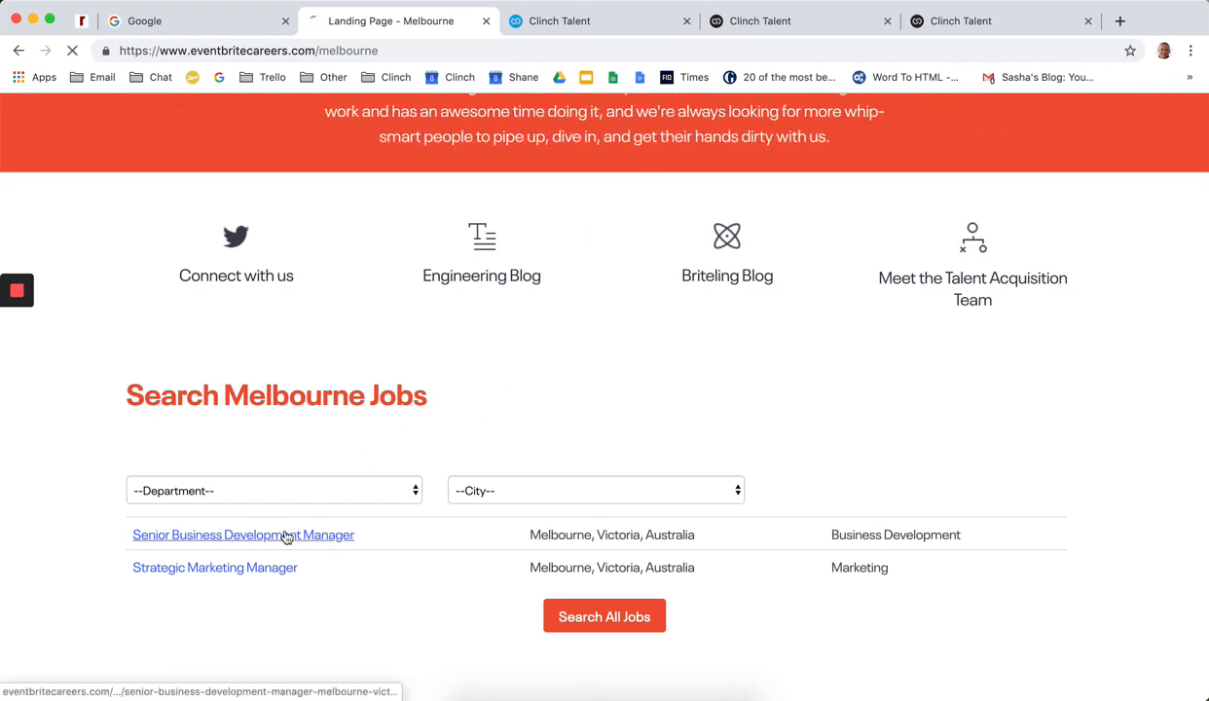
# Open the Senior Business Development Manager posting and read through the description down to the Apply form and footer
pyautogui.click(241, 534)
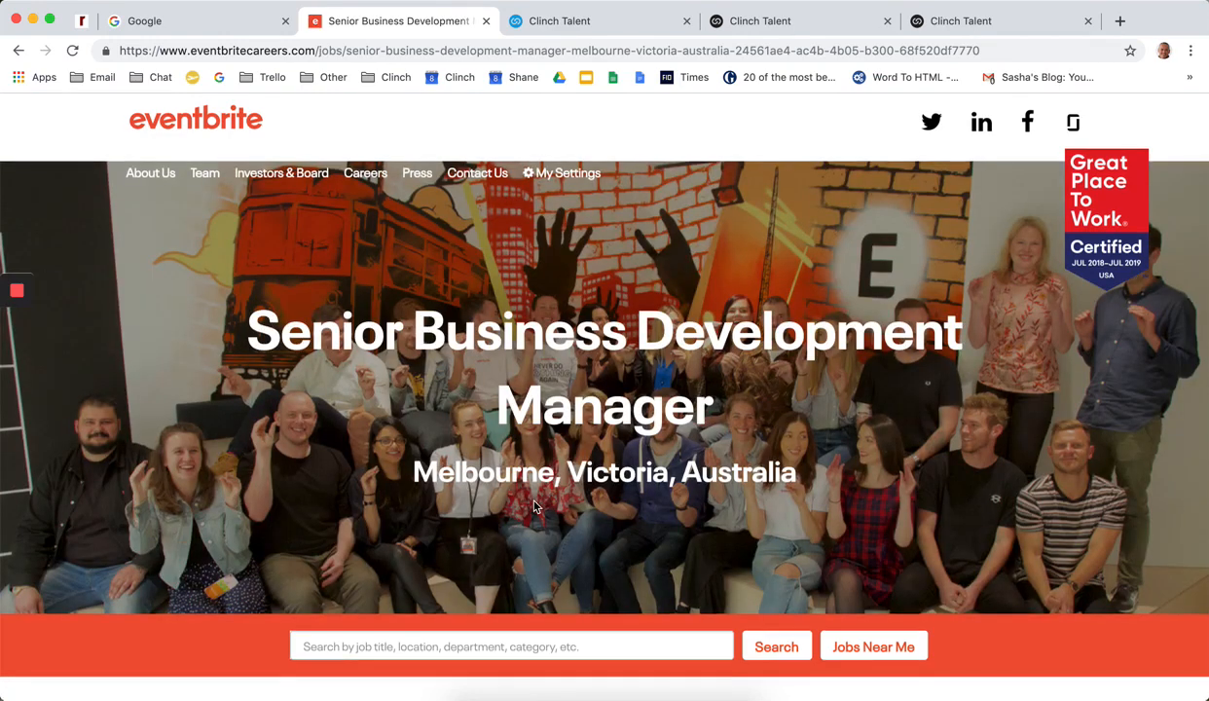
pyautogui.scroll(-3)
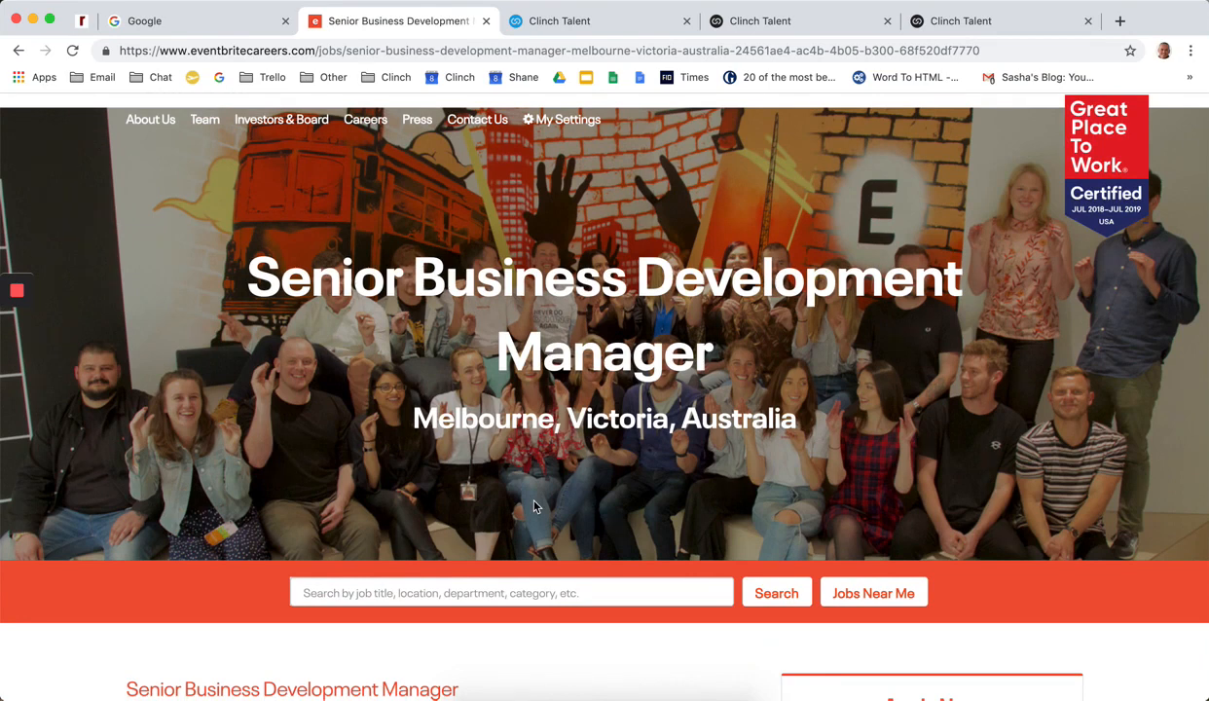
pyautogui.scroll(-3)
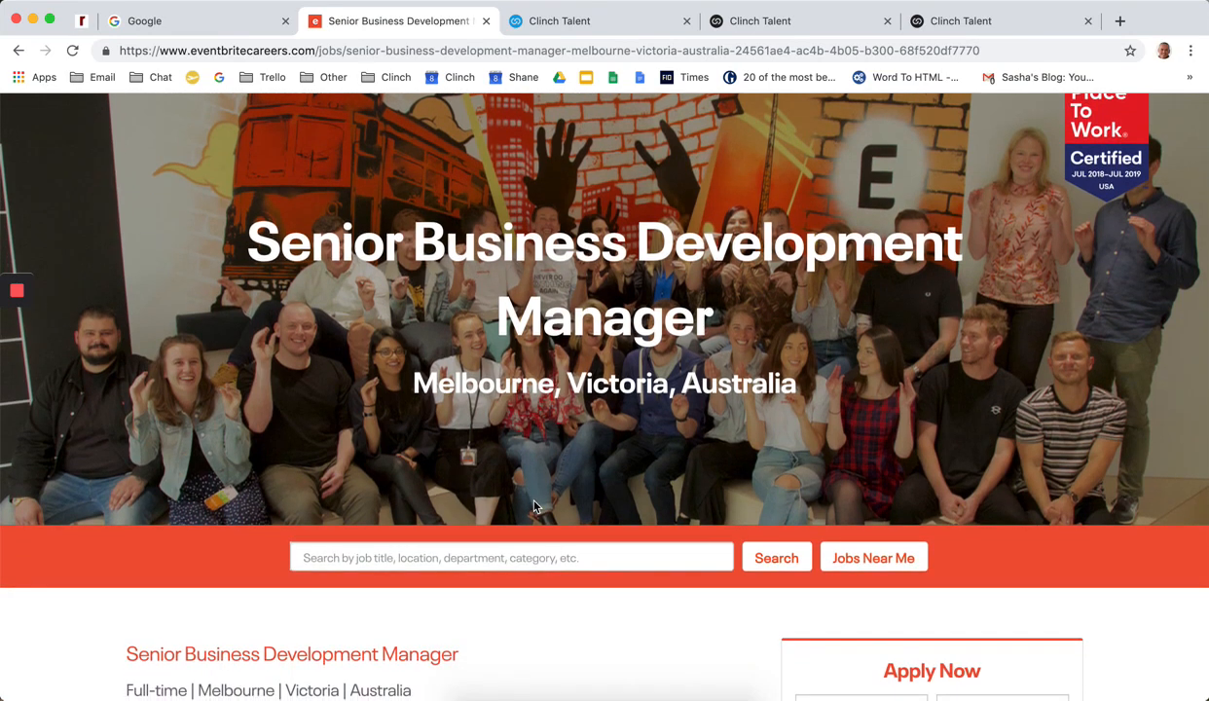
pyautogui.scroll(-3)
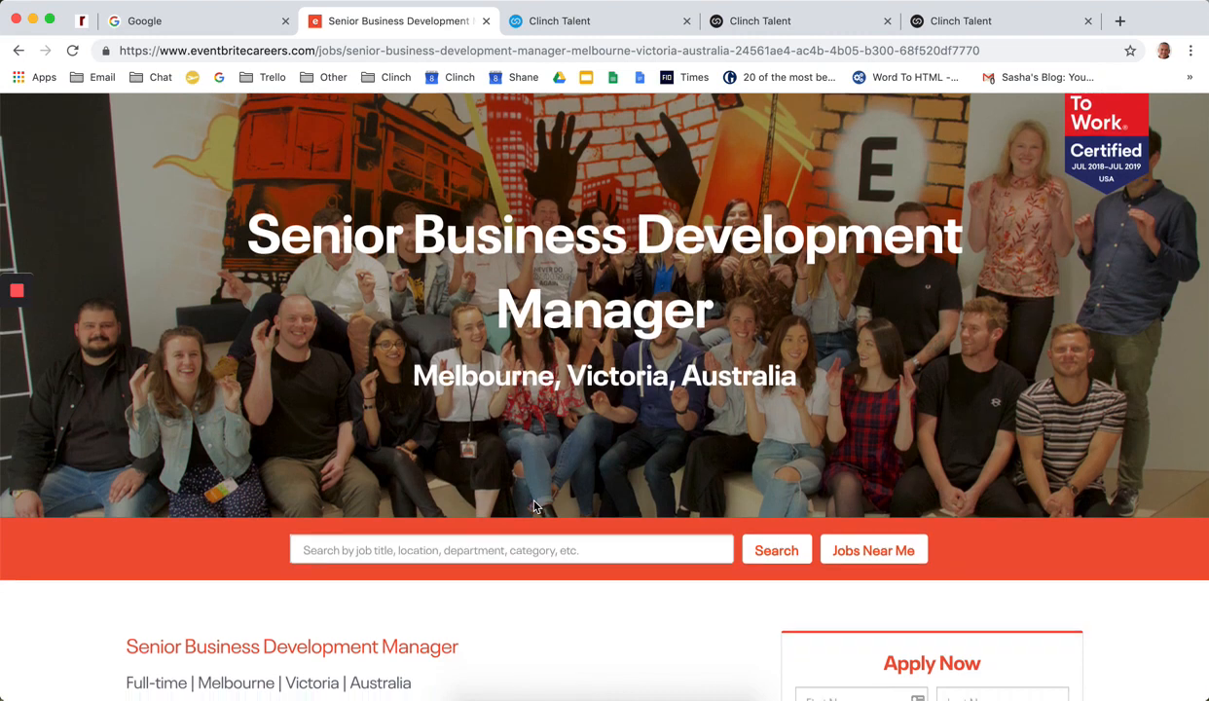
pyautogui.scroll(-3)
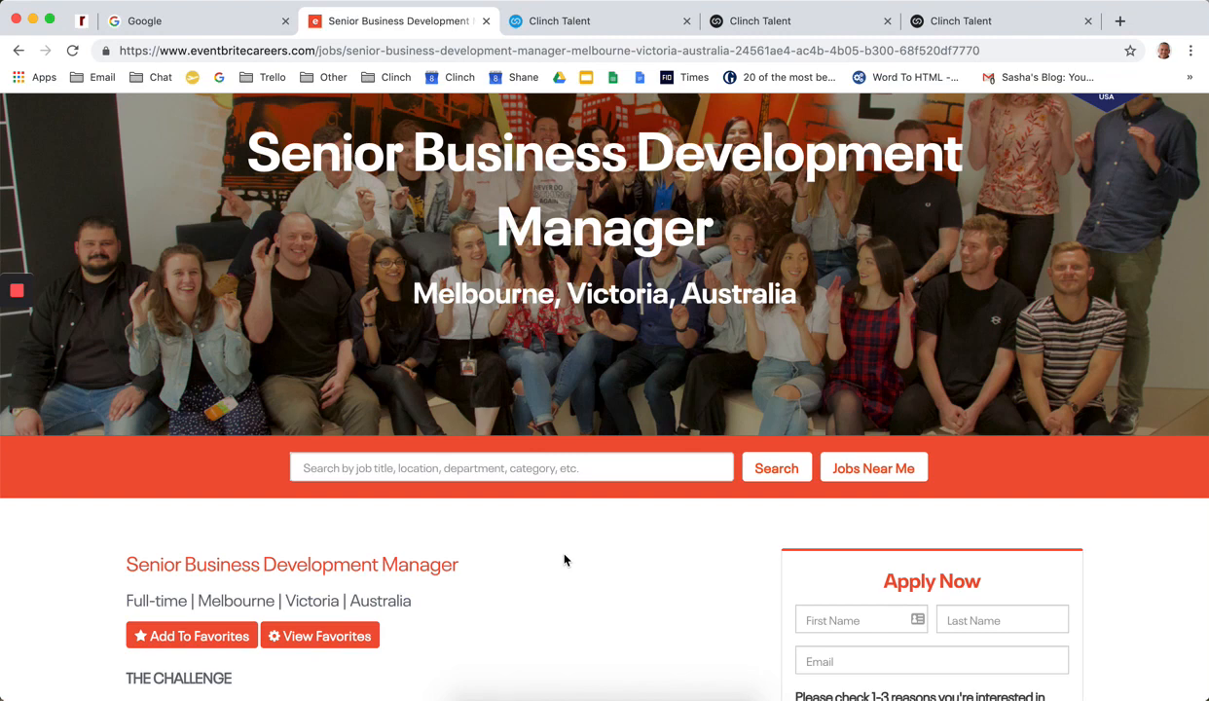
pyautogui.moveTo(930, 323)
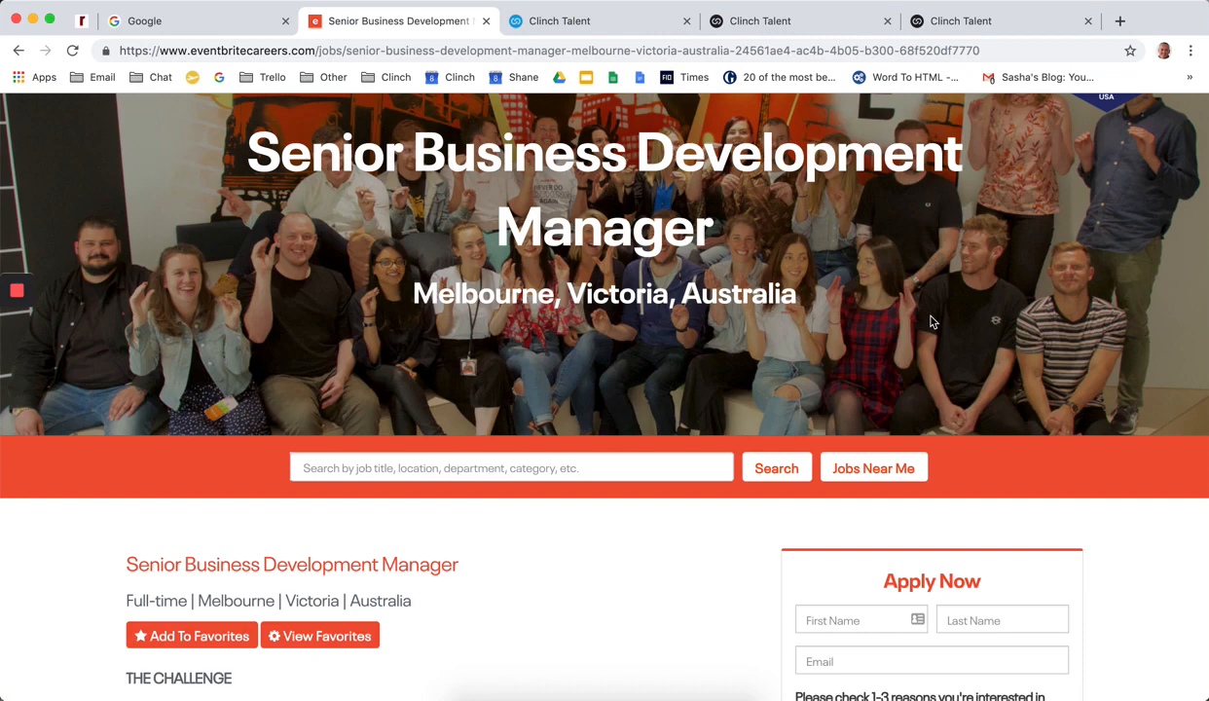
pyautogui.scroll(-3)
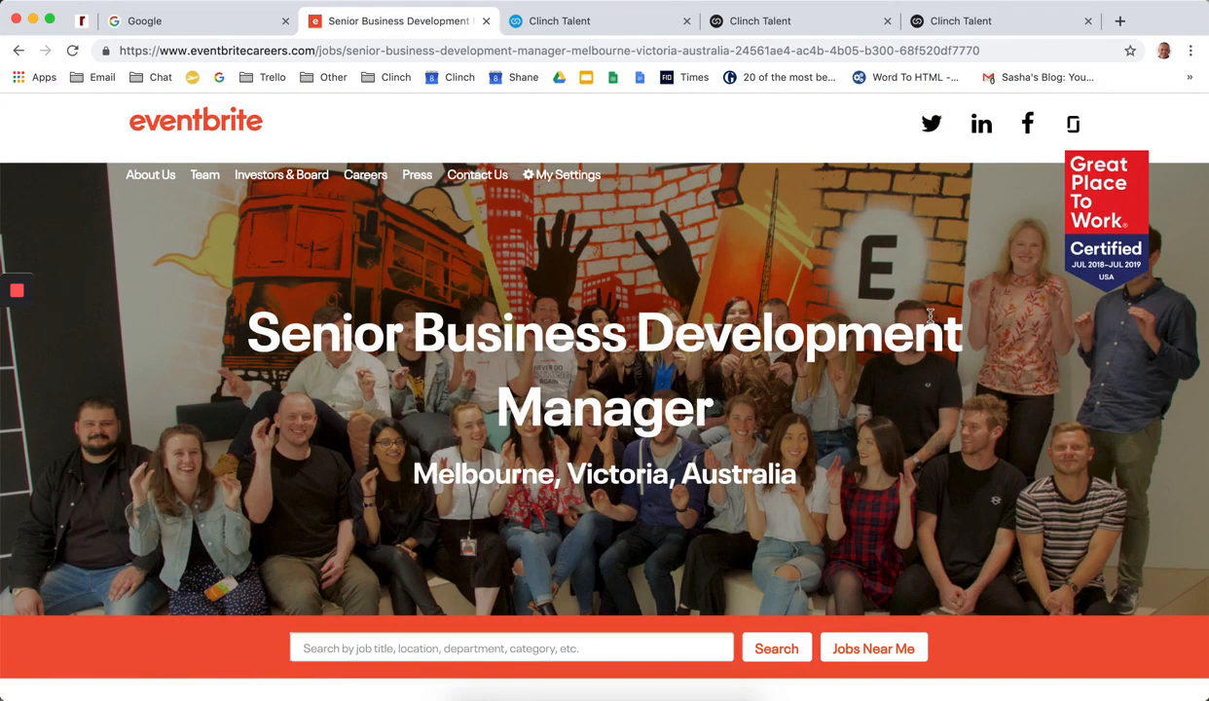
pyautogui.scroll(-3)
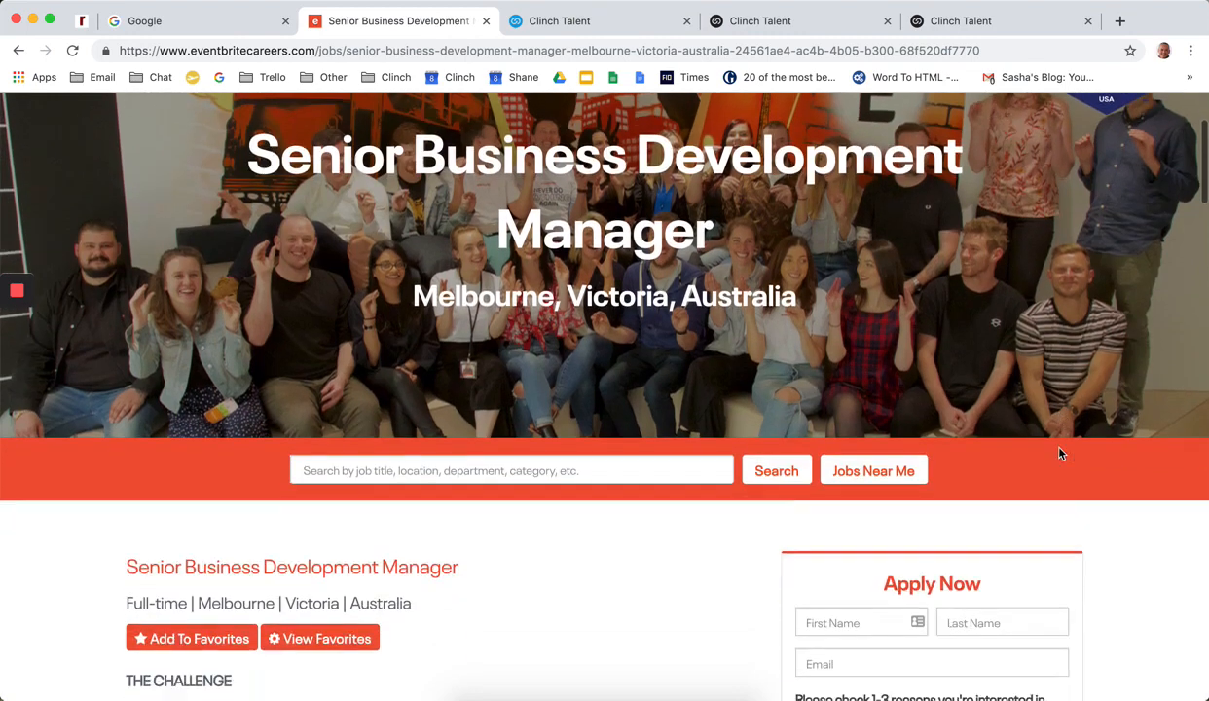
pyautogui.scroll(-3)
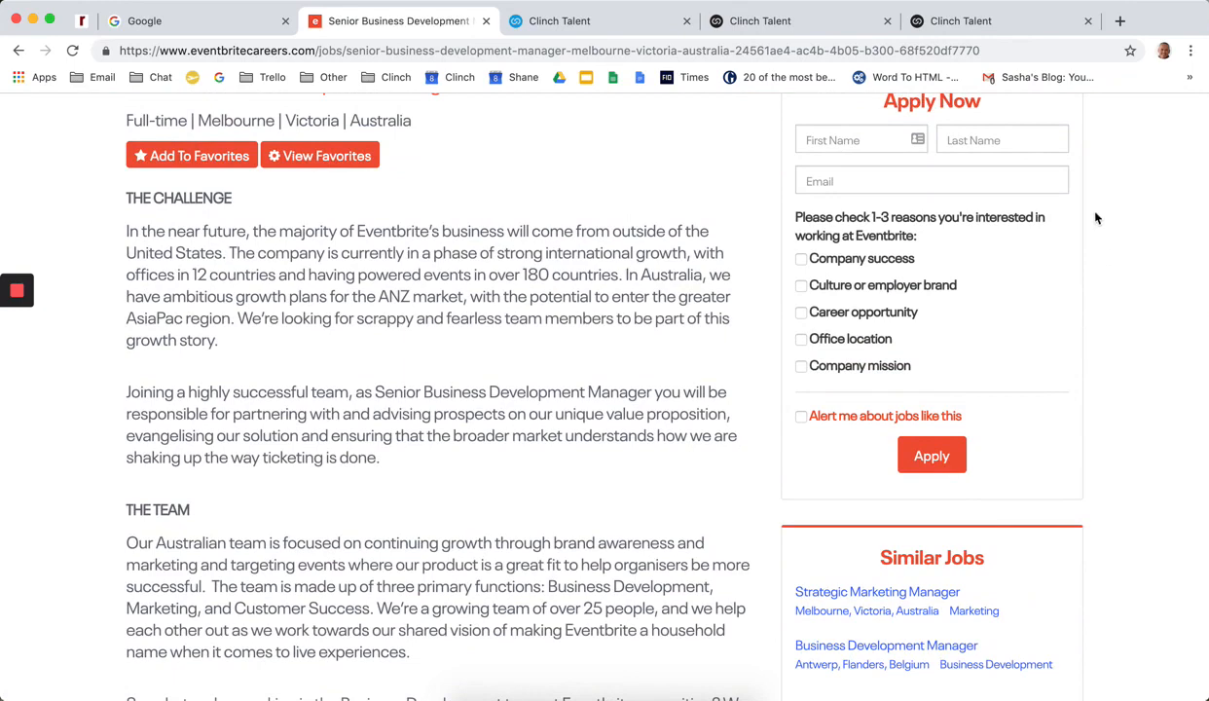
pyautogui.scroll(-3)
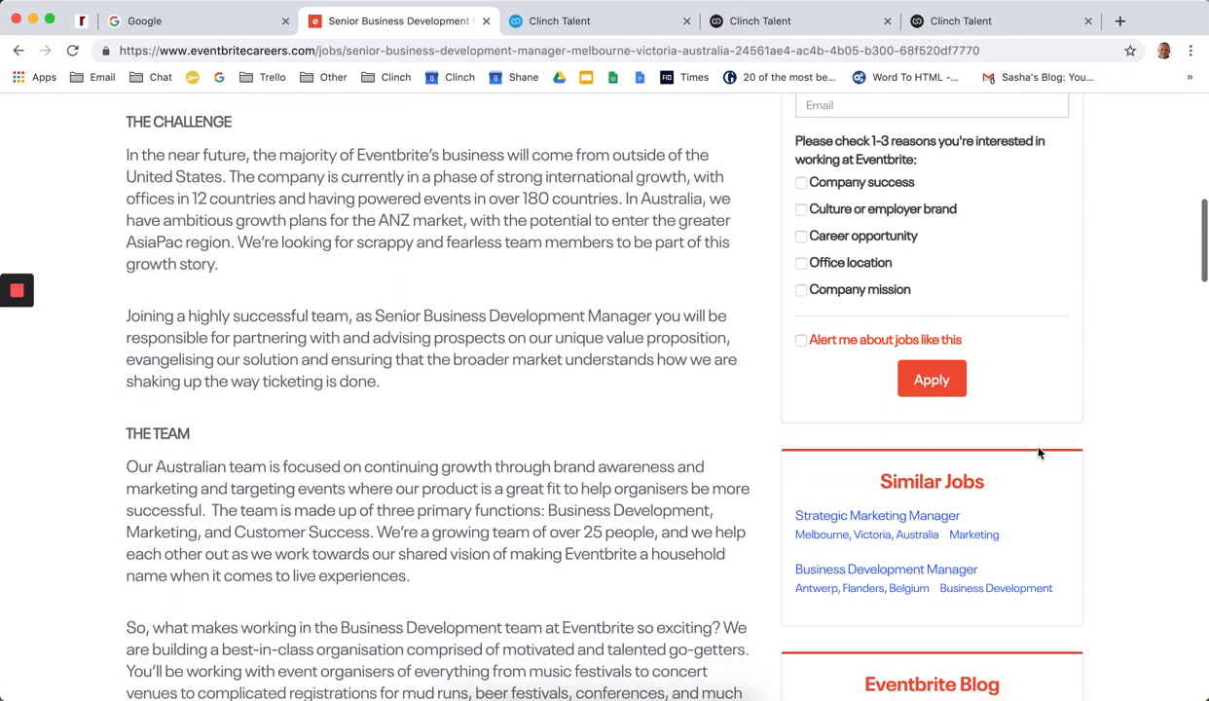
pyautogui.scroll(-3)
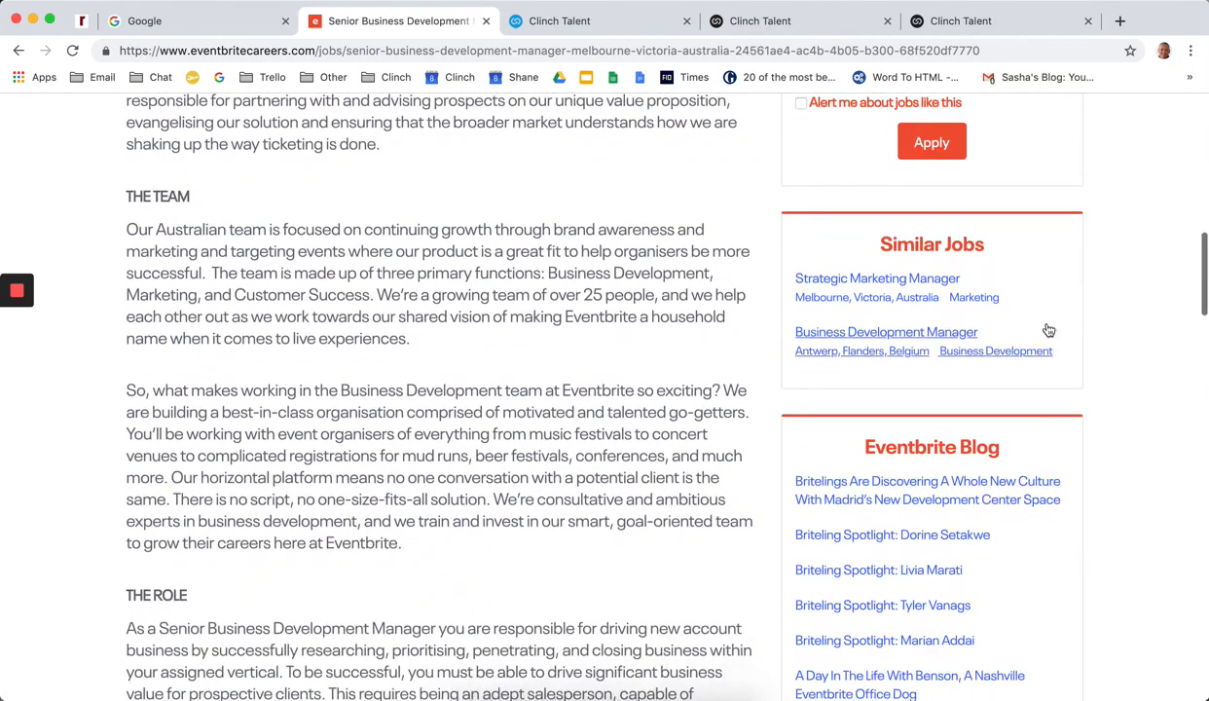
pyautogui.scroll(-3)
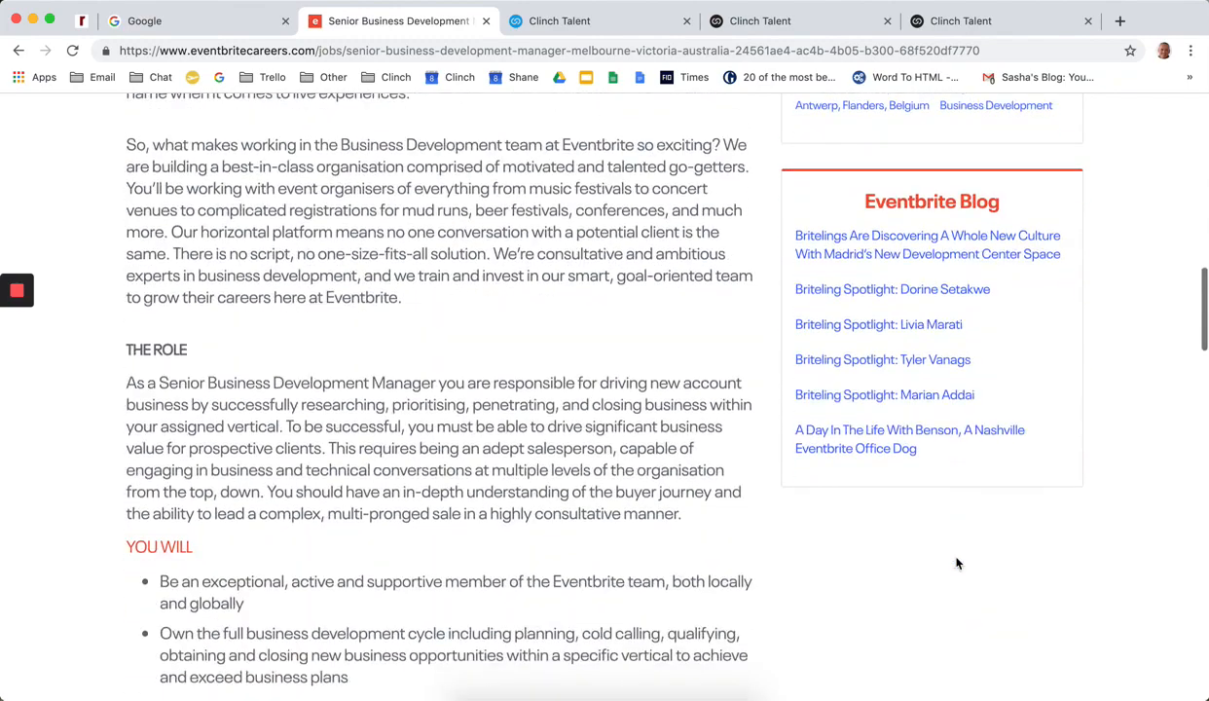
pyautogui.scroll(-3)
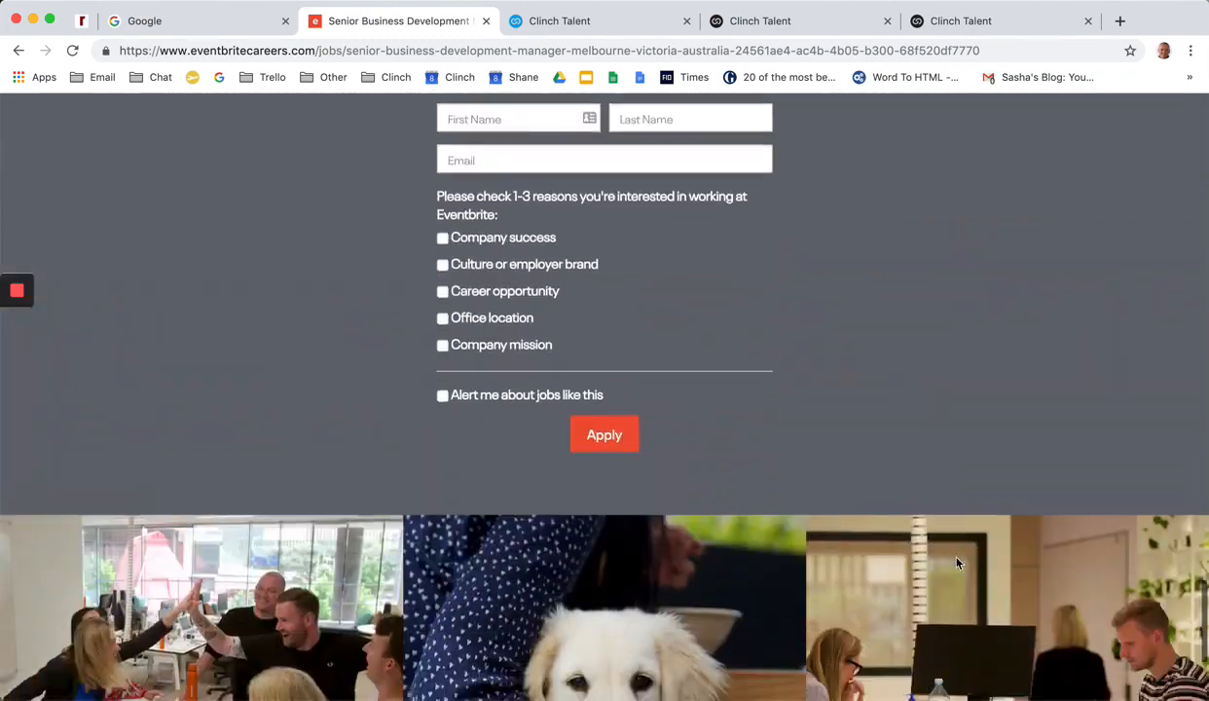
pyautogui.scroll(-3)
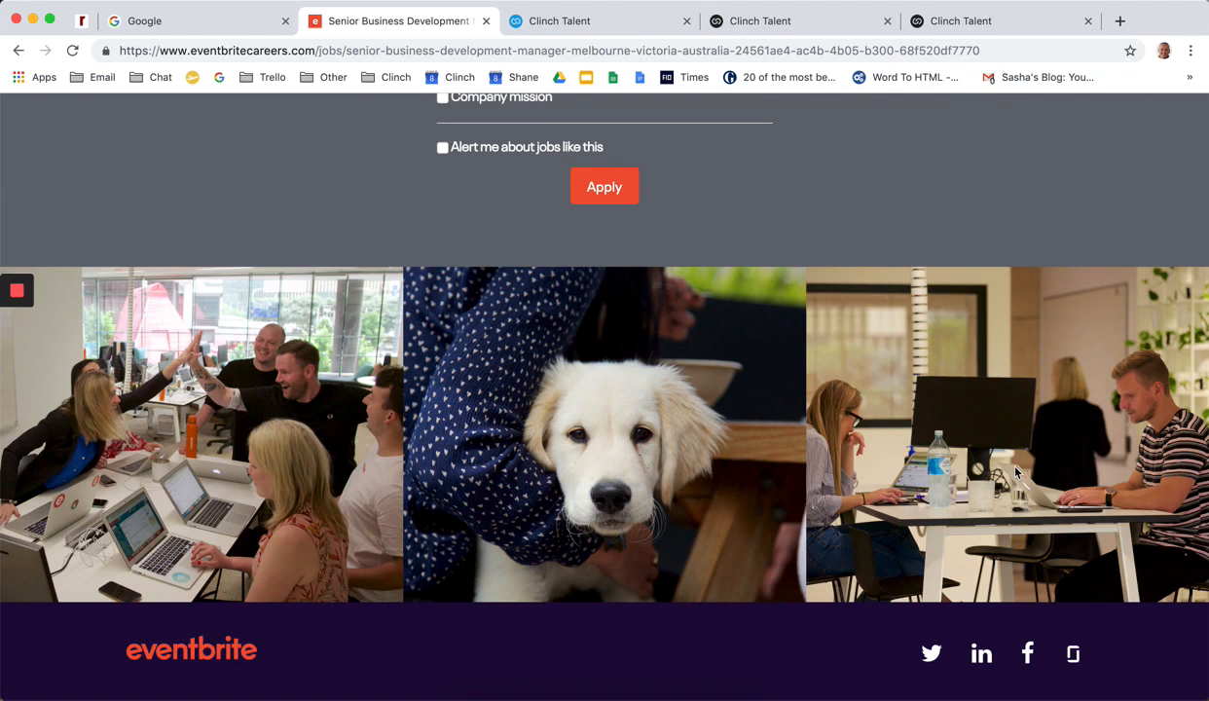
pyautogui.moveTo(1117, 51)
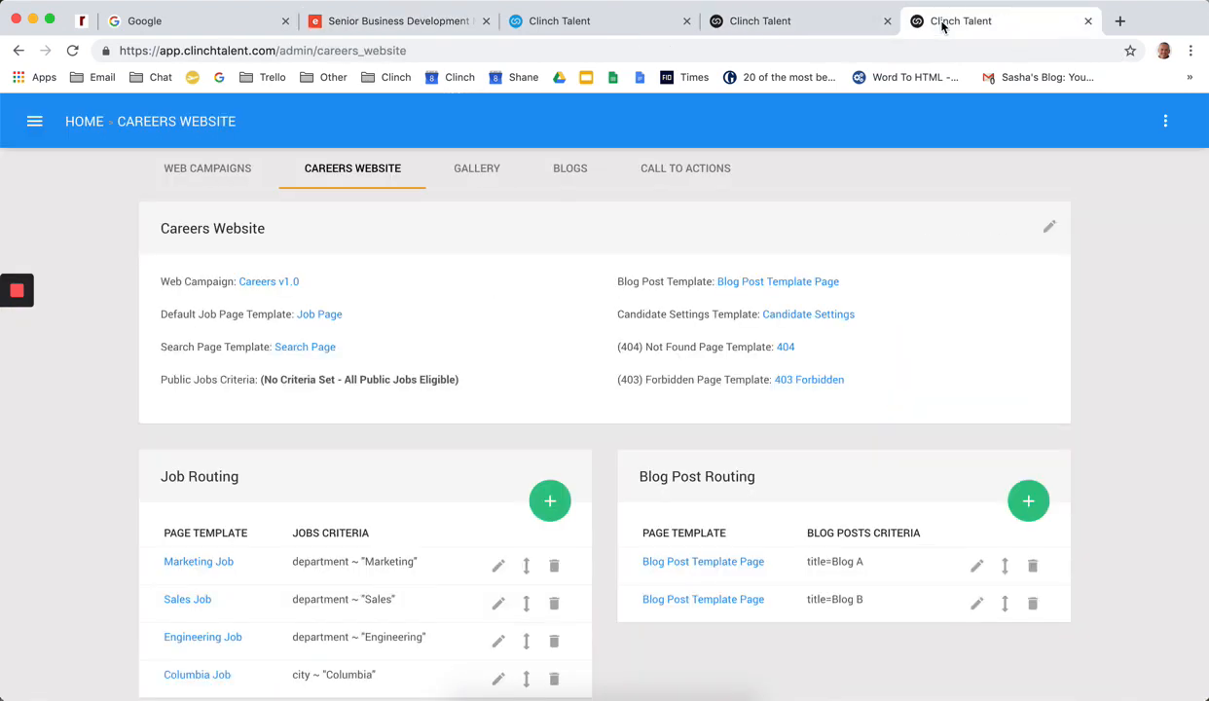
pyautogui.moveTo(446, 327)
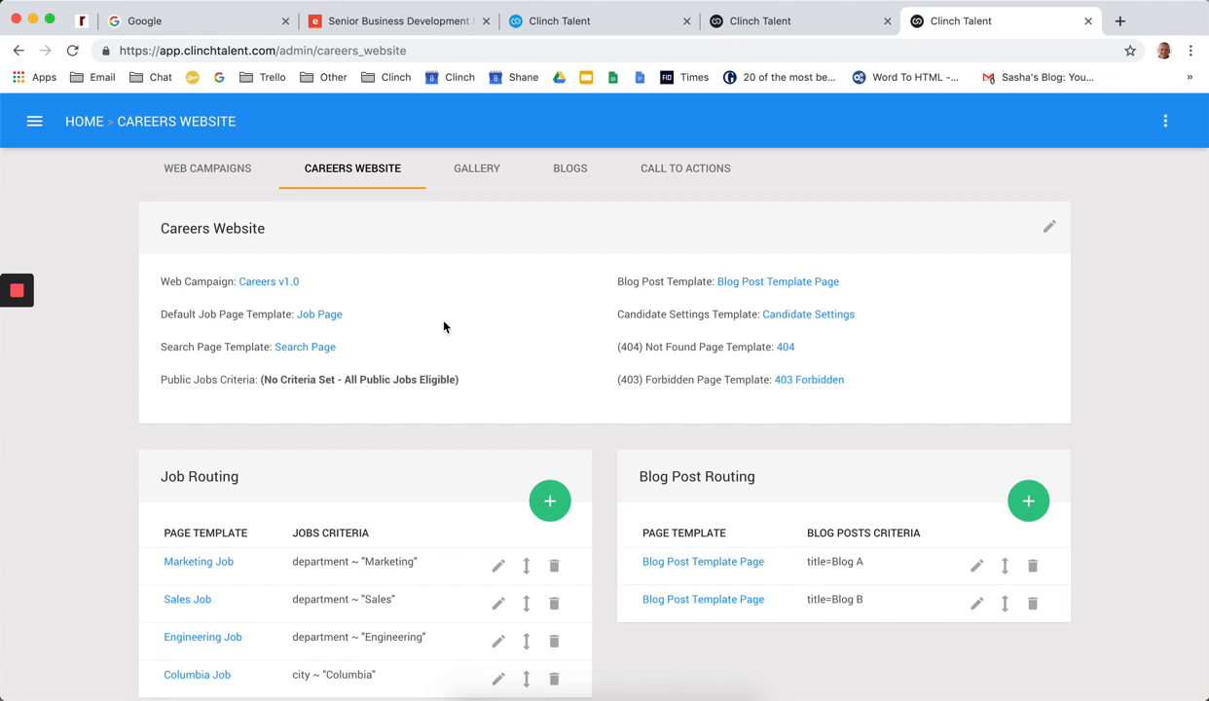
pyautogui.moveTo(794, 364)
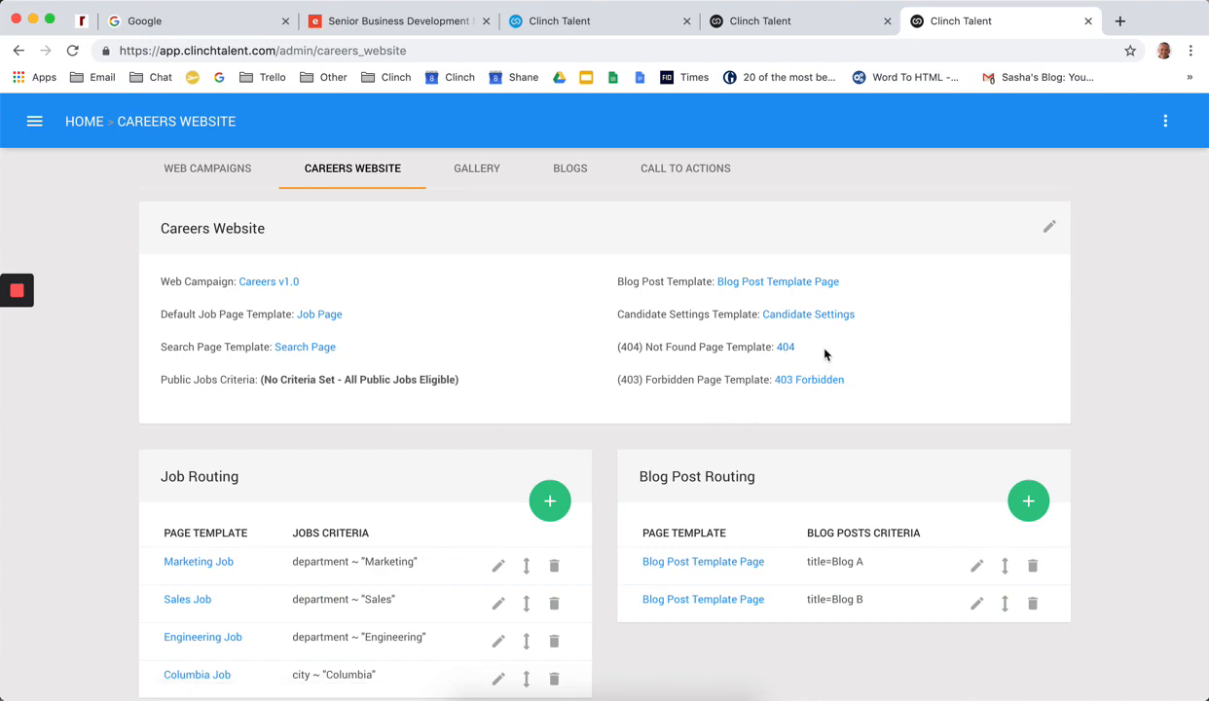
# Open the (404) Not Found page template from the Careers Website settings
pyautogui.click(785, 346)
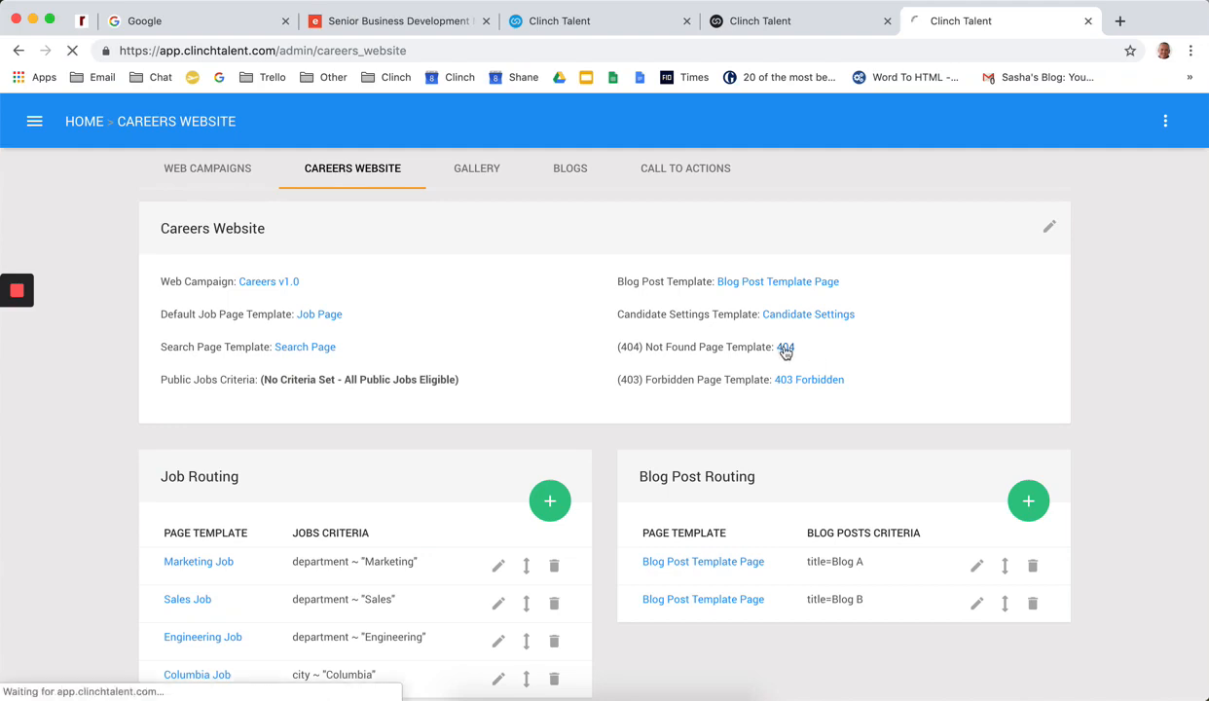
# View the 404 page's recommended jobs, then switch to the Home dashboard with visitor performance stats
pyautogui.click(784, 347)
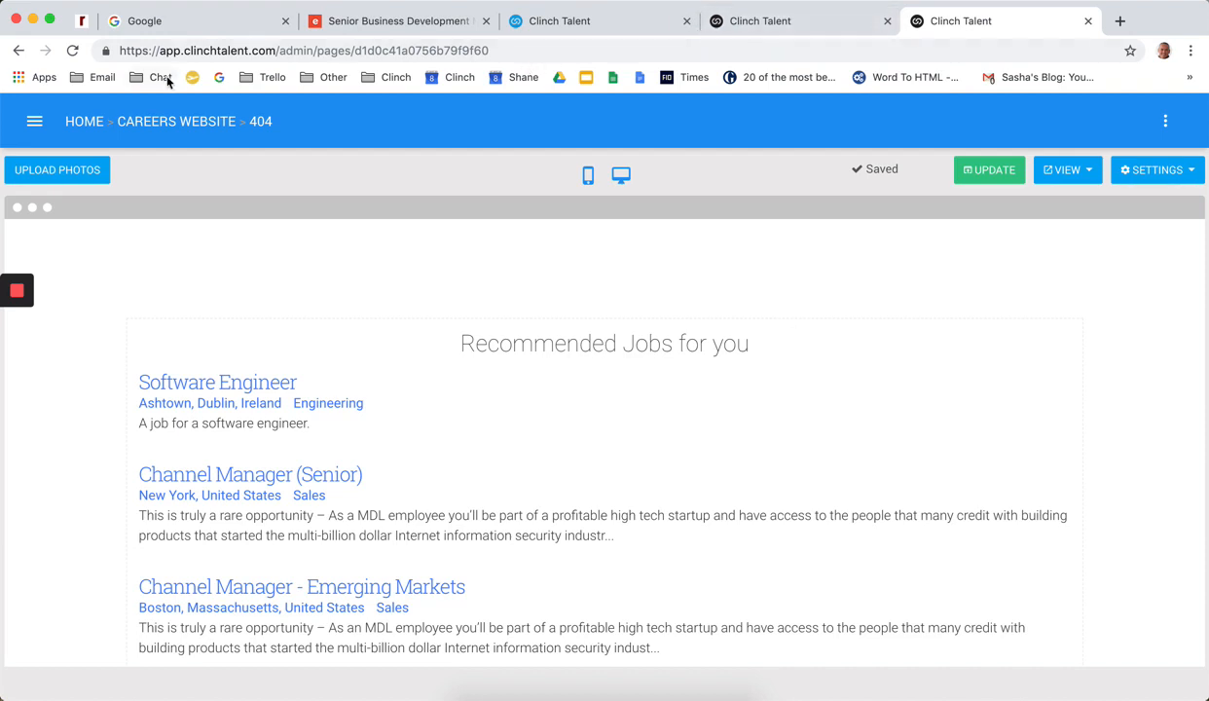
pyautogui.click(84, 121)
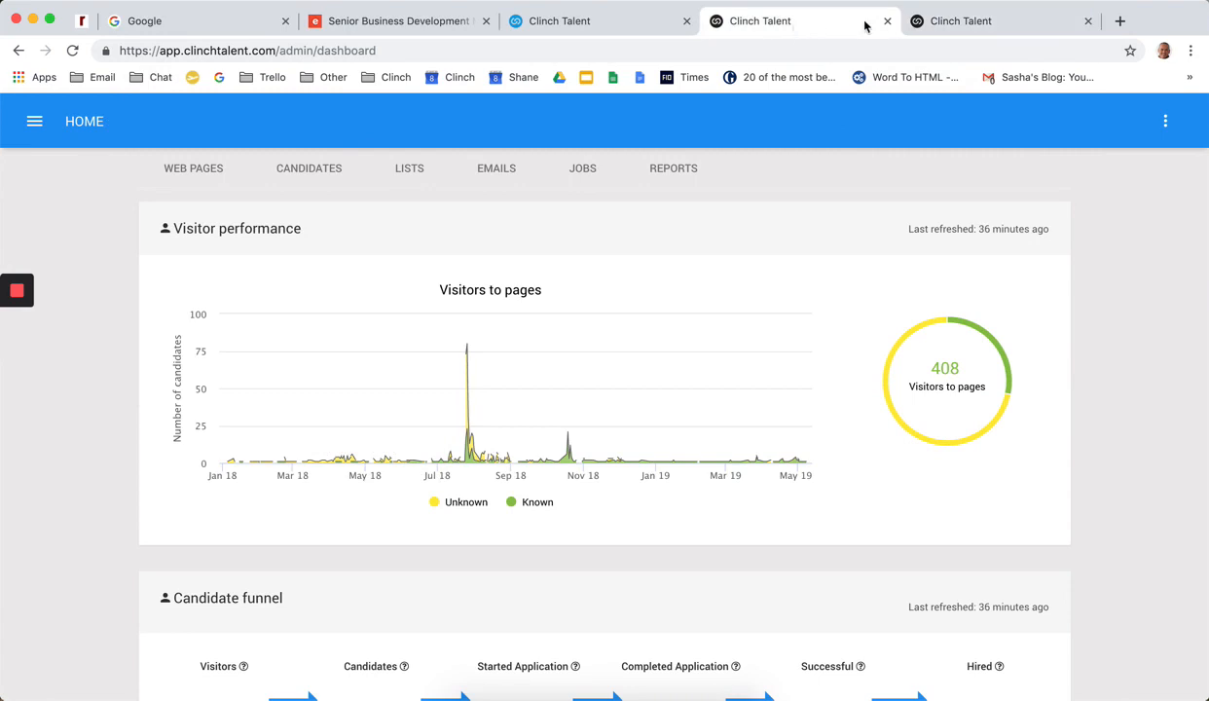
pyautogui.click(193, 167)
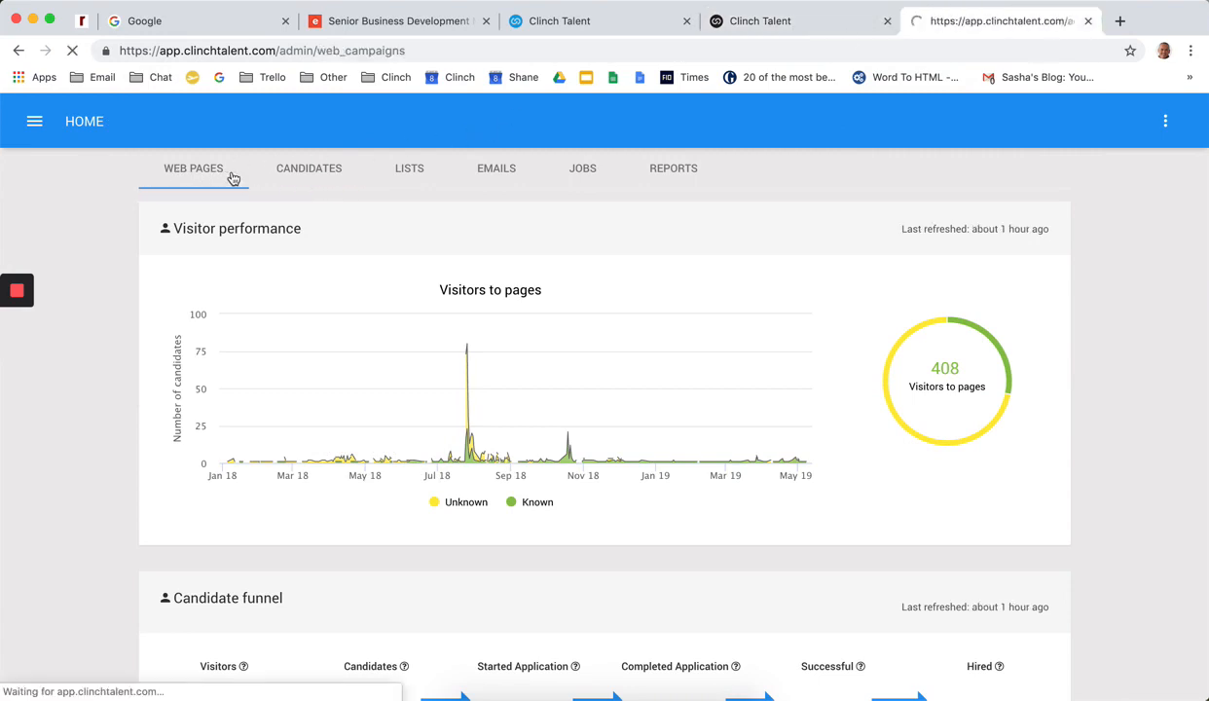
pyautogui.click(195, 167)
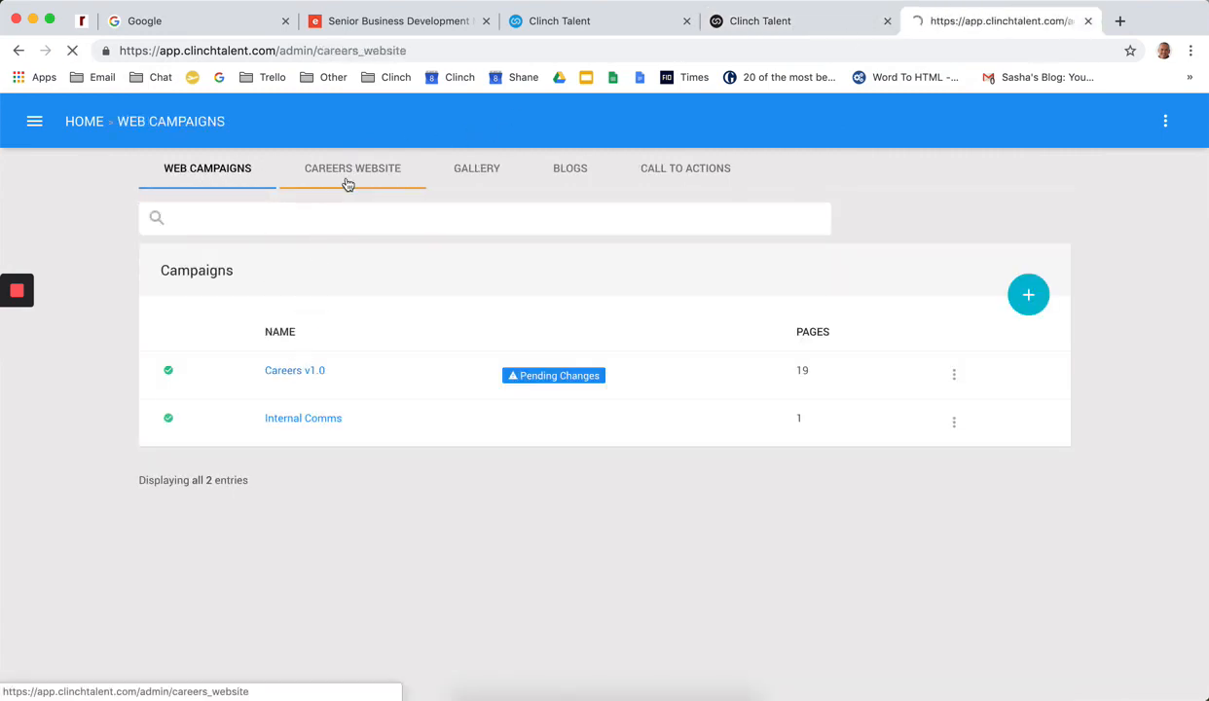
pyautogui.click(353, 167)
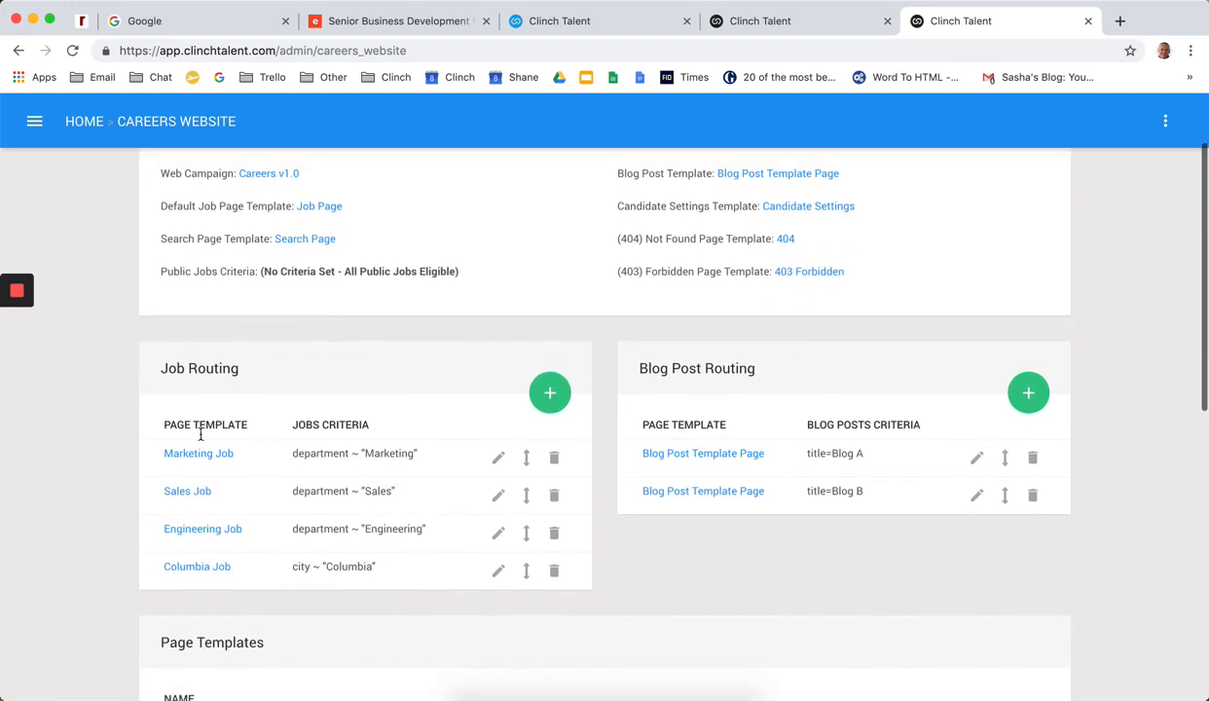
pyautogui.moveTo(198, 454)
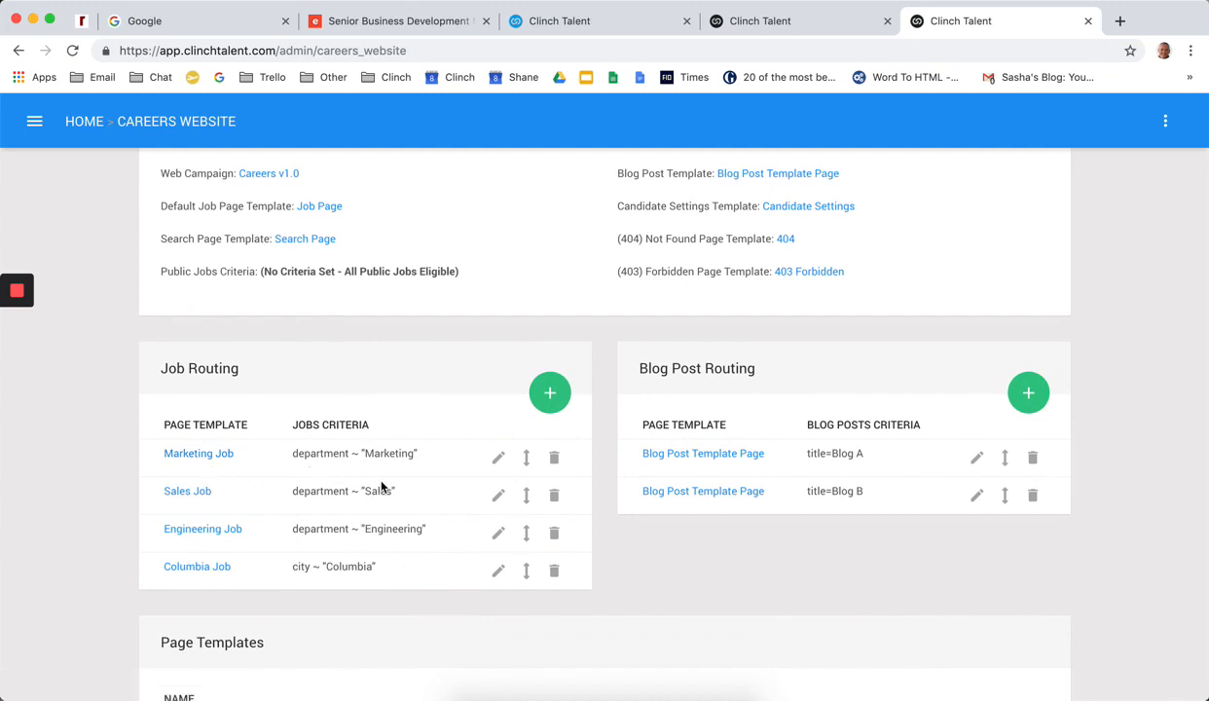
pyautogui.moveTo(198, 454)
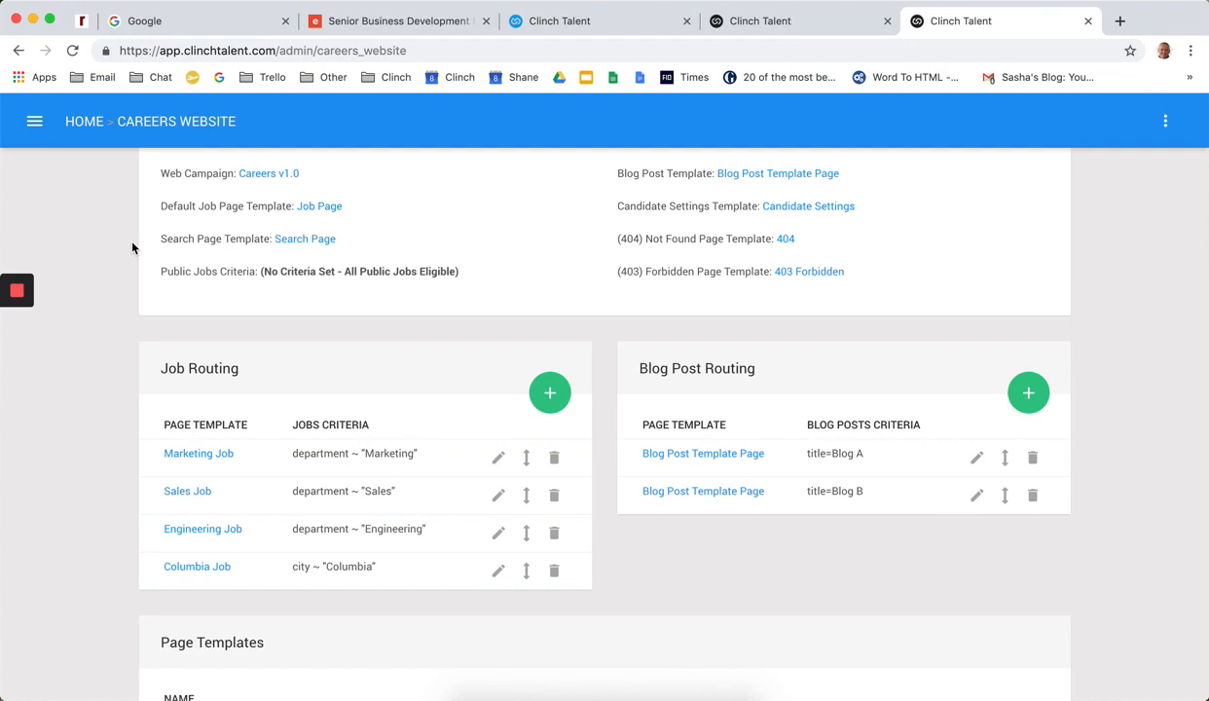
pyautogui.moveTo(199, 453)
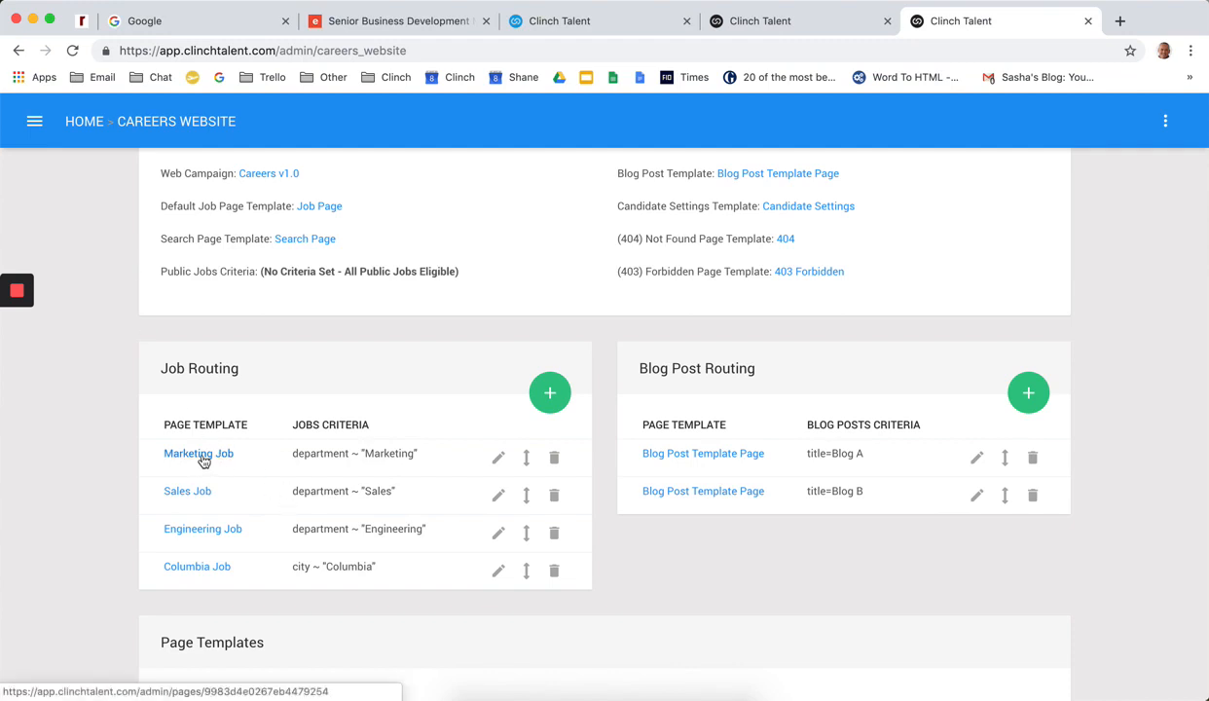
# Open the Marketing Job page template for editing and compare its mobile and desktop previews
pyautogui.click(198, 453)
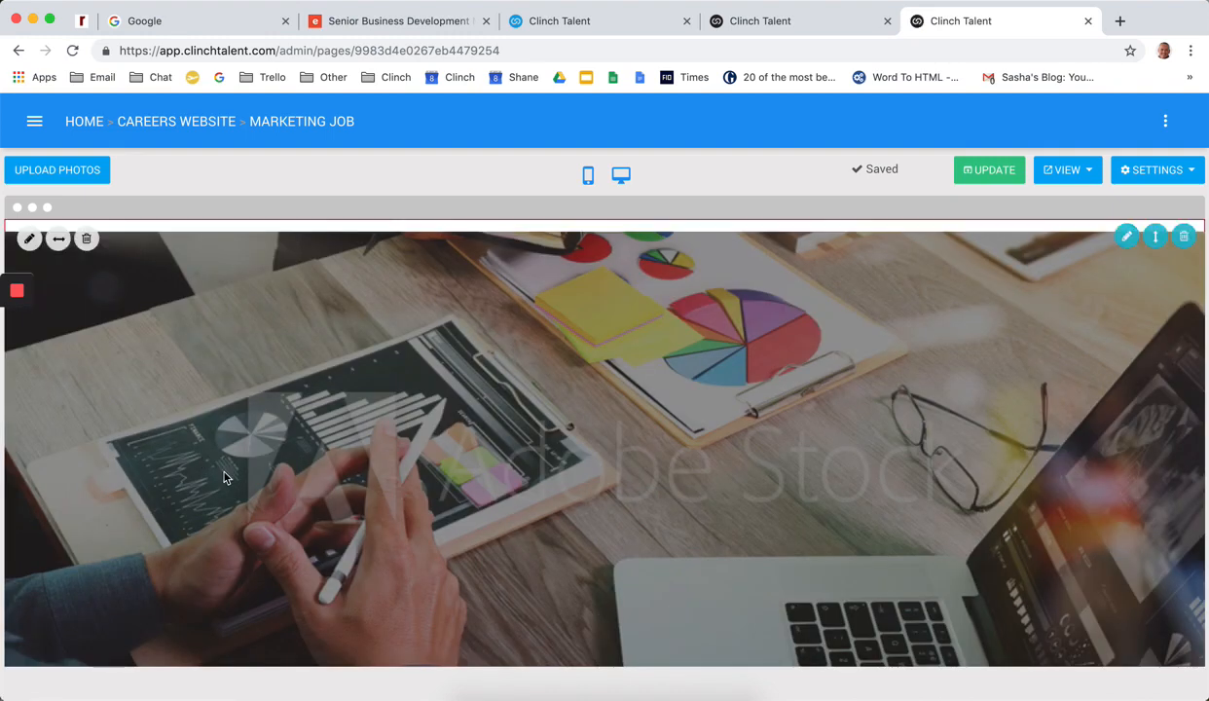
pyautogui.scroll(-3)
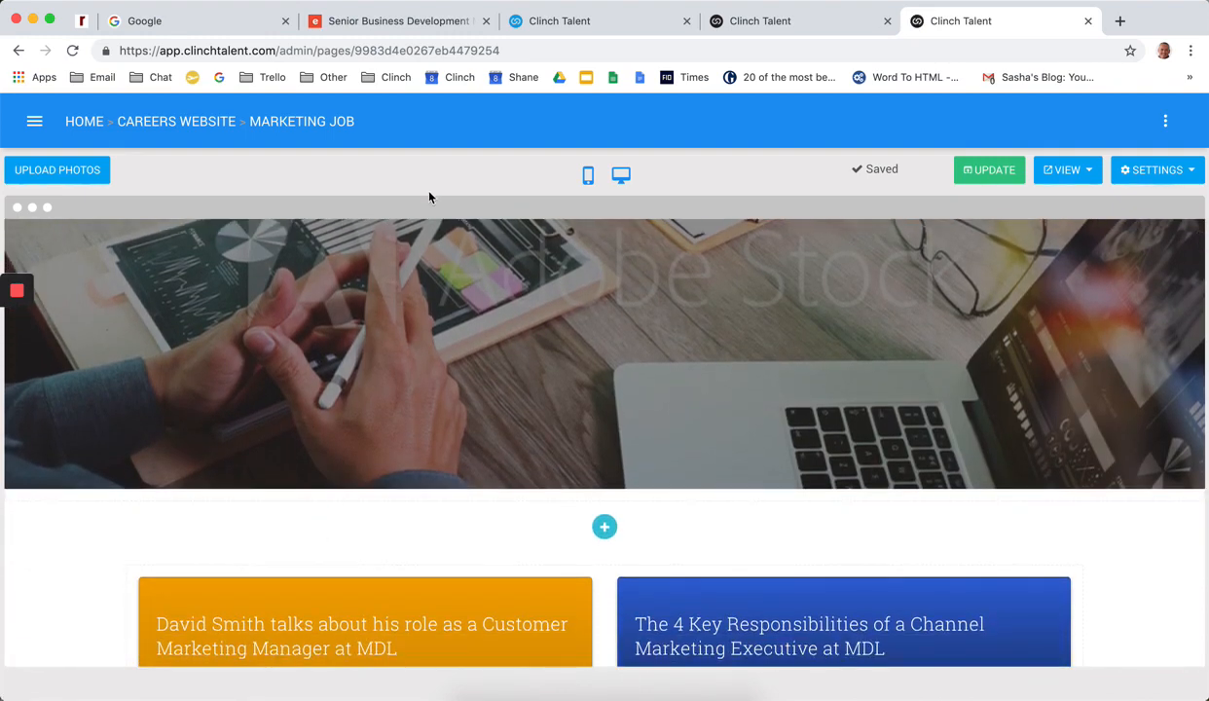
pyautogui.click(588, 175)
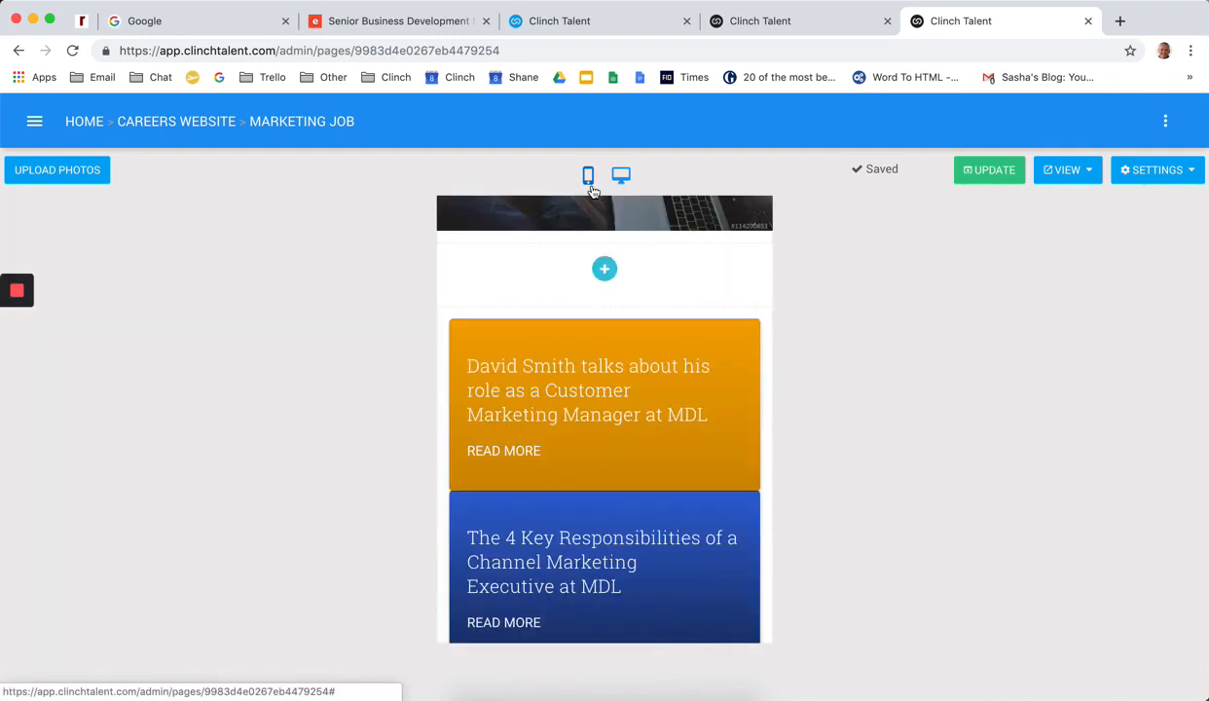
pyautogui.click(619, 175)
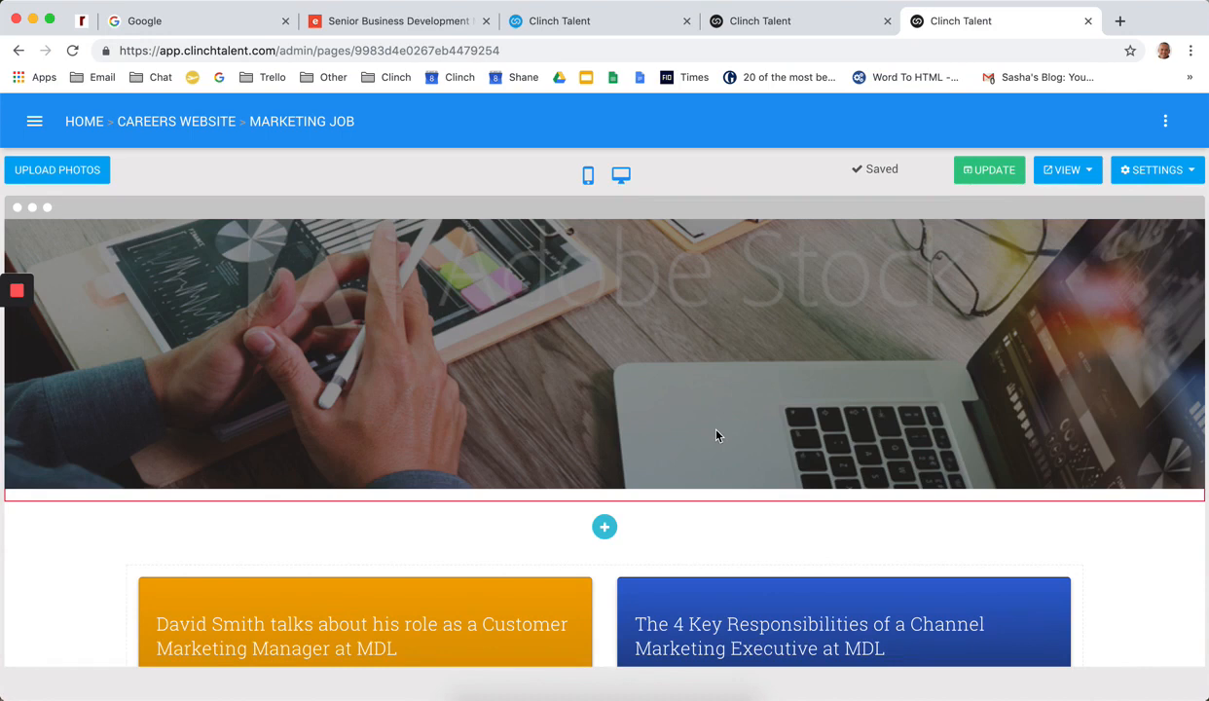
# Scroll through the job, posts, alerts and recruiter sections of the Marketing Job page
pyautogui.scroll(-3)
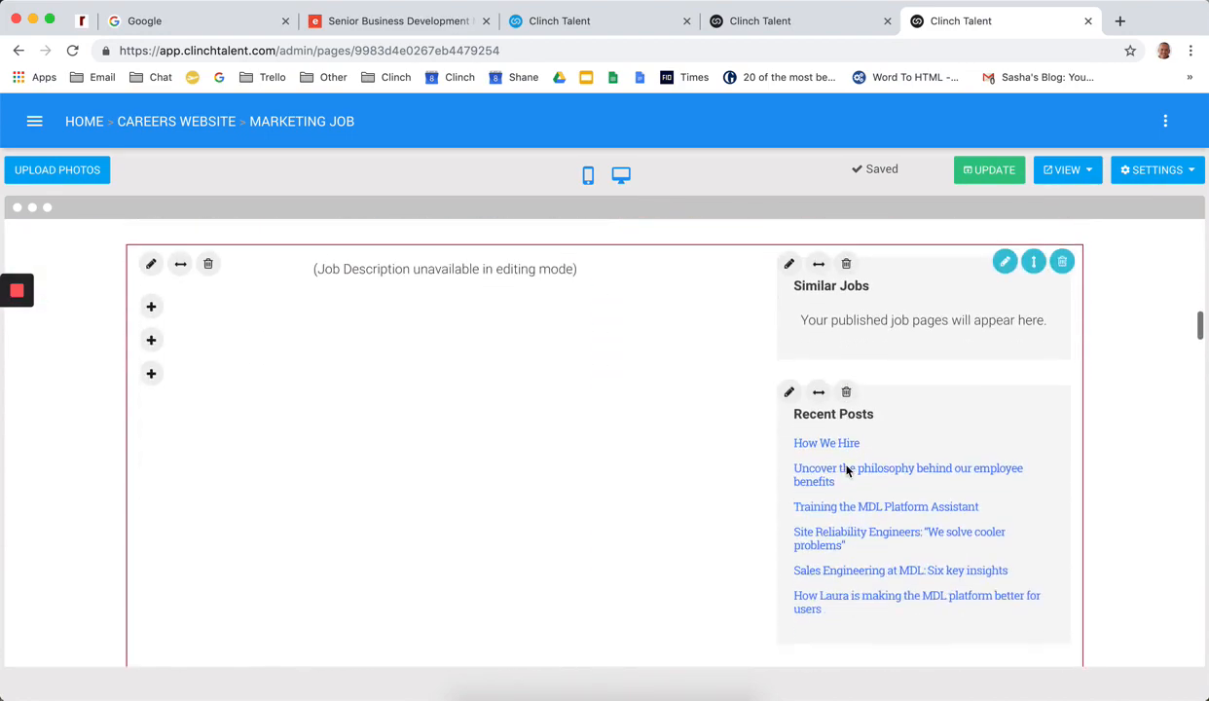
pyautogui.scroll(-3)
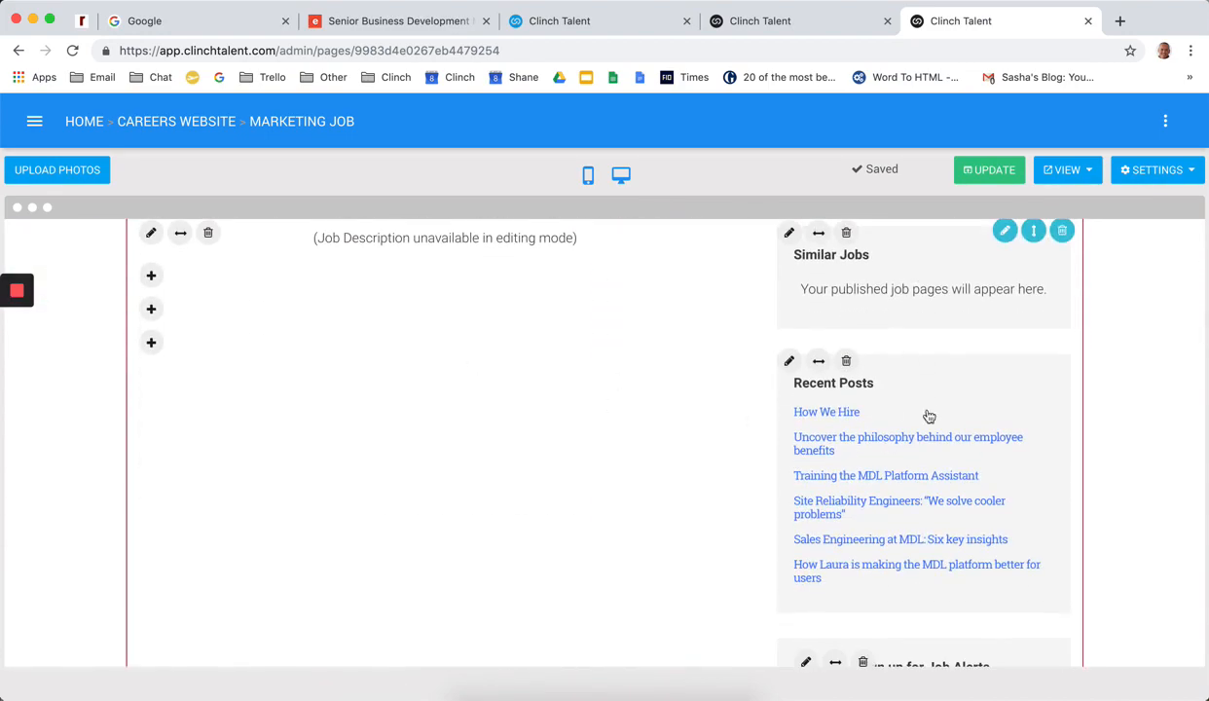
pyautogui.scroll(-3)
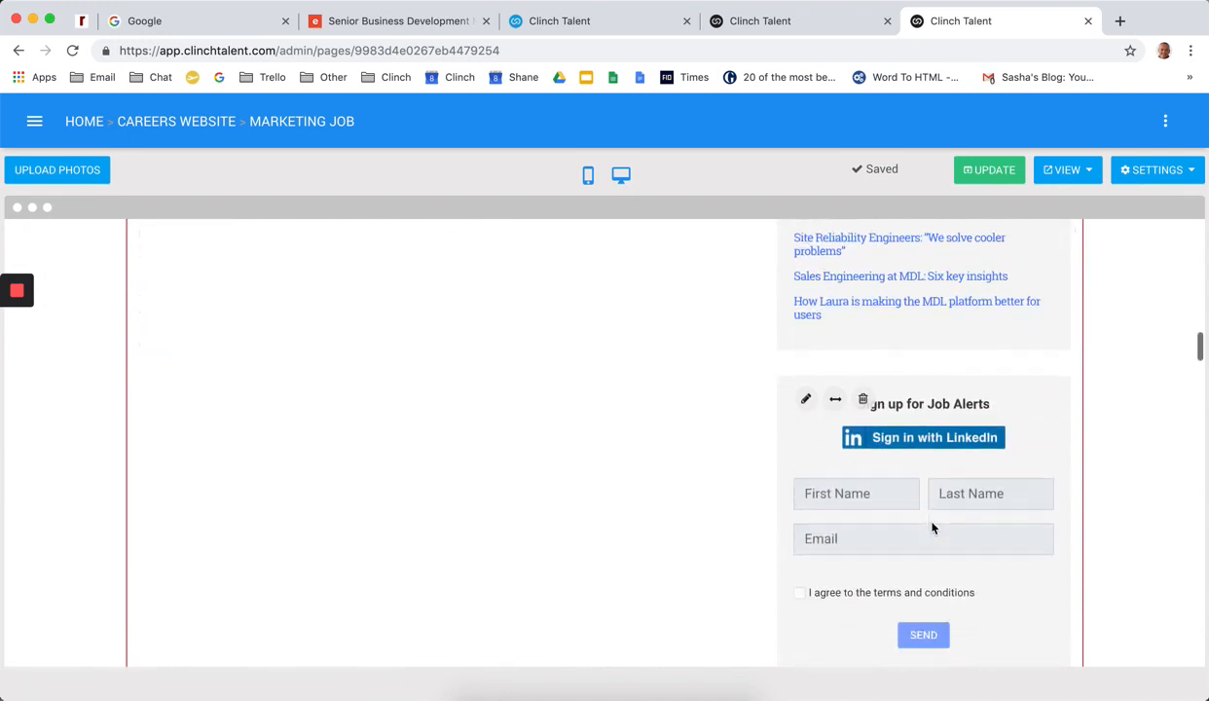
pyautogui.scroll(-3)
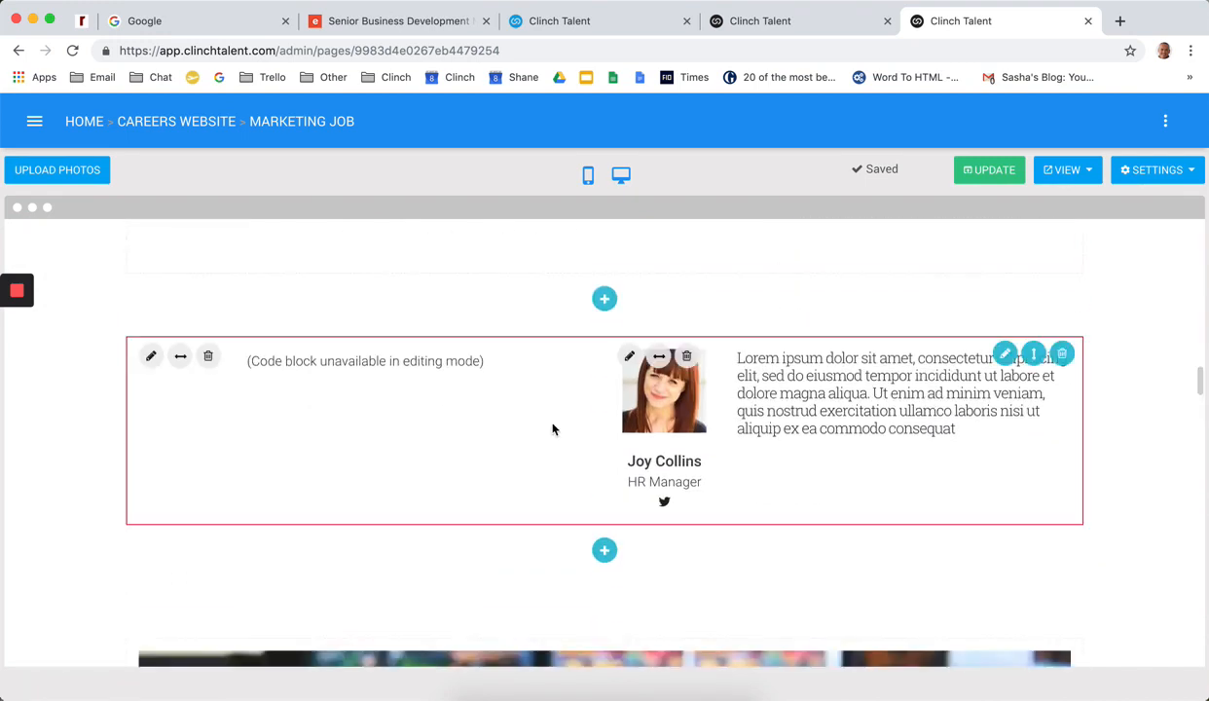
pyautogui.scroll(-3)
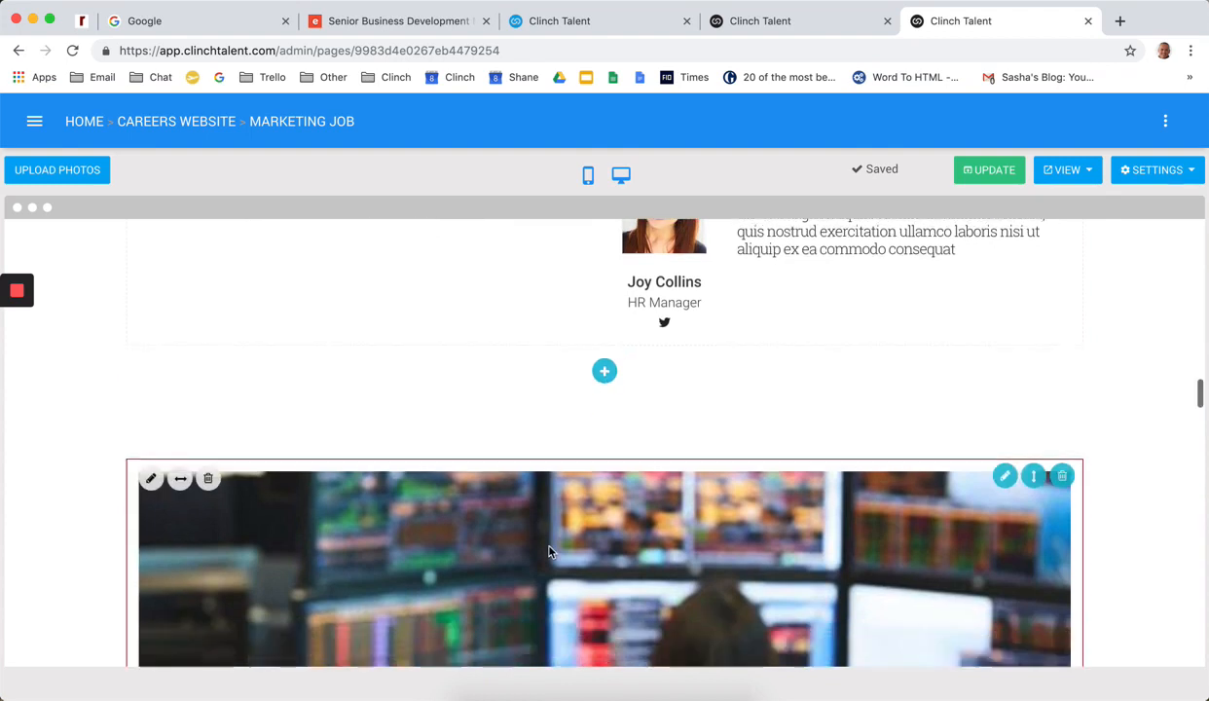
# Add a new empty 1-column row below the HR Manager team member row
pyautogui.click(603, 369)
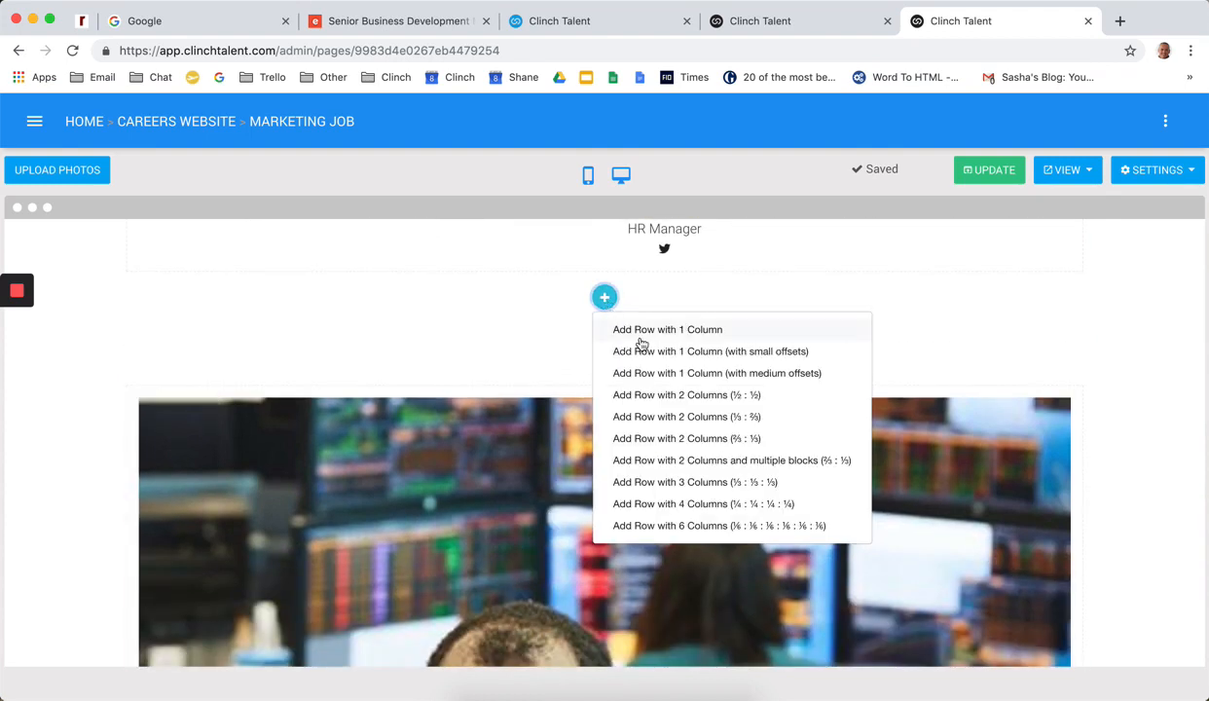
pyautogui.moveTo(685, 377)
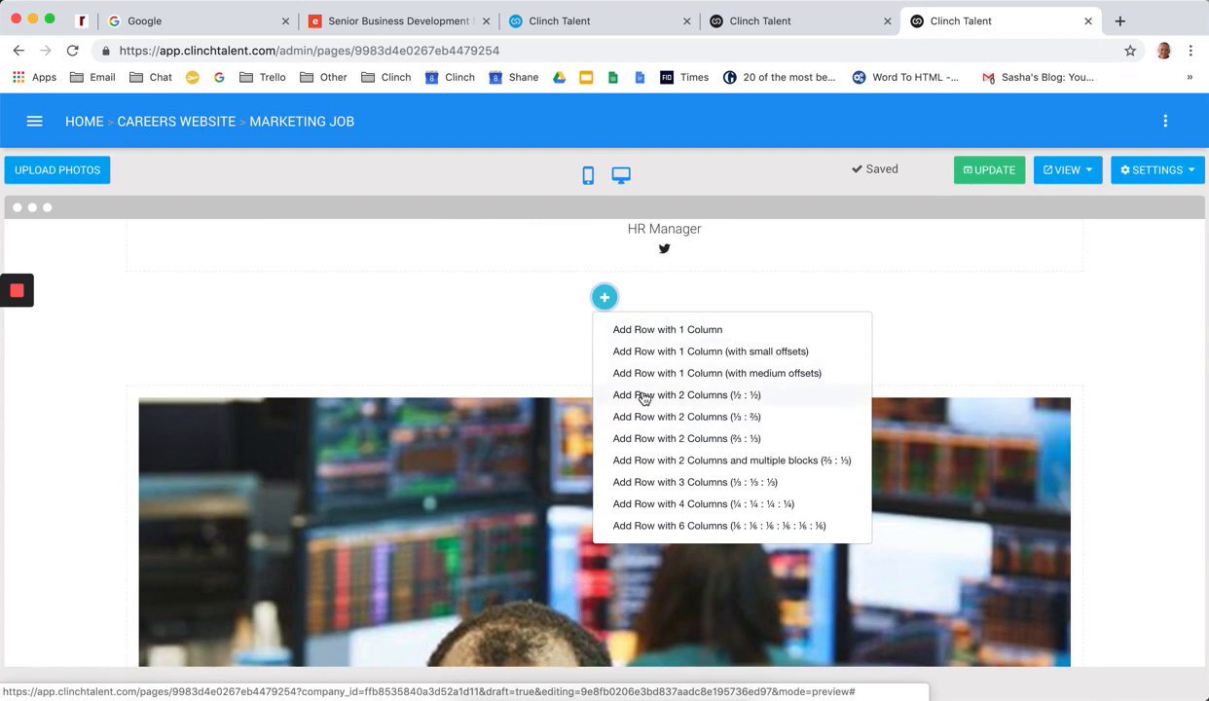
pyautogui.moveTo(667, 329)
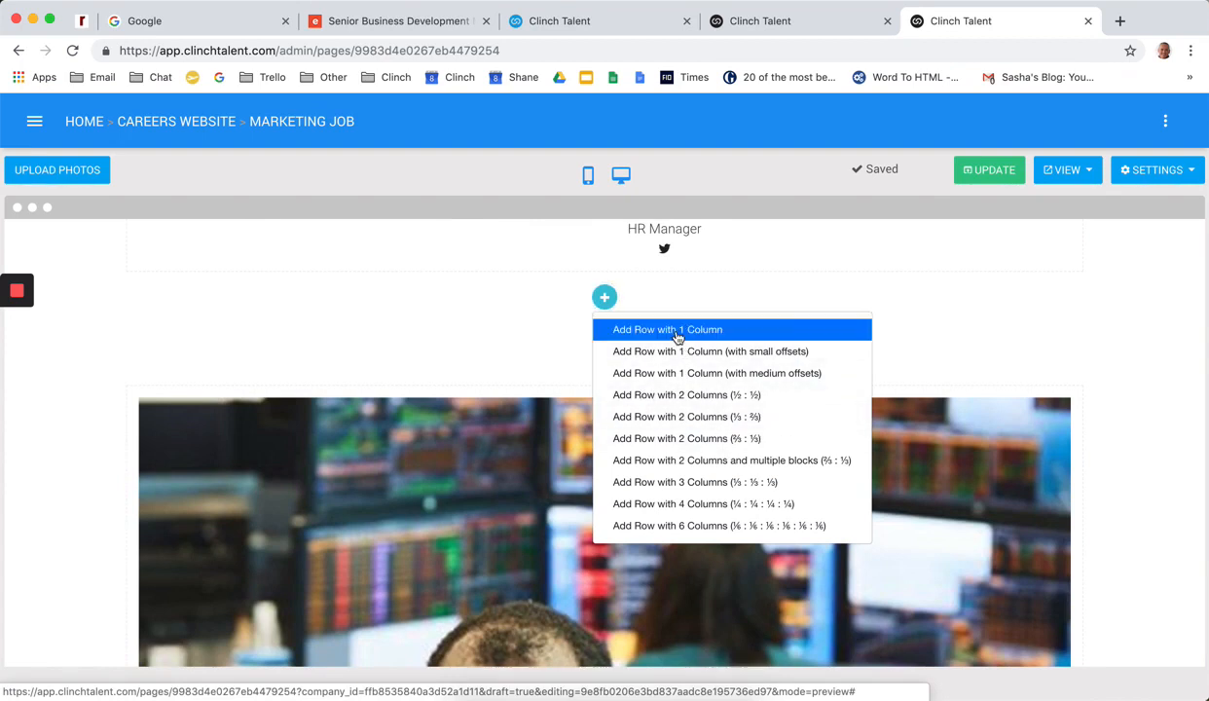
pyautogui.click(666, 329)
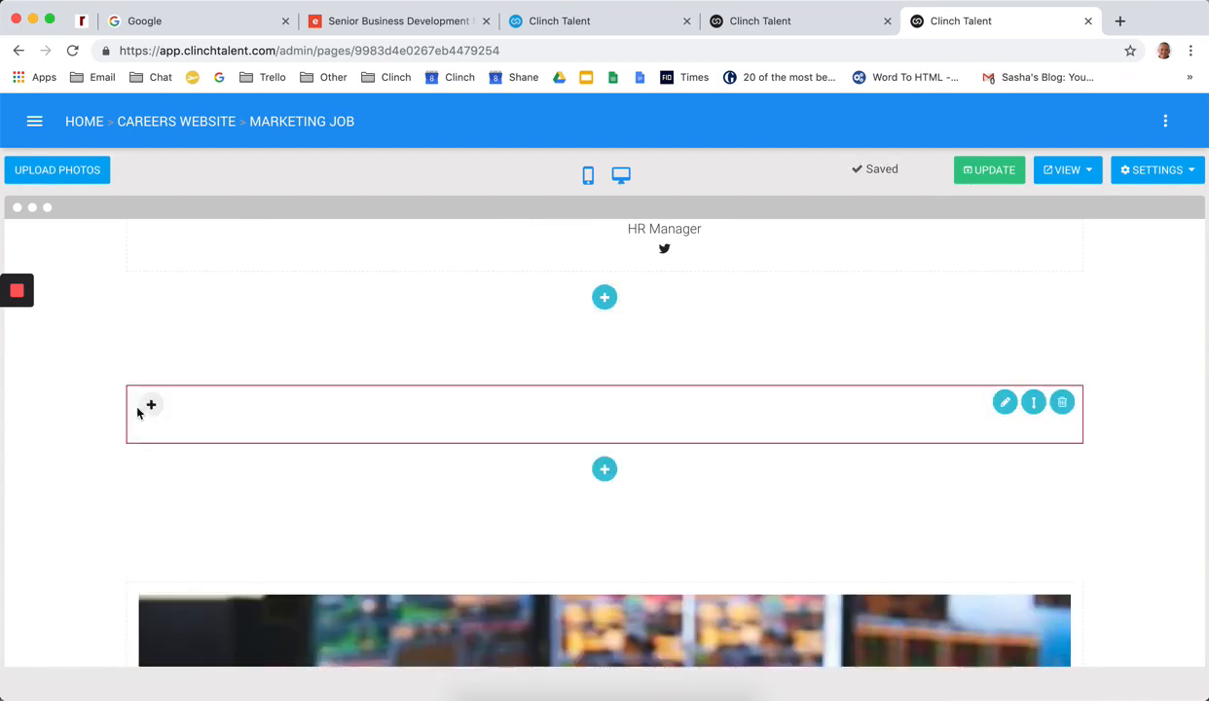
pyautogui.click(152, 405)
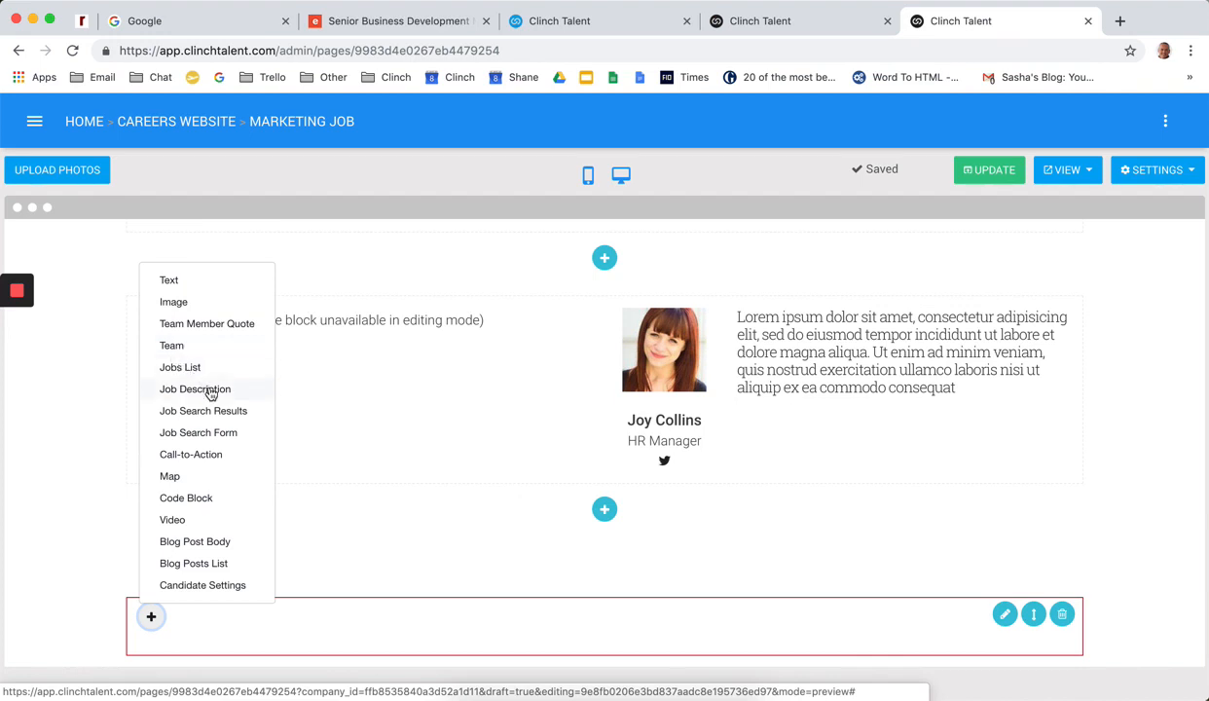
pyautogui.moveTo(234, 417)
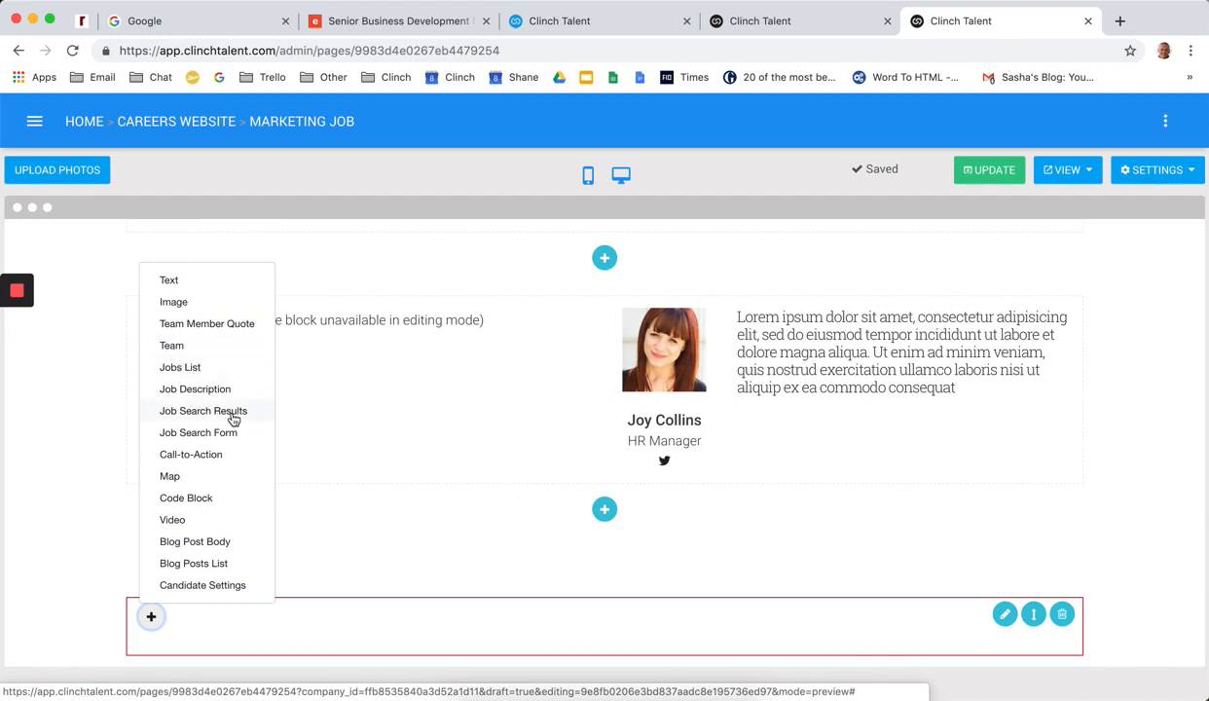
pyautogui.moveTo(199, 432)
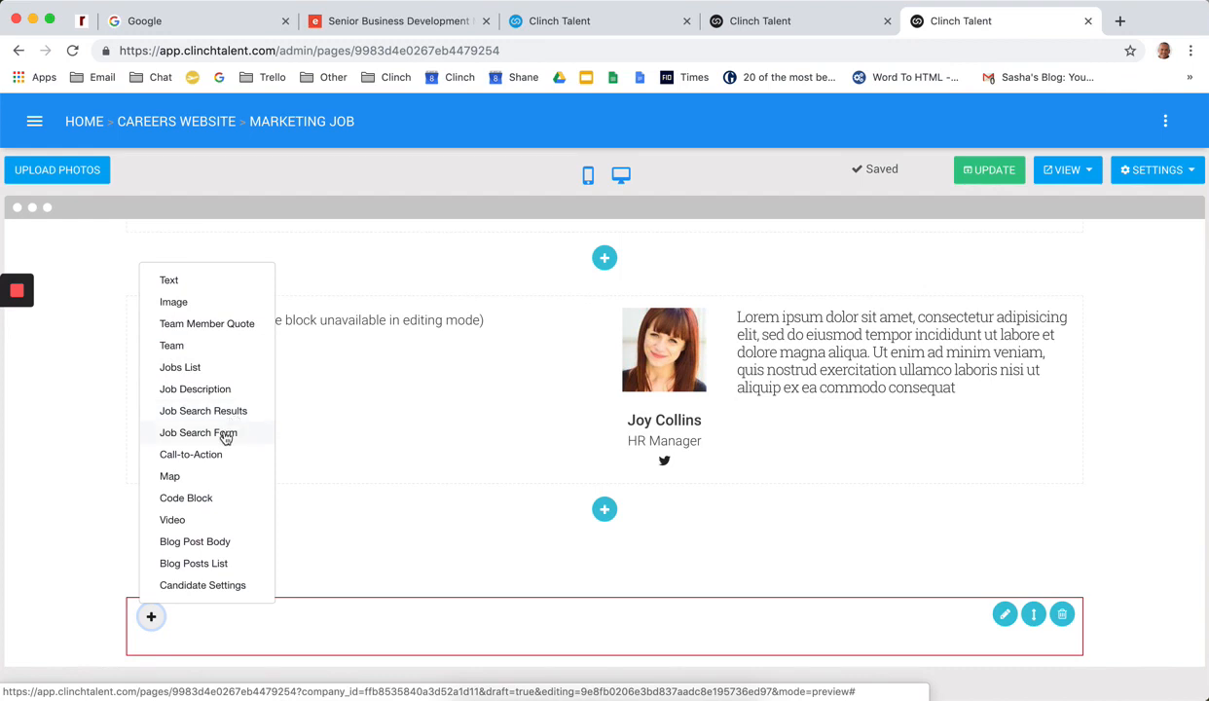
pyautogui.moveTo(205, 463)
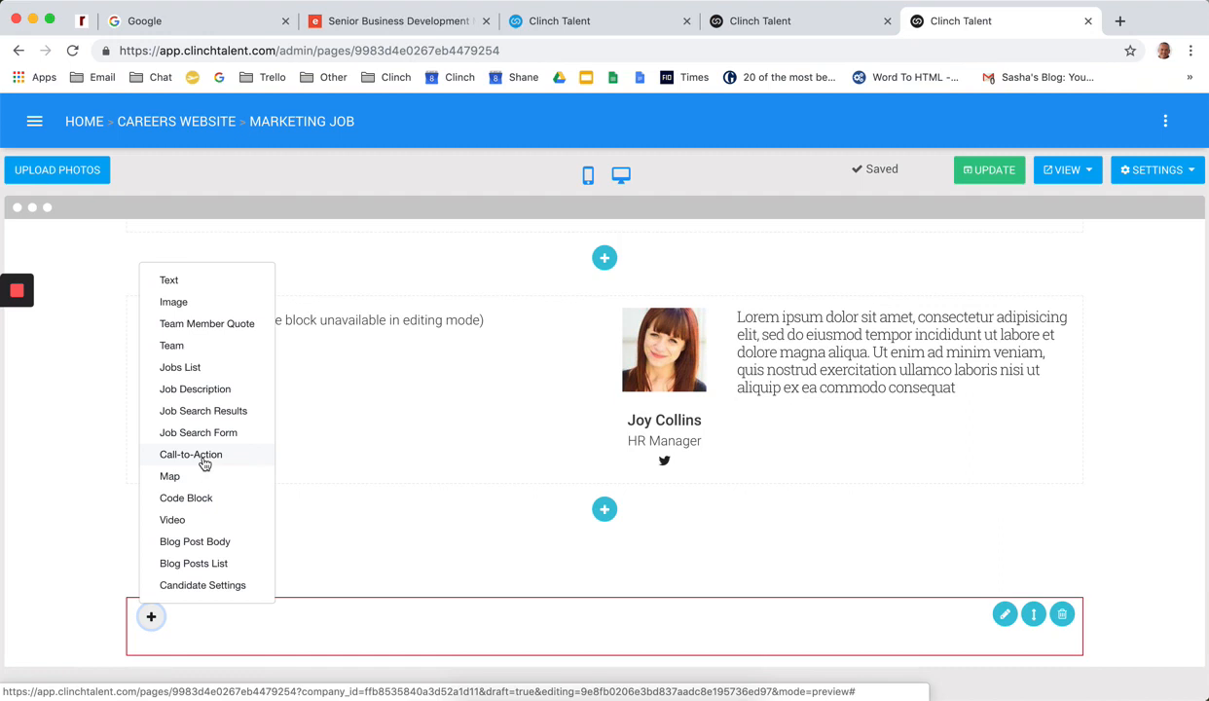
pyautogui.moveTo(195, 499)
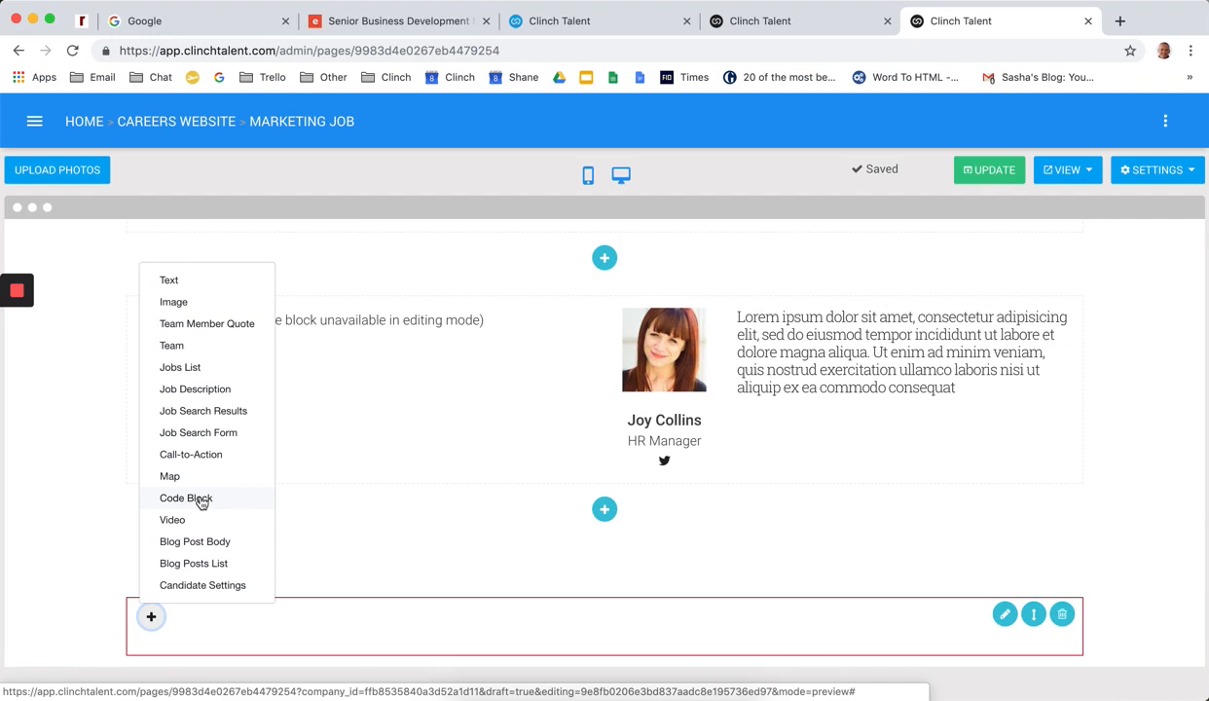
pyautogui.moveTo(171, 518)
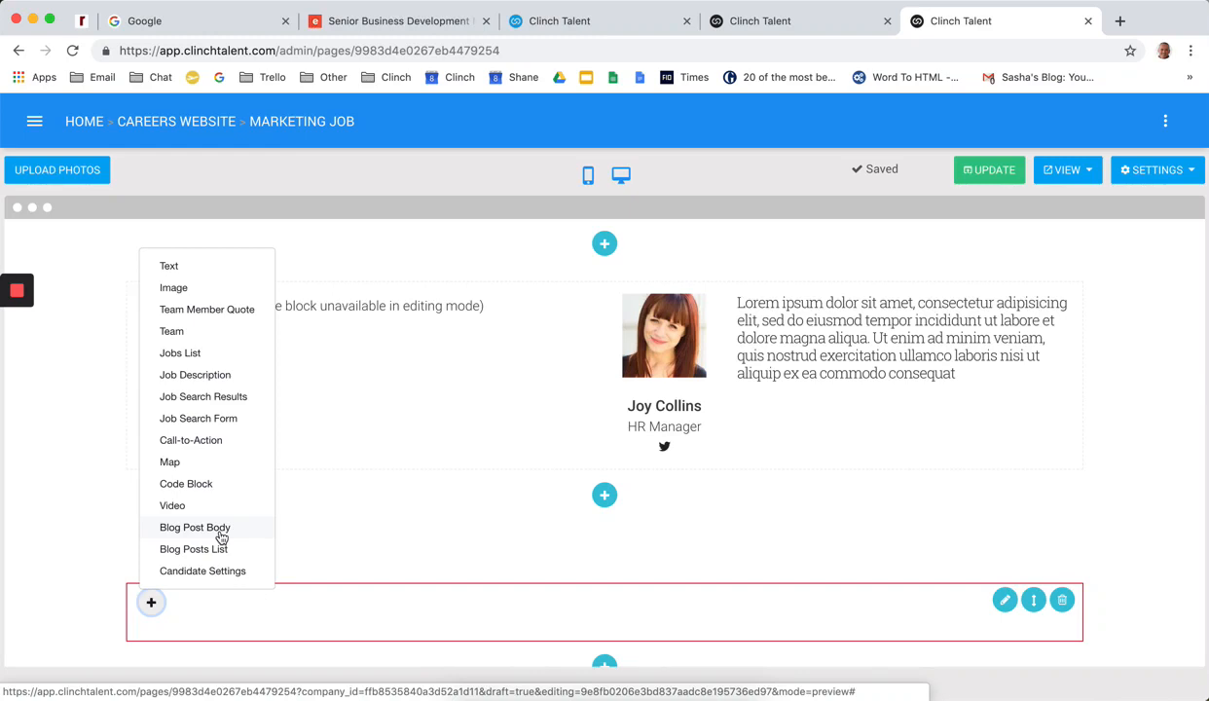
pyautogui.moveTo(218, 549)
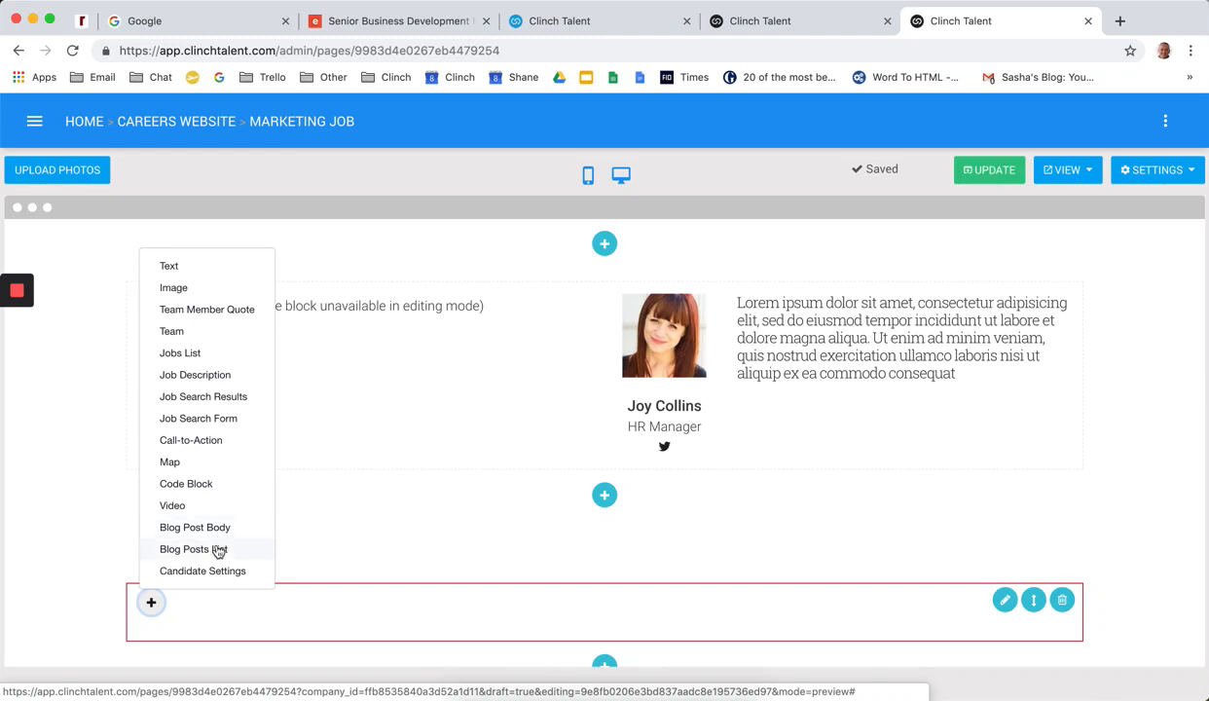
pyautogui.moveTo(218, 555)
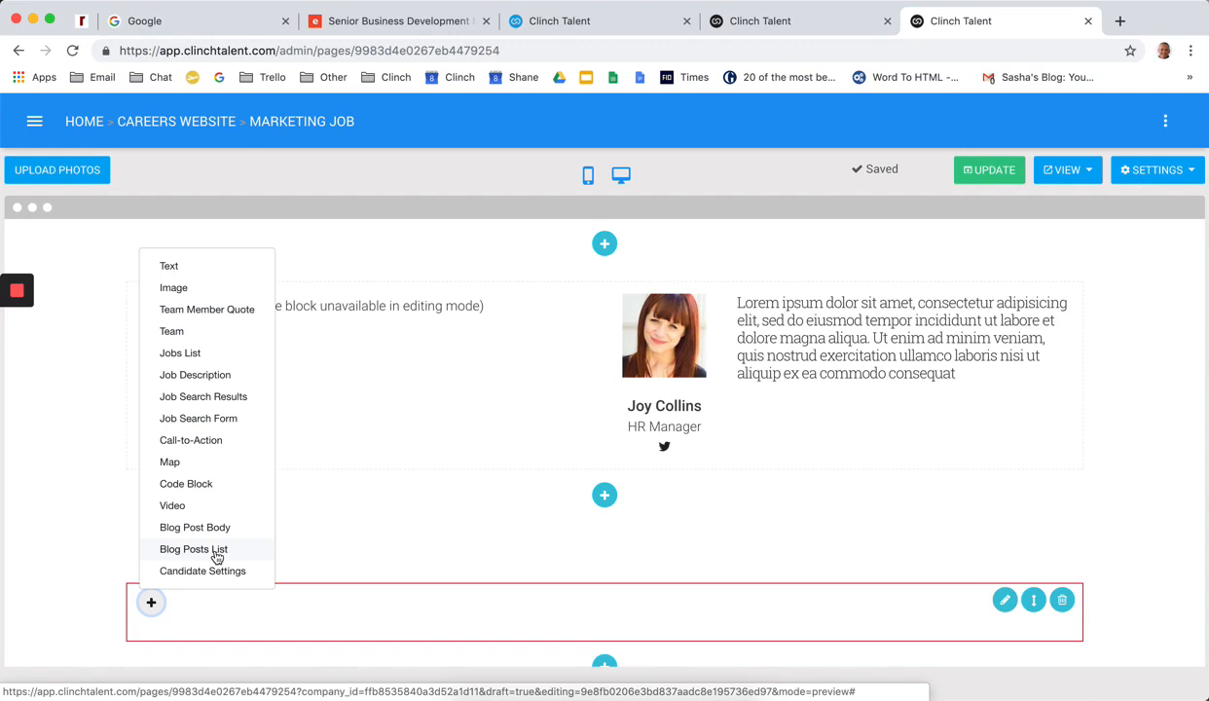
pyautogui.moveTo(215, 574)
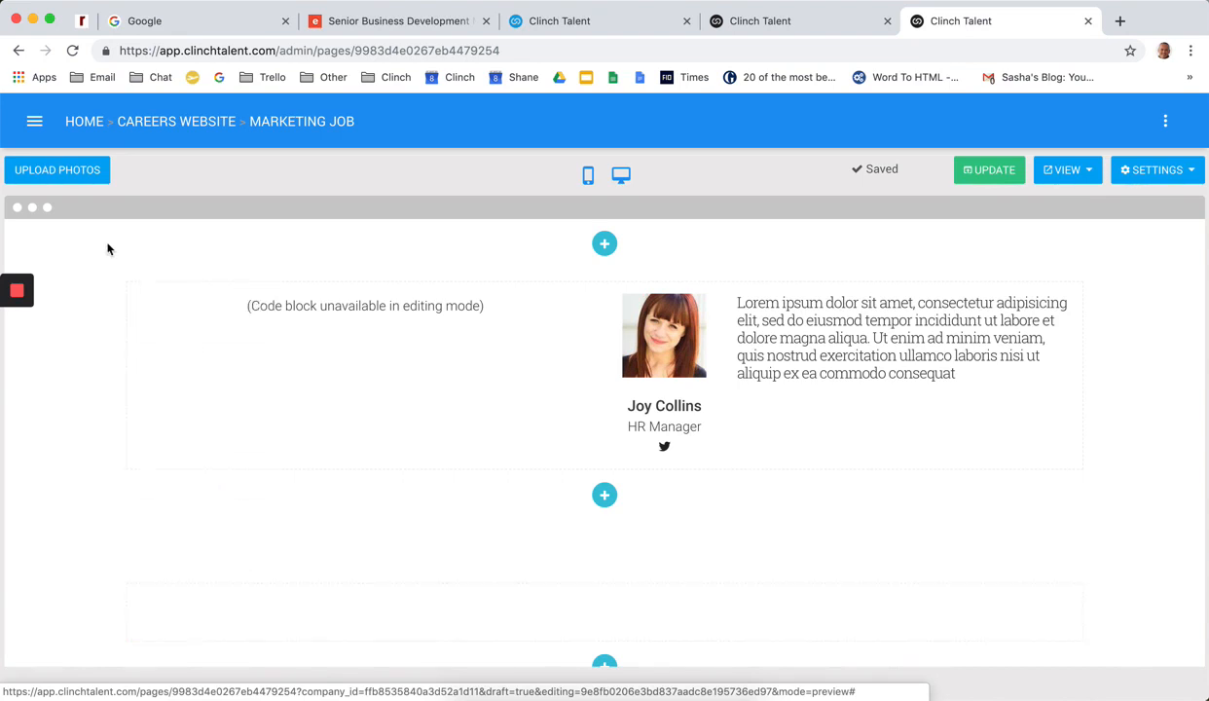
pyautogui.moveTo(191, 129)
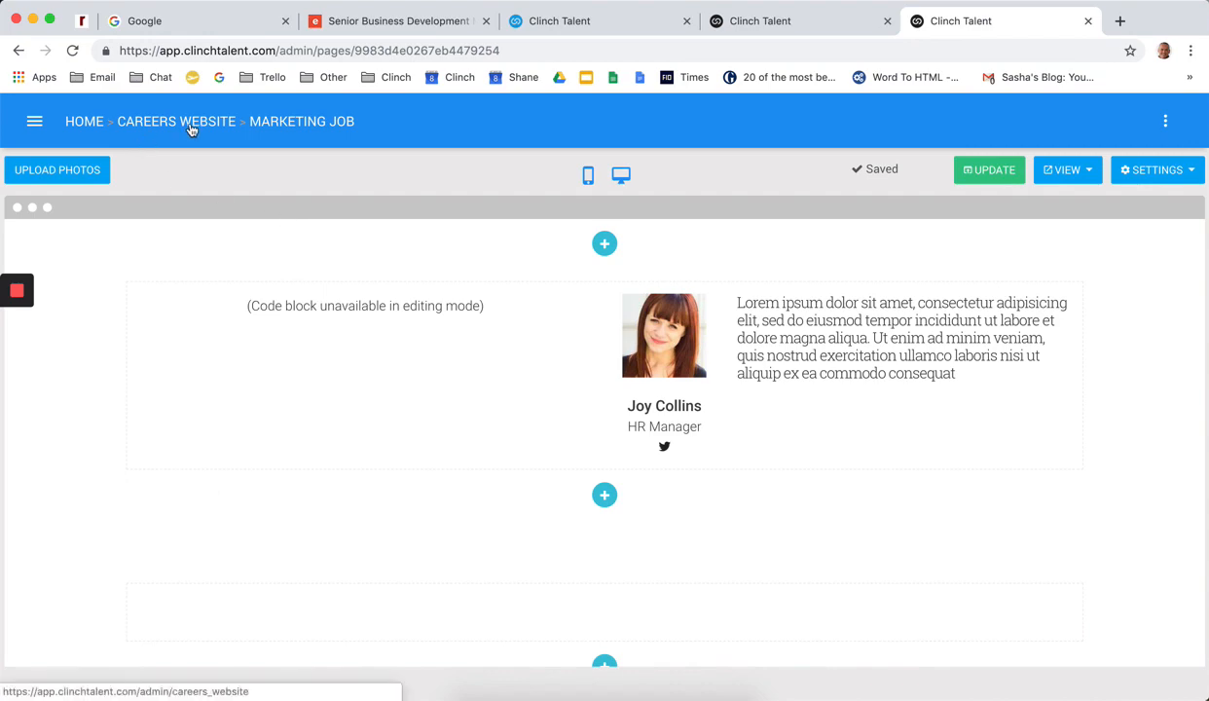
# Return to Careers Website settings, open the Gallery and reveal the Instagram Import option beside Upload Photos
pyautogui.click(175, 120)
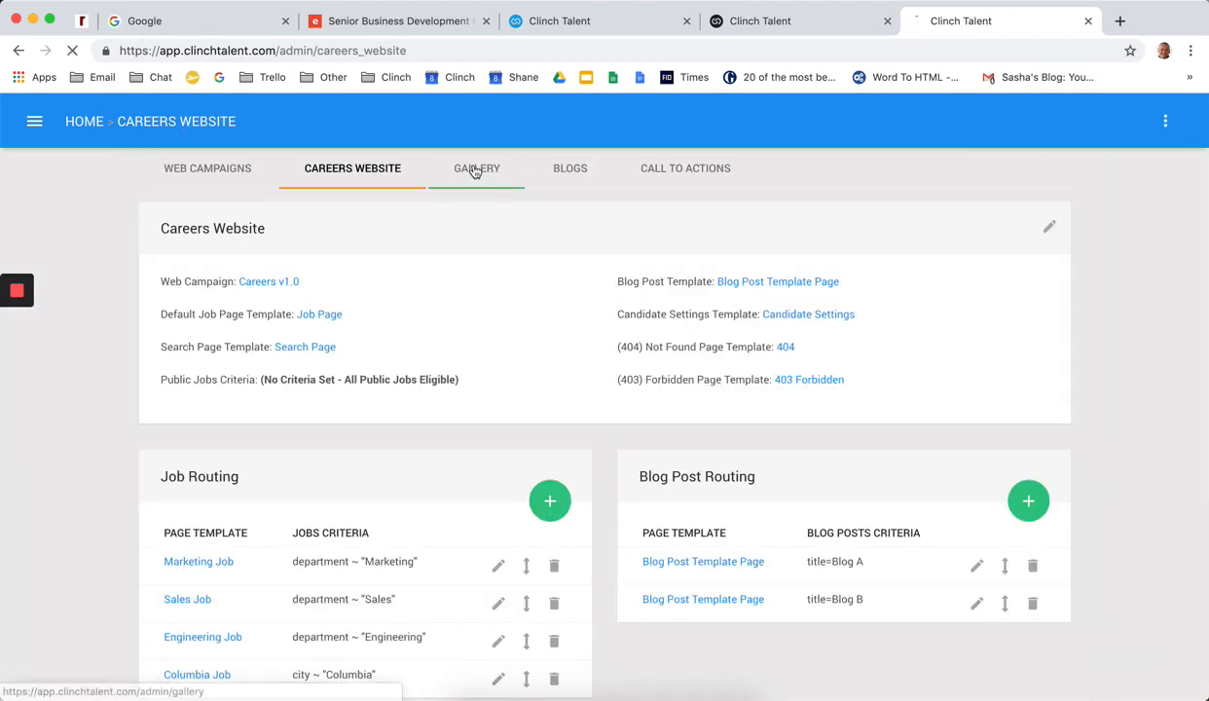
pyautogui.click(477, 168)
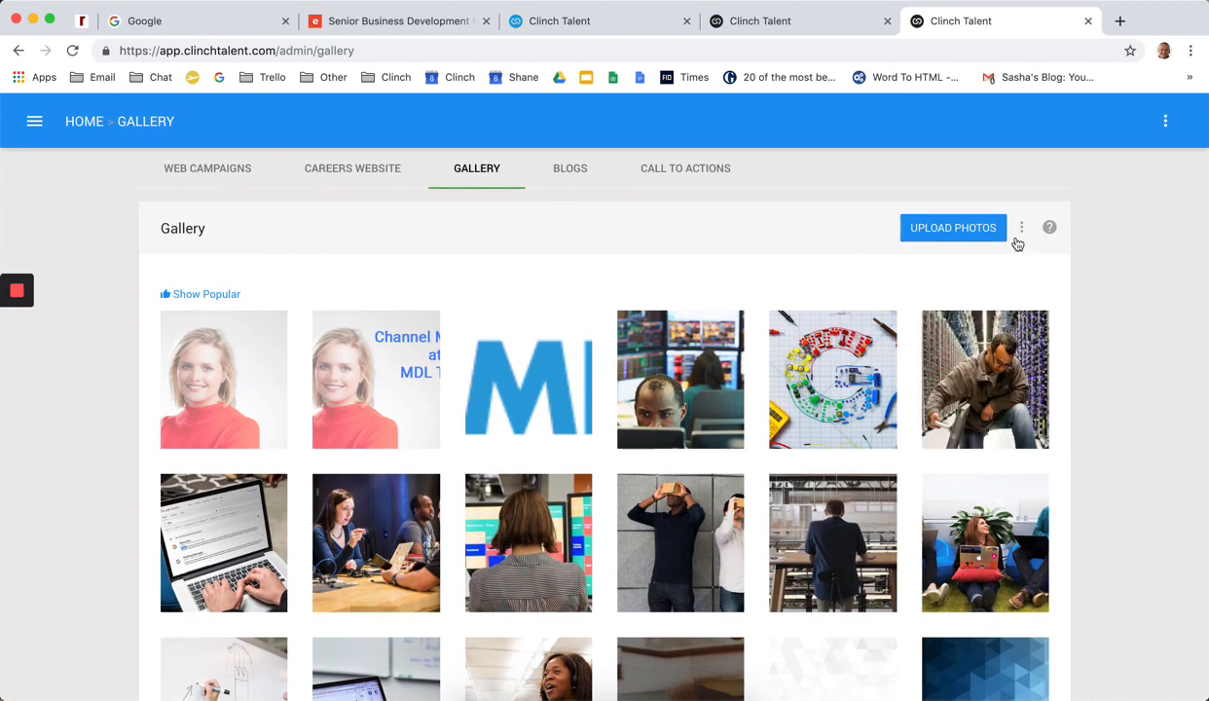
pyautogui.click(1020, 225)
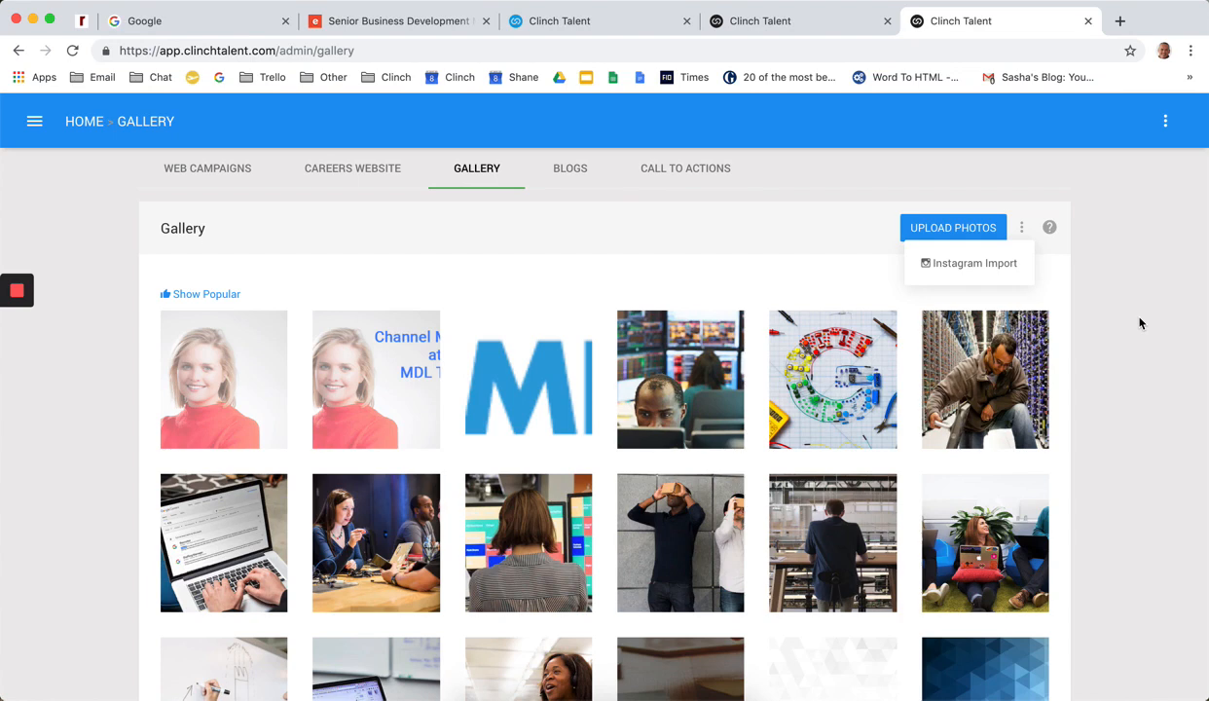
pyautogui.moveTo(571, 167)
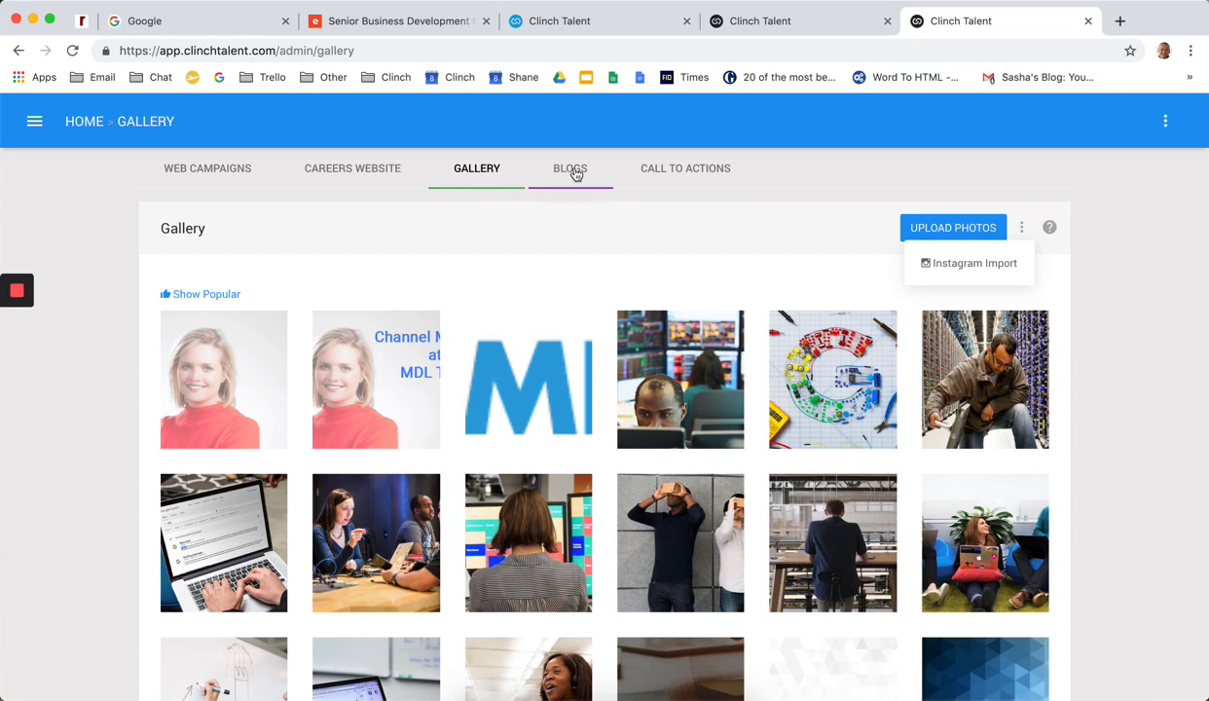
pyautogui.click(570, 167)
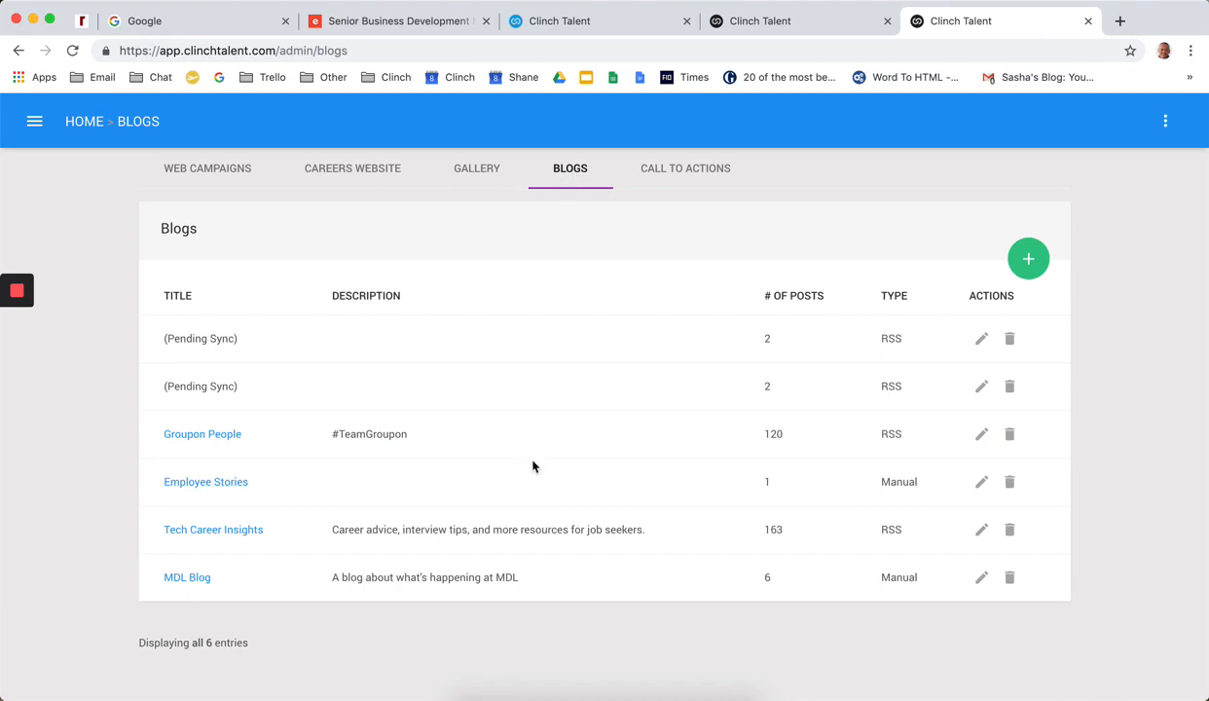
pyautogui.moveTo(207, 483)
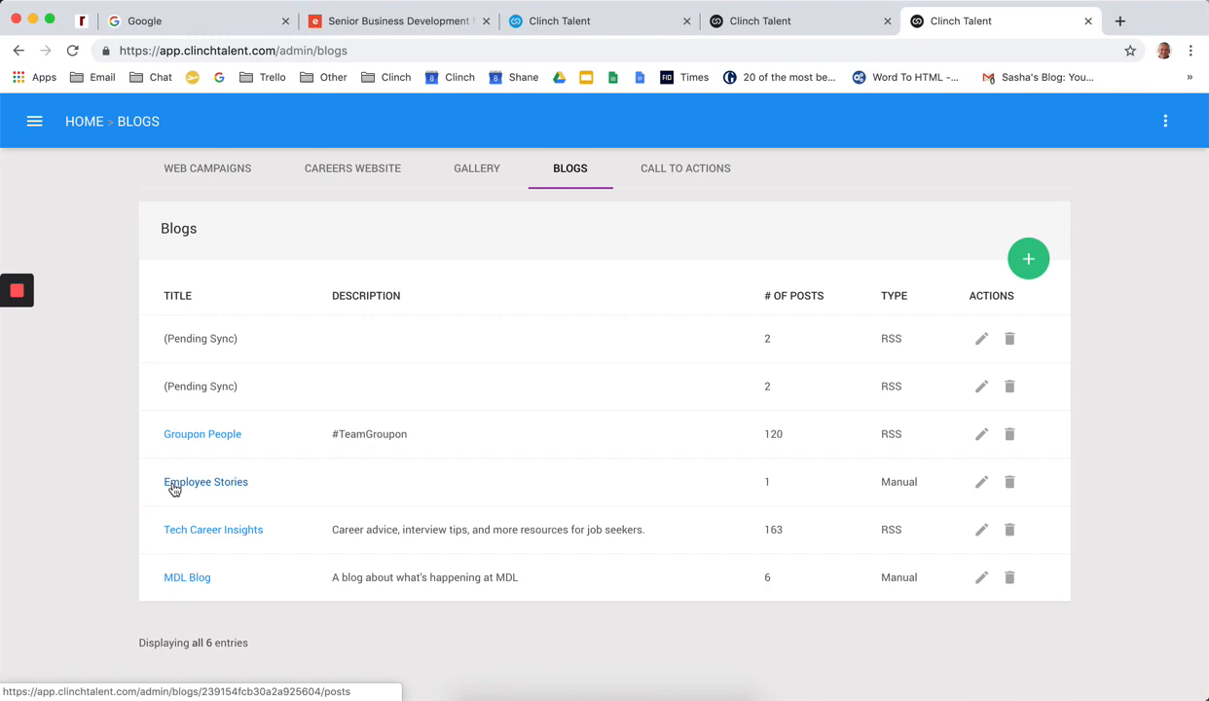
pyautogui.moveTo(350, 496)
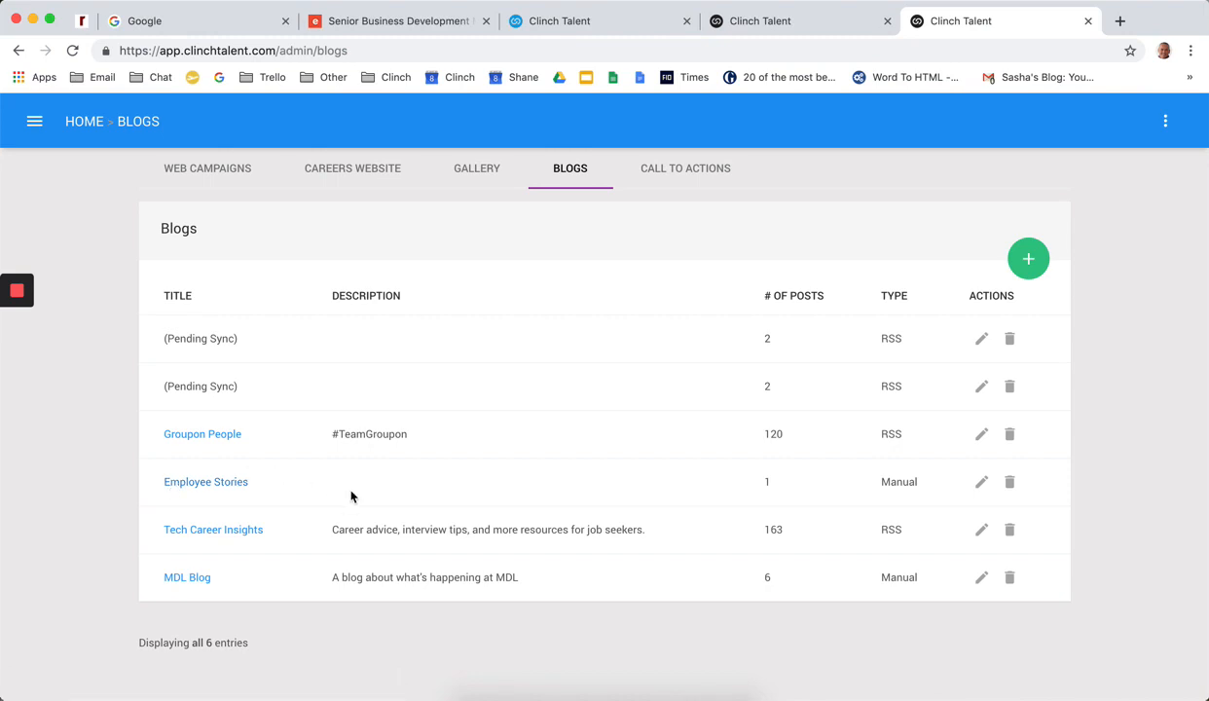
pyautogui.moveTo(230, 465)
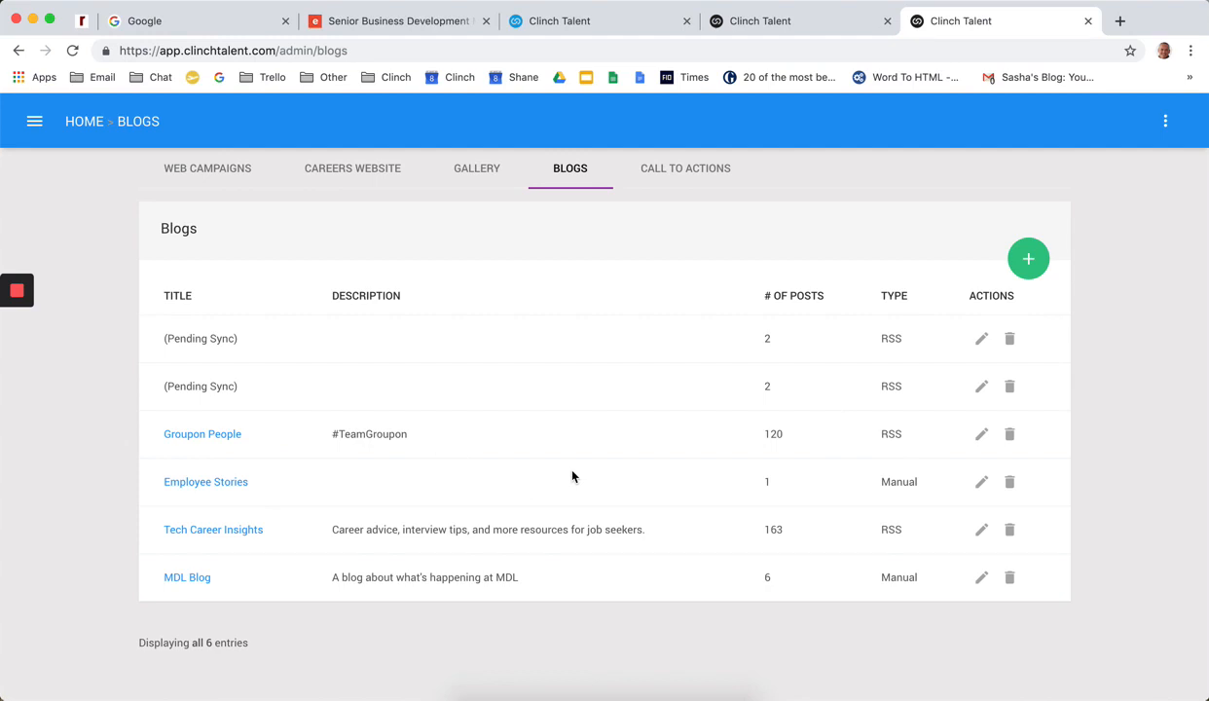
pyautogui.moveTo(725, 207)
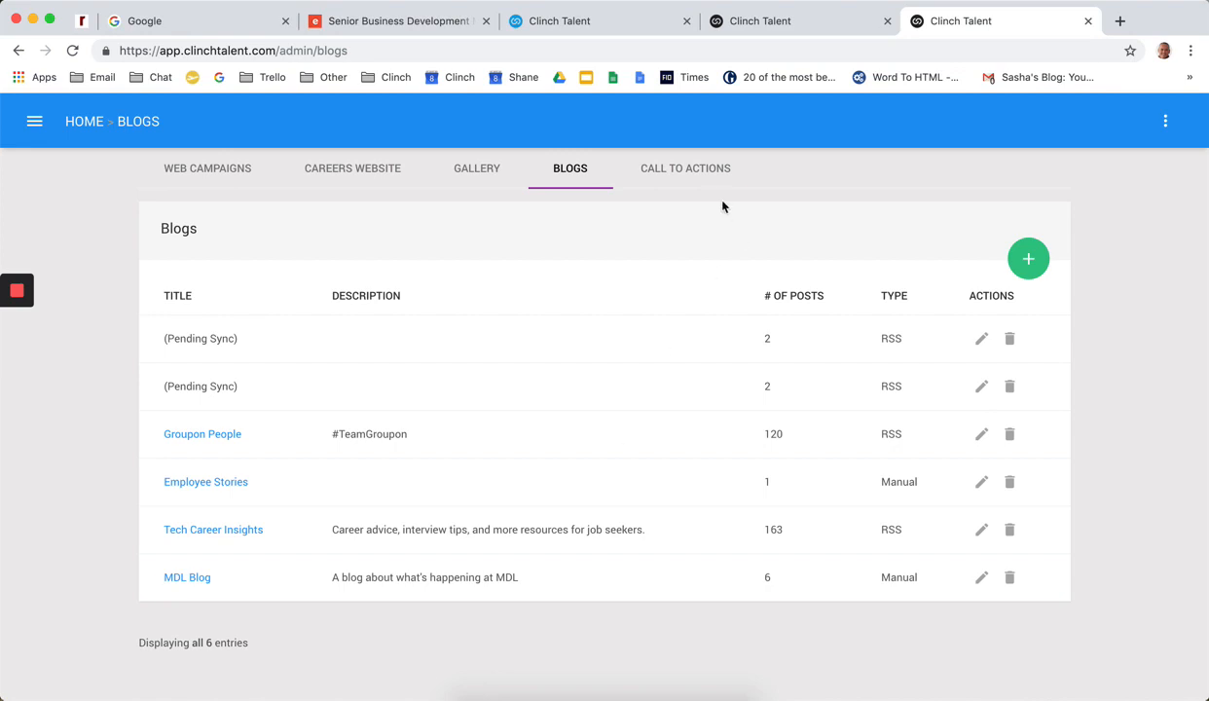
# View the Apply URL form's seven fields from the Call to Actions list, then go back to the list
pyautogui.click(685, 167)
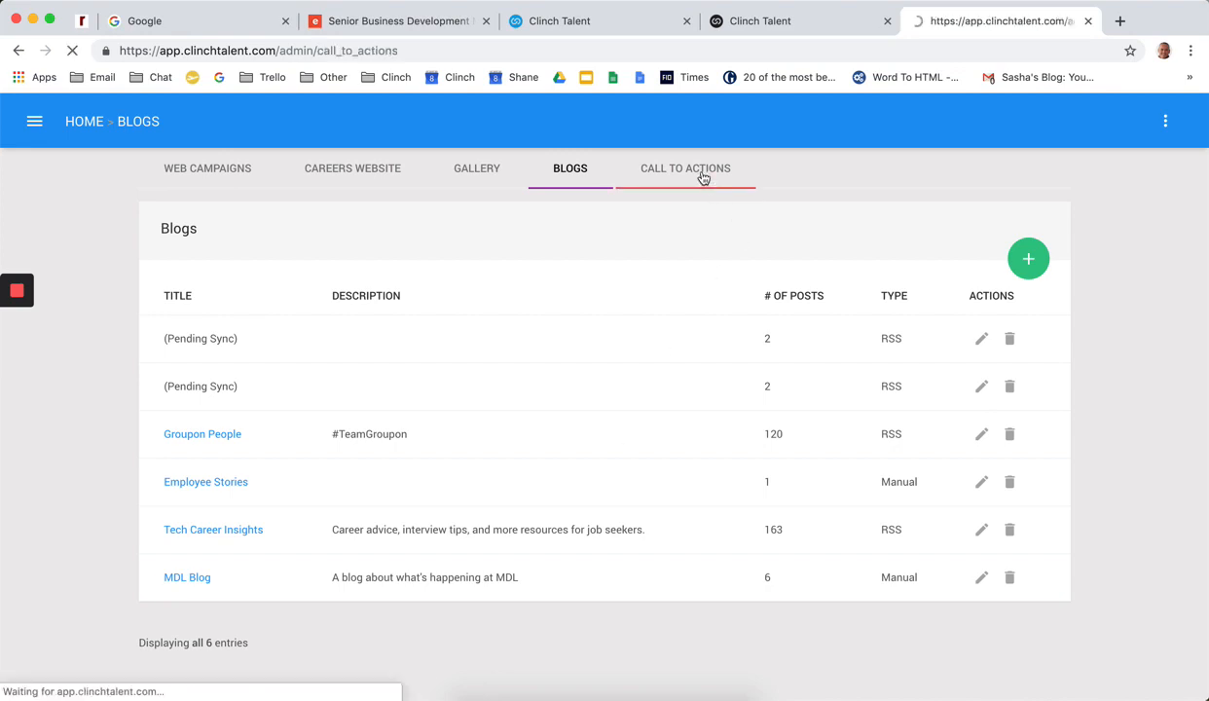
pyautogui.click(685, 167)
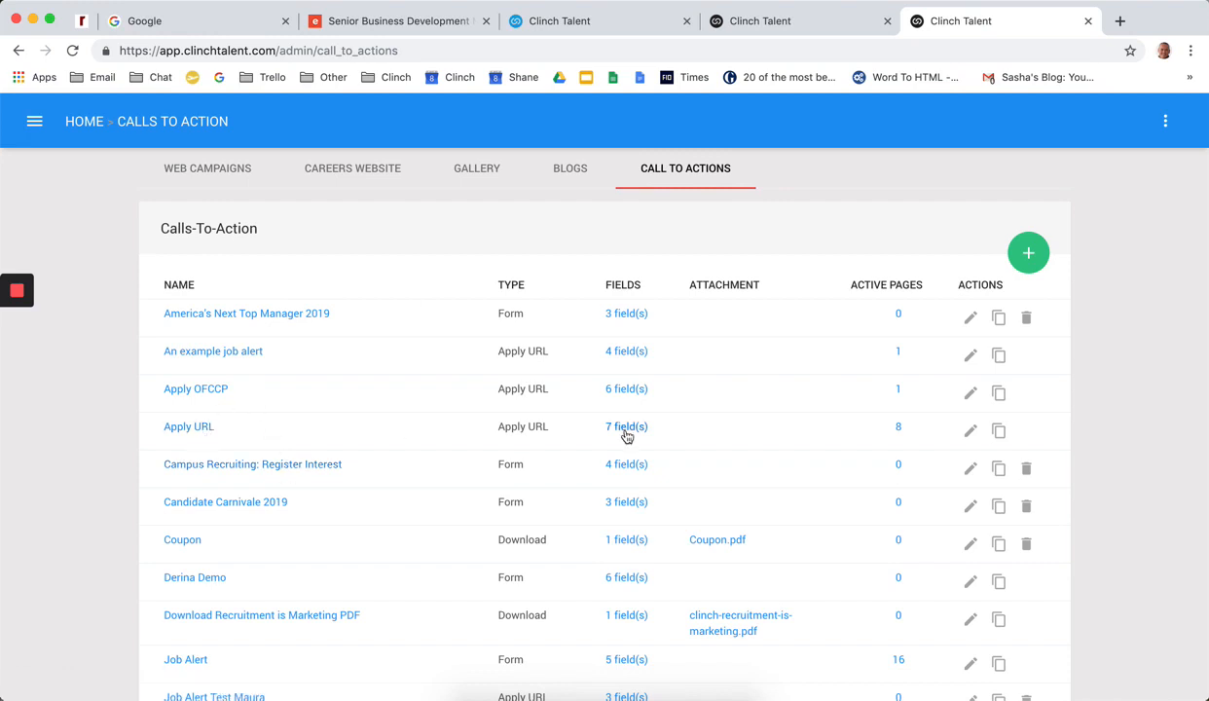
pyautogui.click(627, 426)
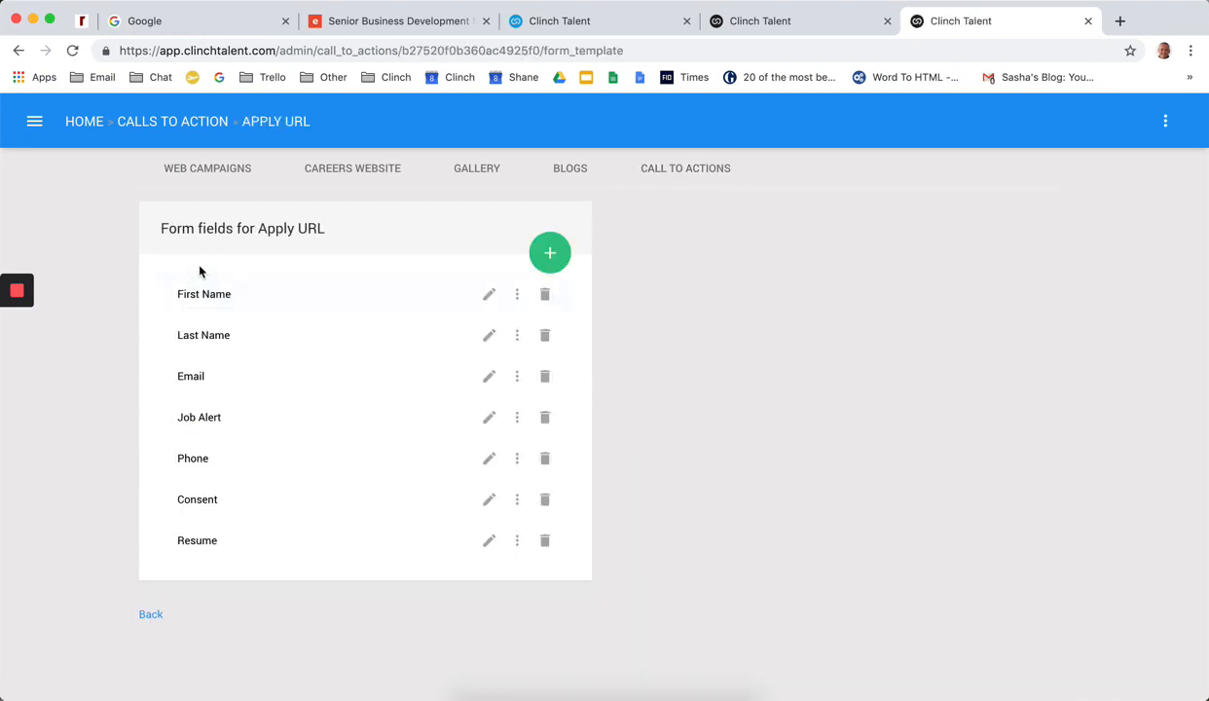
pyautogui.moveTo(272, 458)
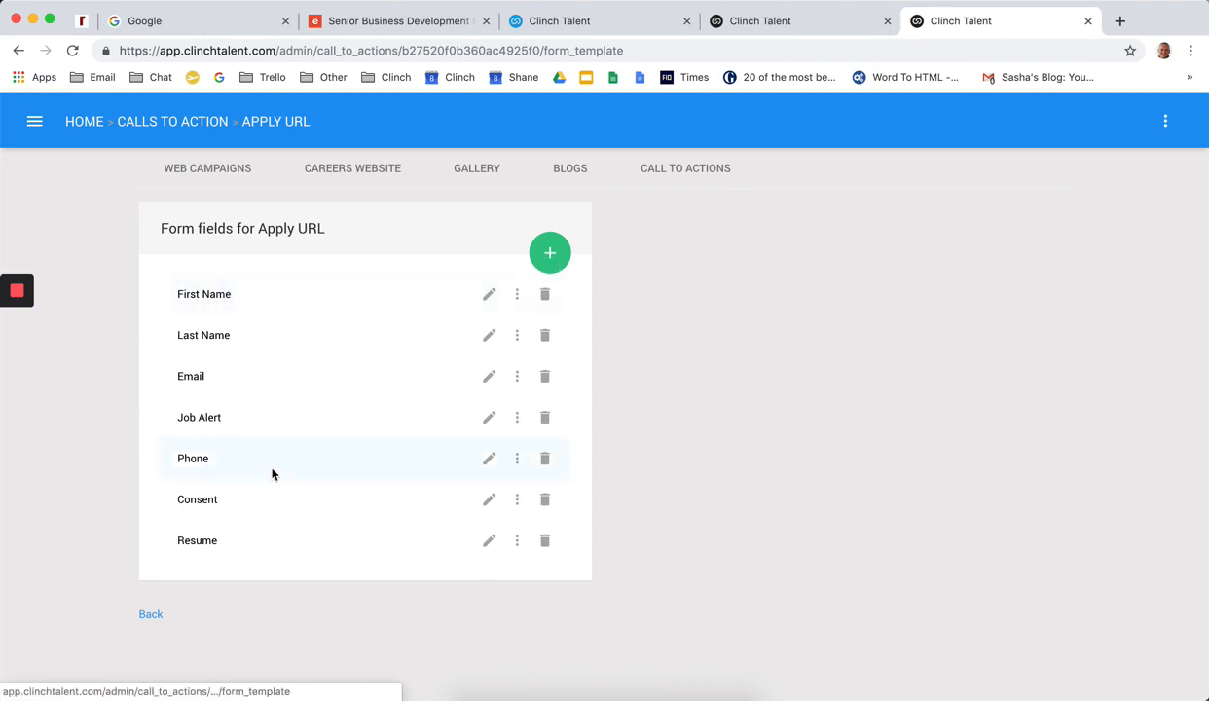
pyautogui.moveTo(234, 616)
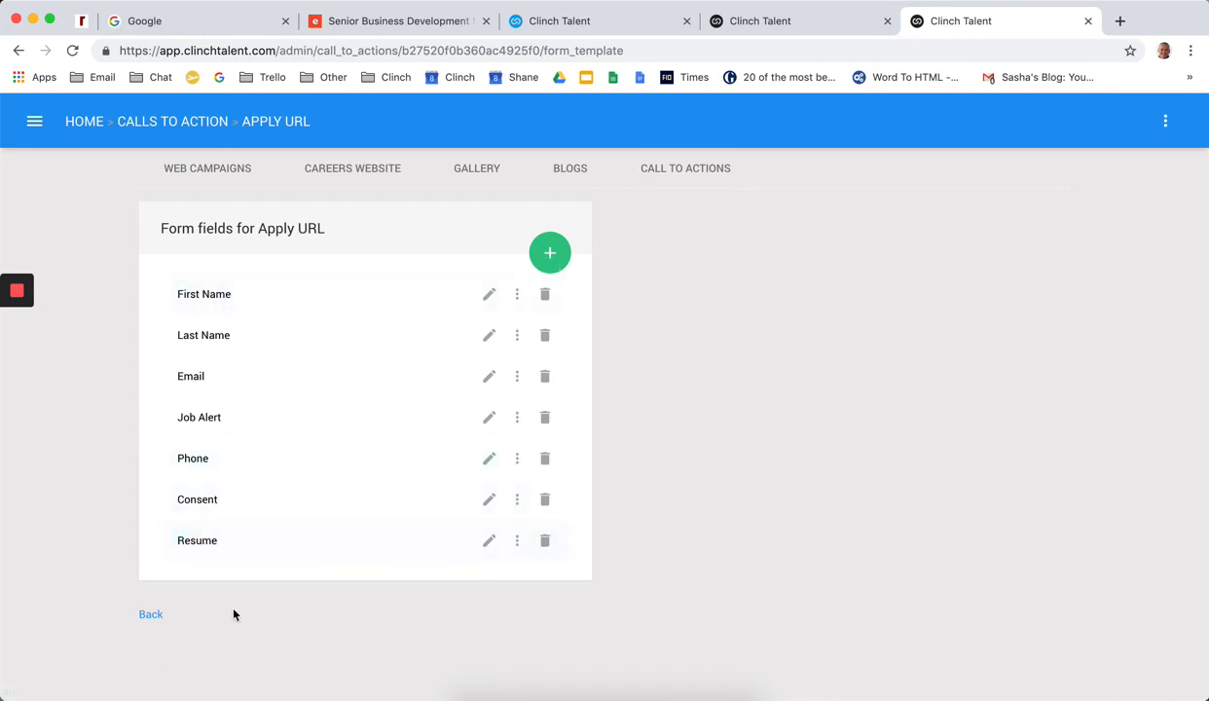
pyautogui.click(152, 613)
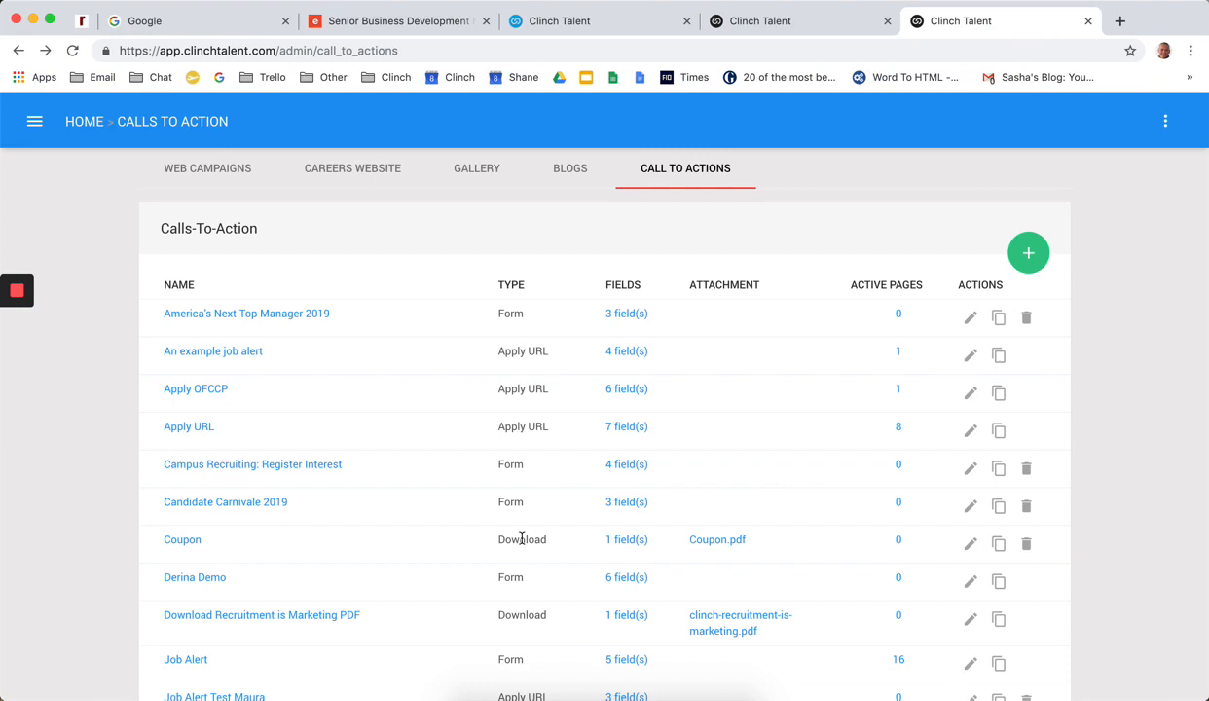
pyautogui.moveTo(166, 447)
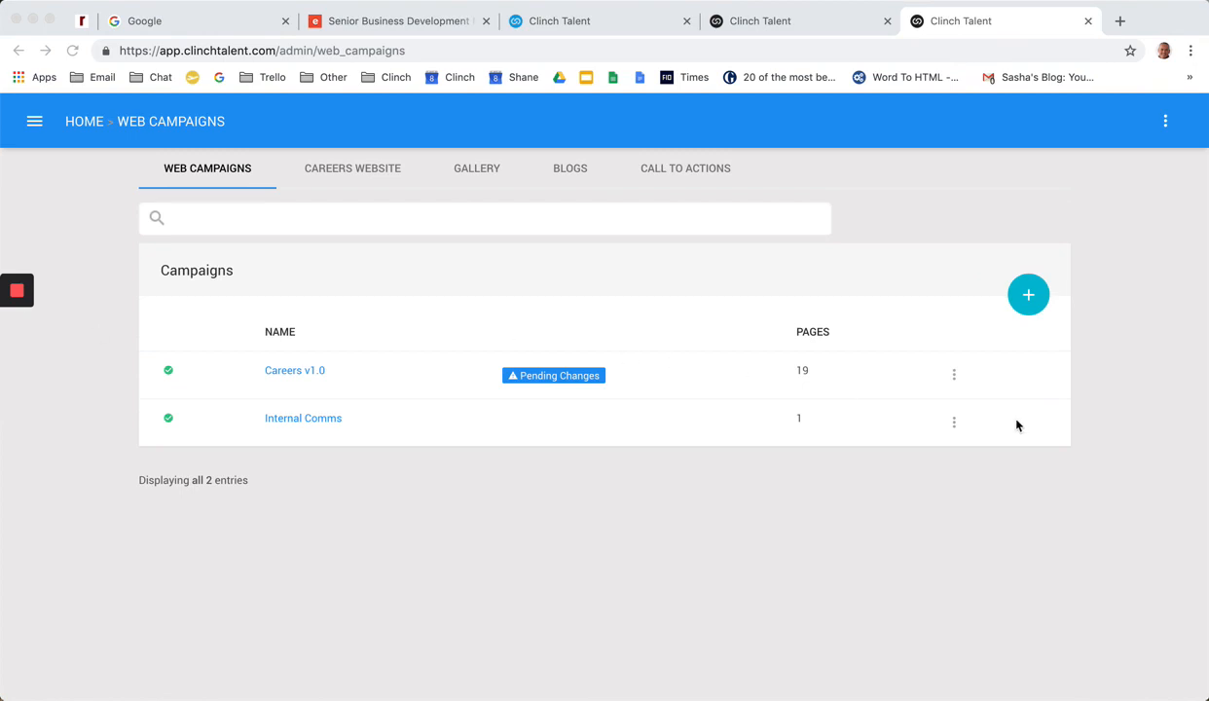
pyautogui.moveTo(1080, 421)
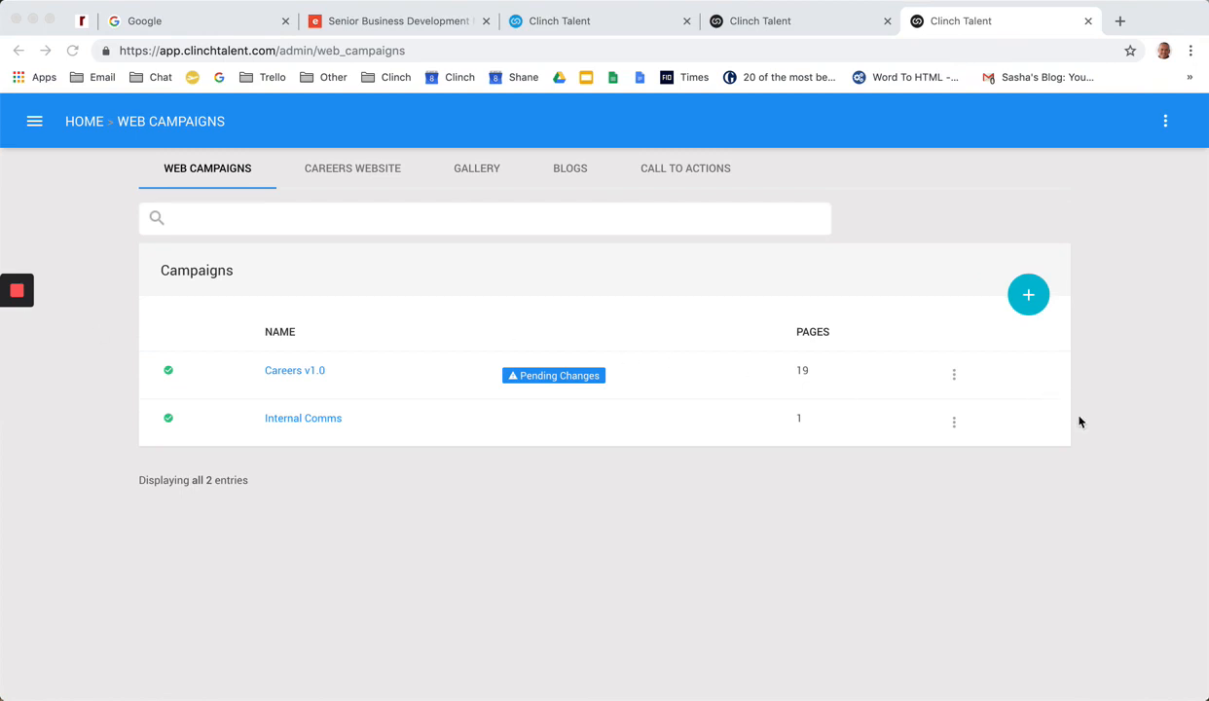
pyautogui.moveTo(1035, 321)
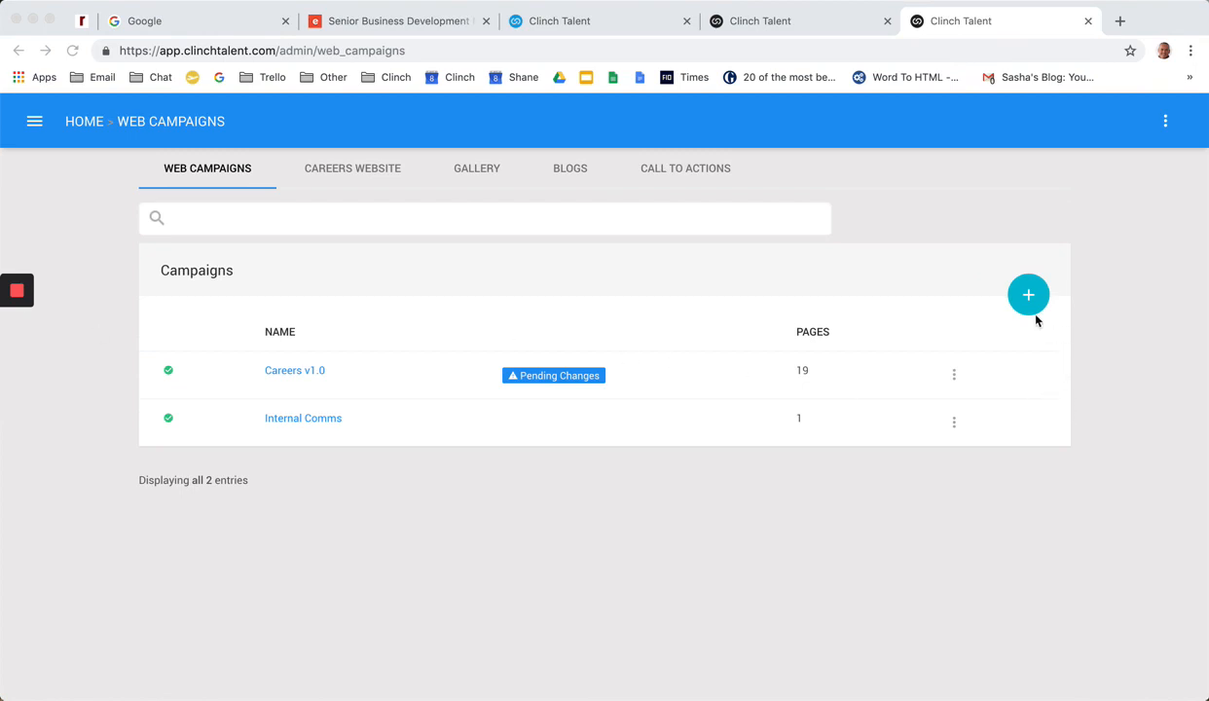
# Create a Recruitment Event web campaign named Event with event name Event 1, moving on to its location
pyautogui.click(1027, 294)
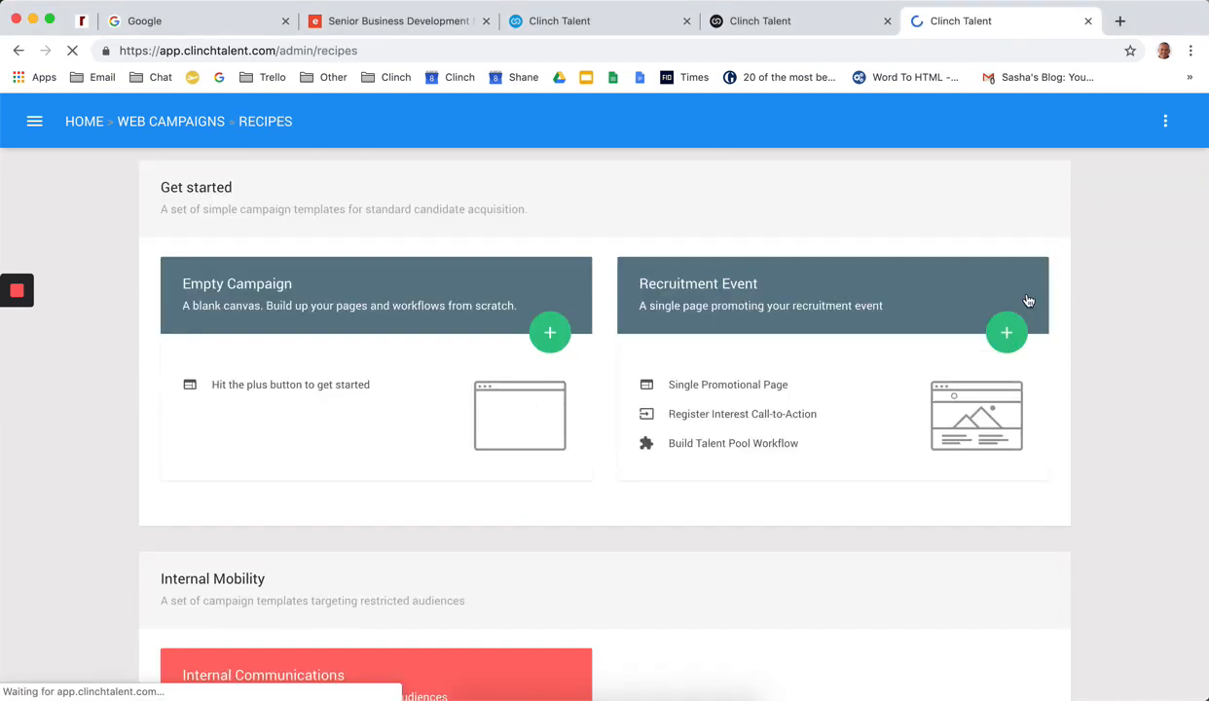
pyautogui.click(1007, 331)
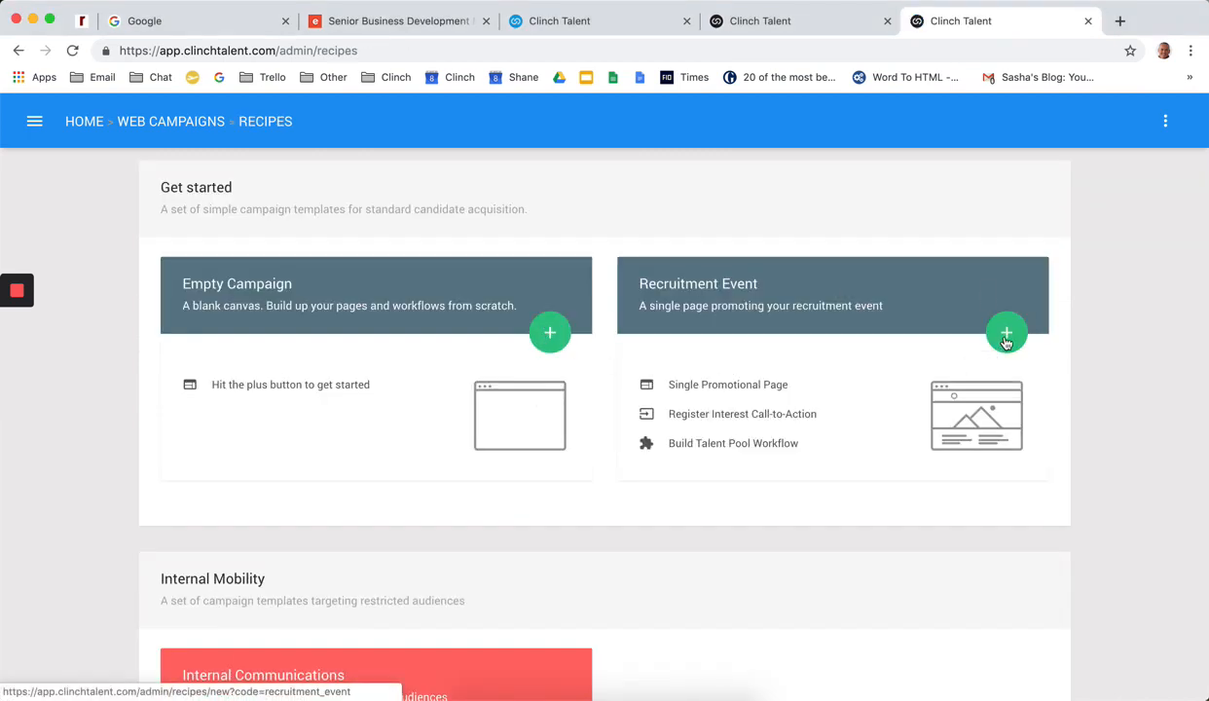
pyautogui.click(1006, 333)
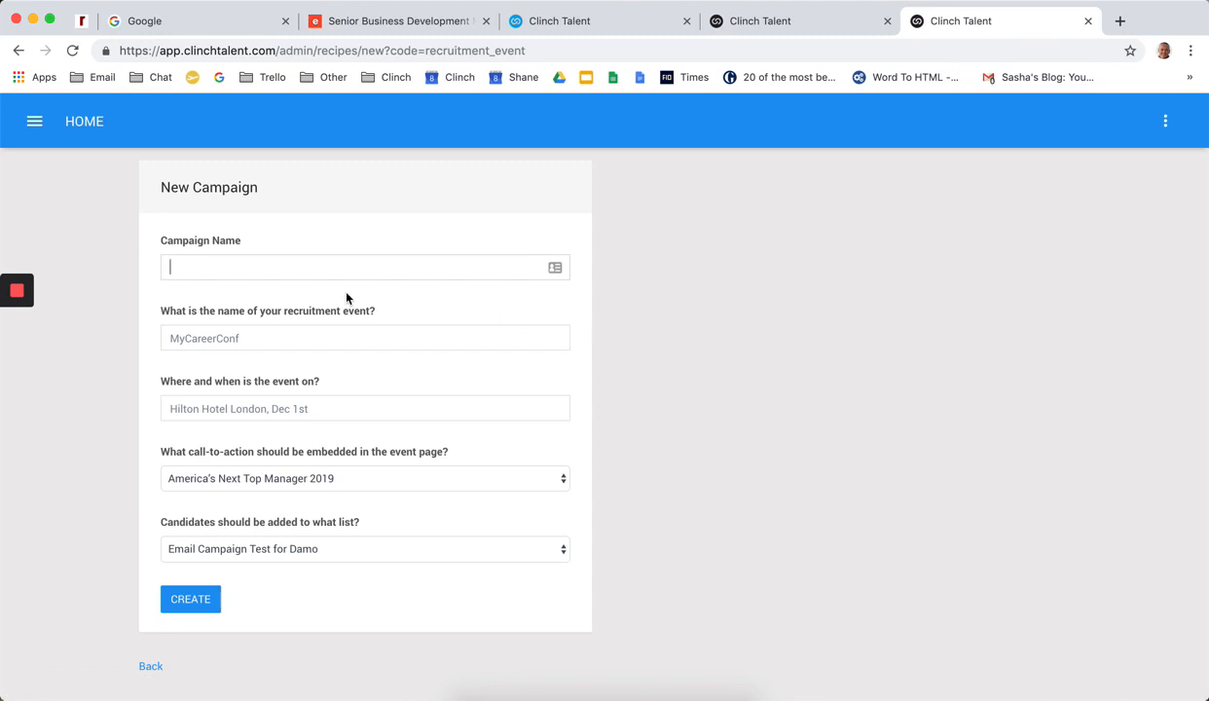
pyautogui.write('Event')
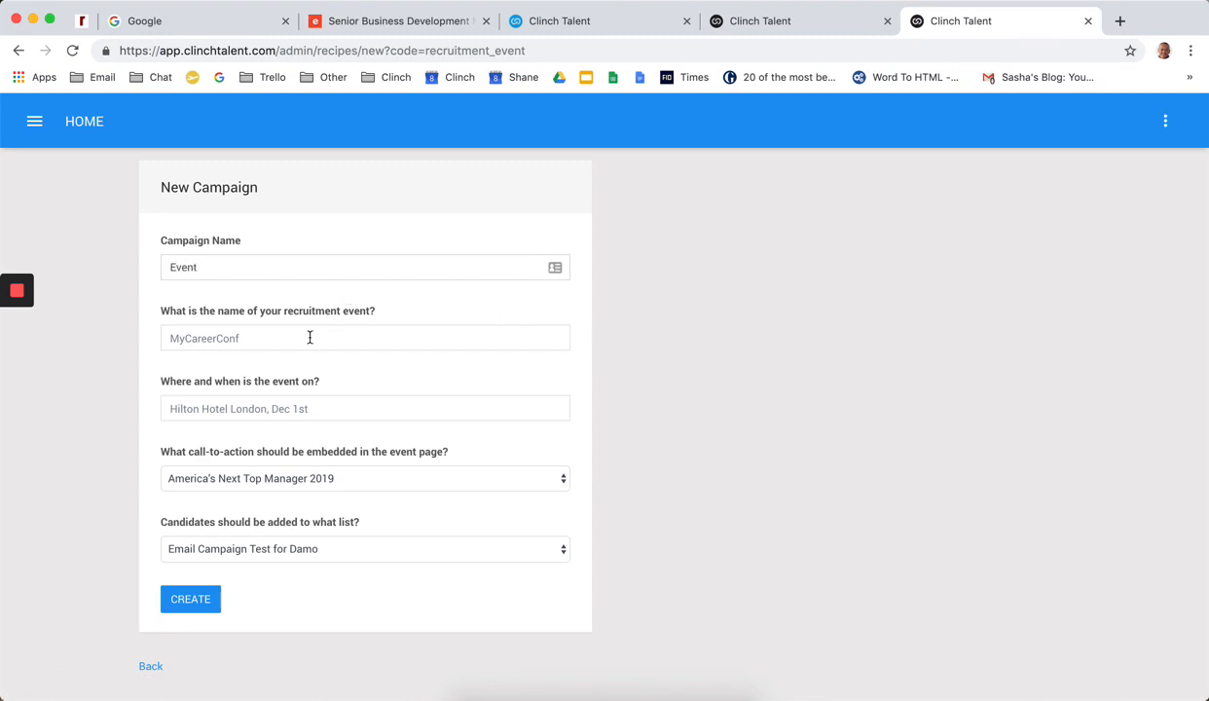
pyautogui.write('Event')
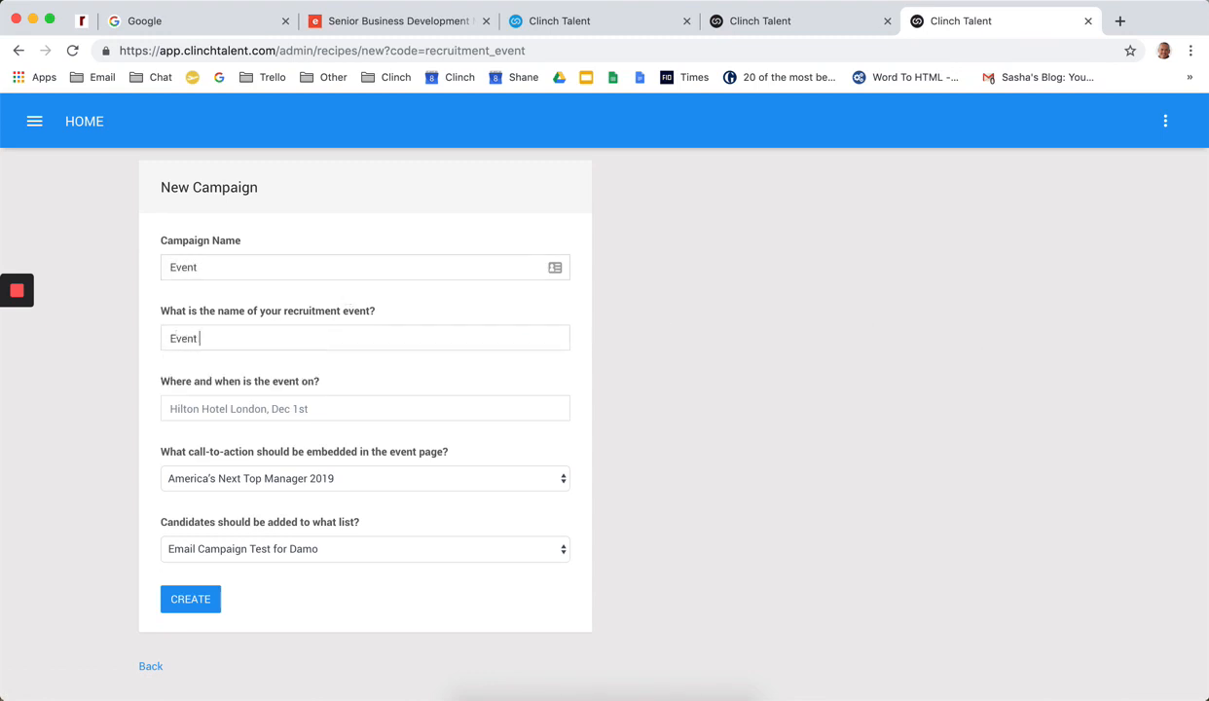
pyautogui.click(366, 409)
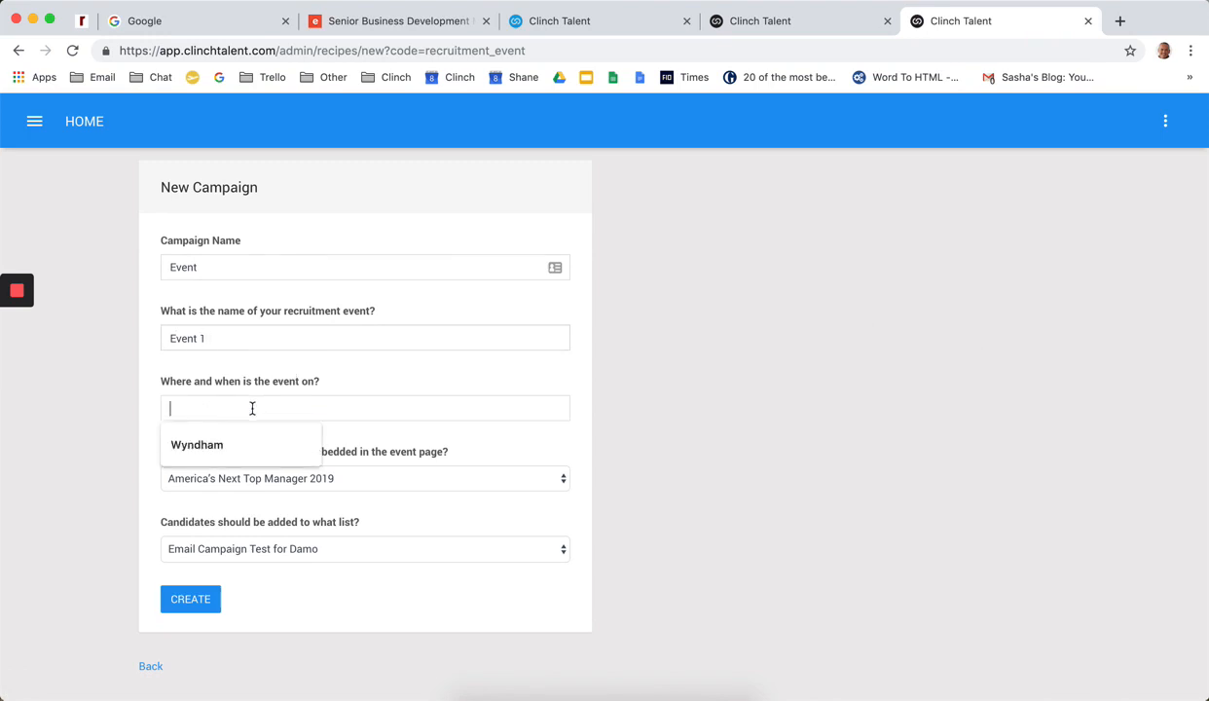
# Create the Event campaign in London with the RSVP call-to-action and the Test list
pyautogui.write('London')
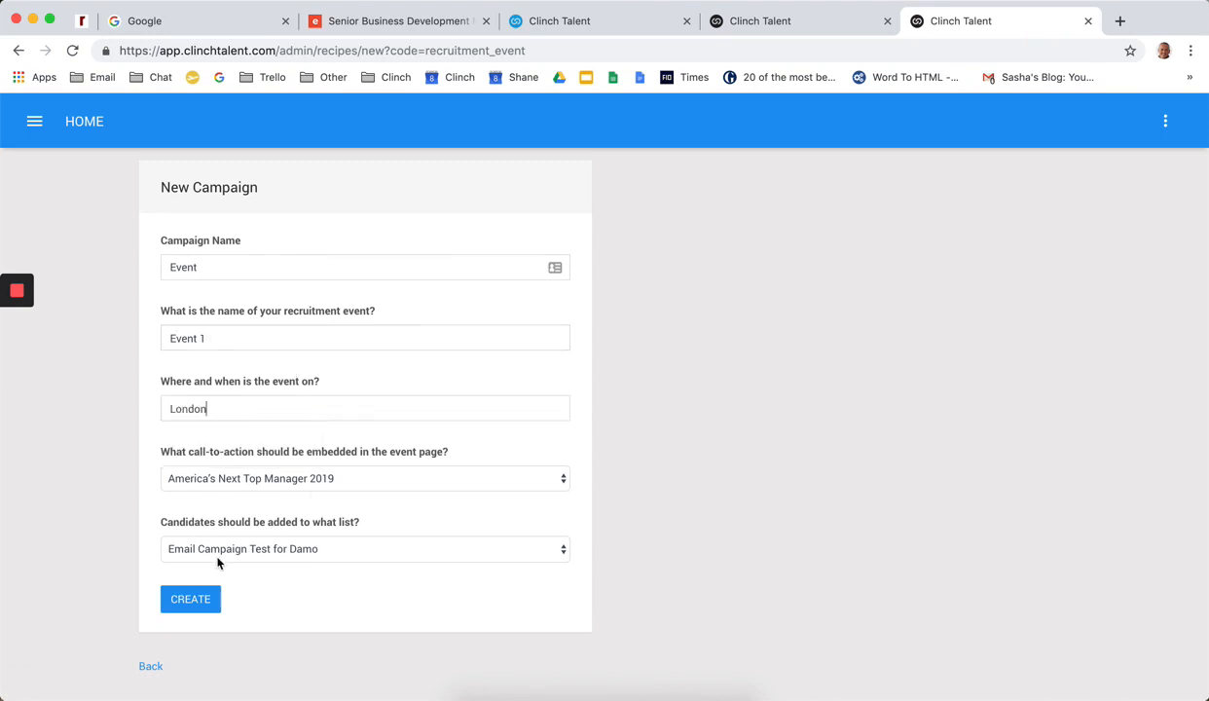
pyautogui.click(364, 479)
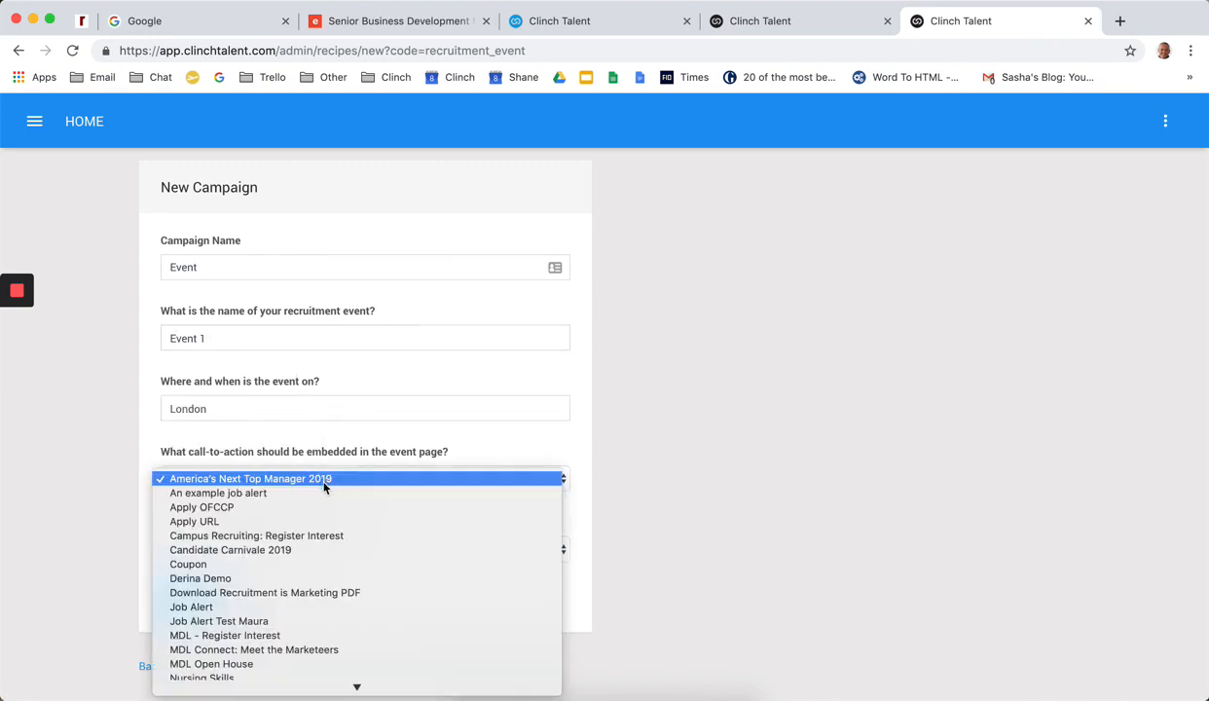
pyautogui.moveTo(290, 564)
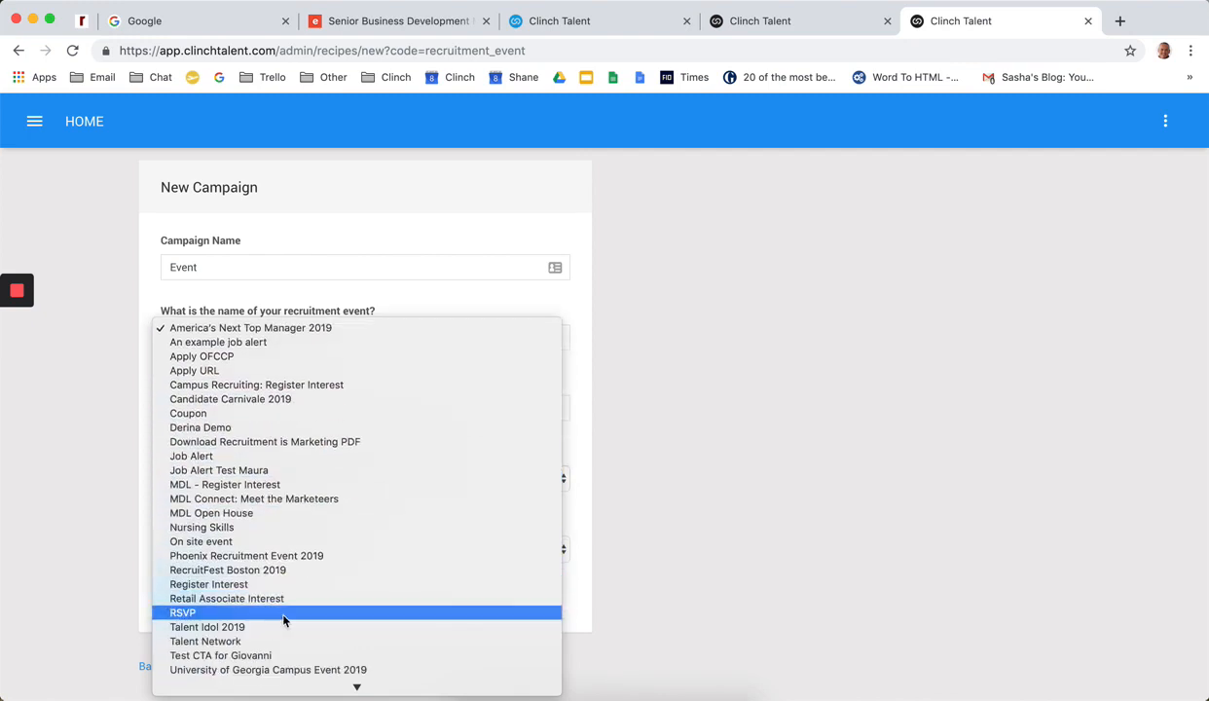
pyautogui.click(183, 611)
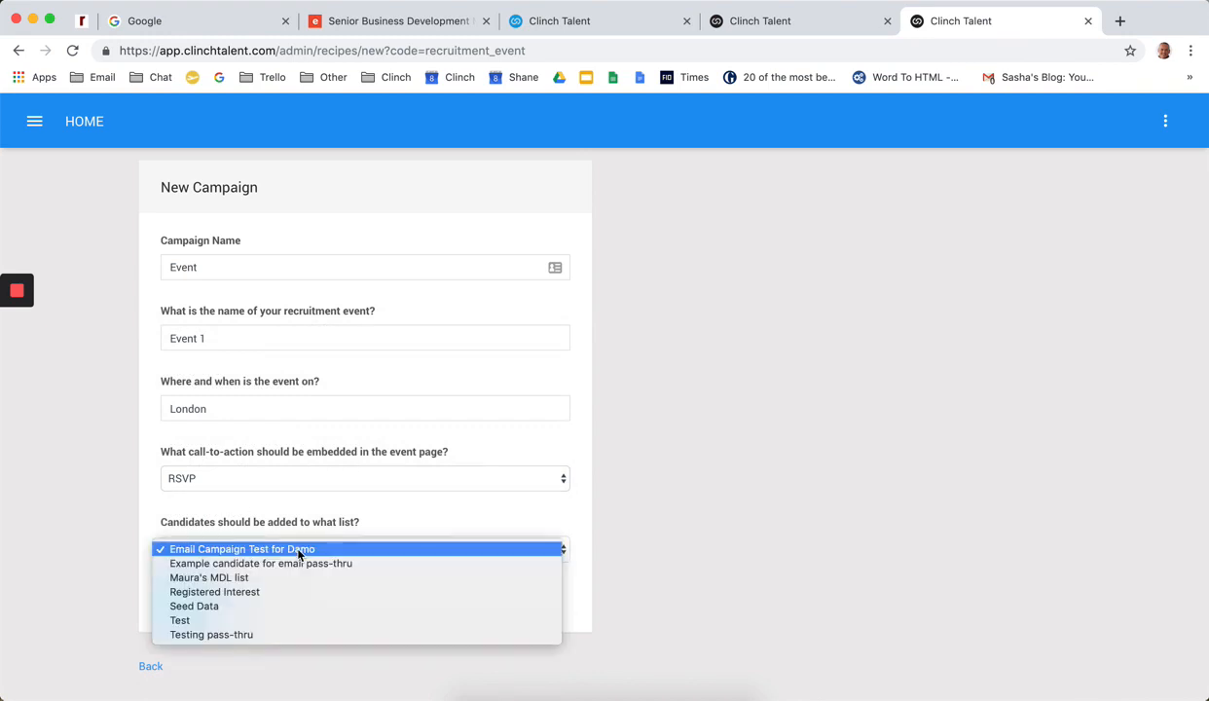
pyautogui.click(179, 619)
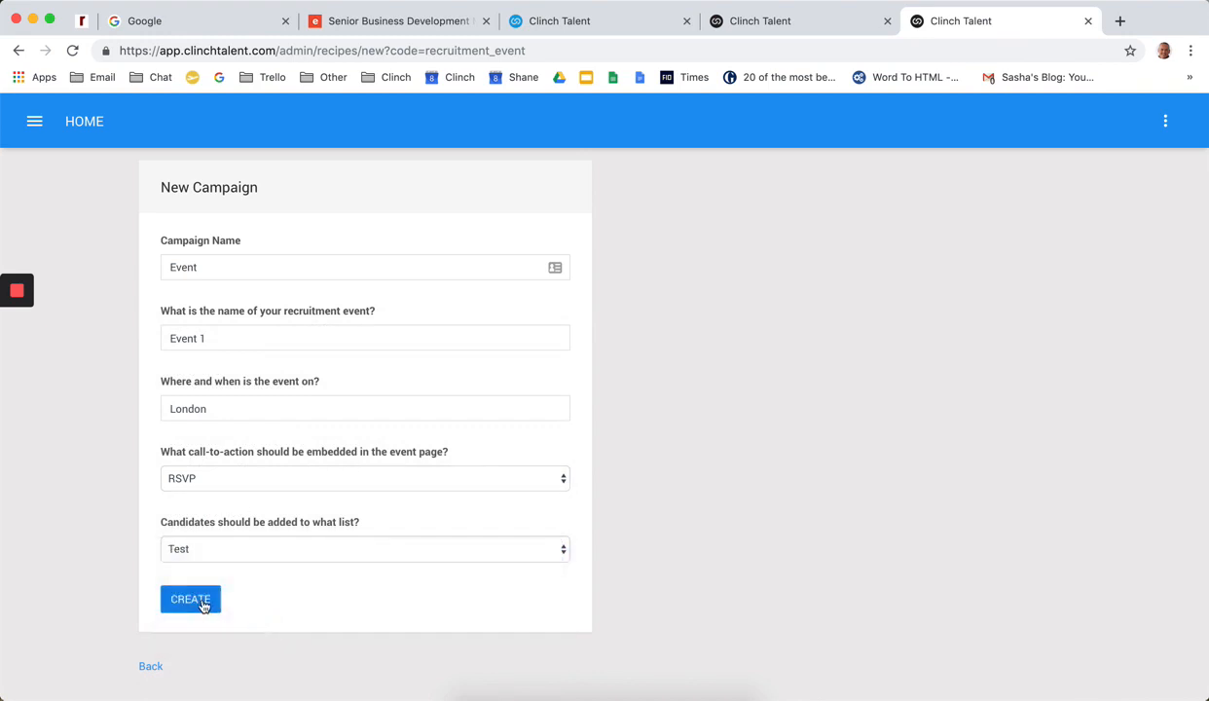
pyautogui.click(191, 600)
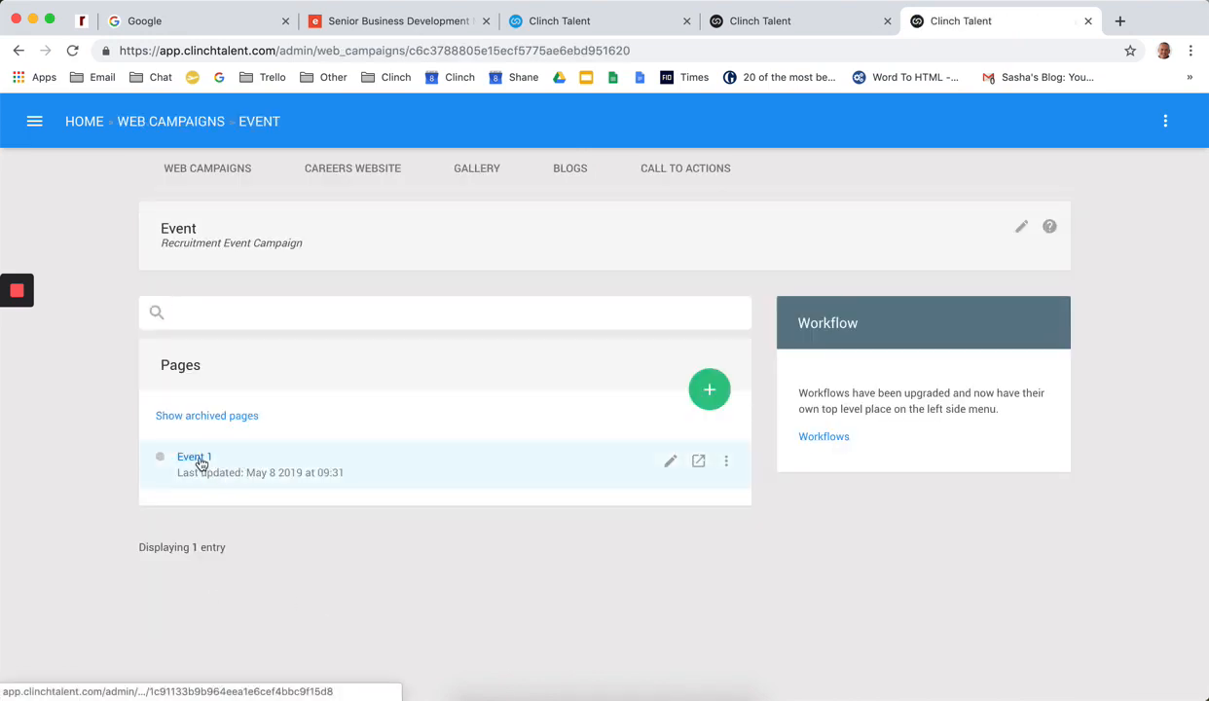
# Open the Event 1 page in the editor, showing its London banner and MDL Tech intro
pyautogui.click(193, 456)
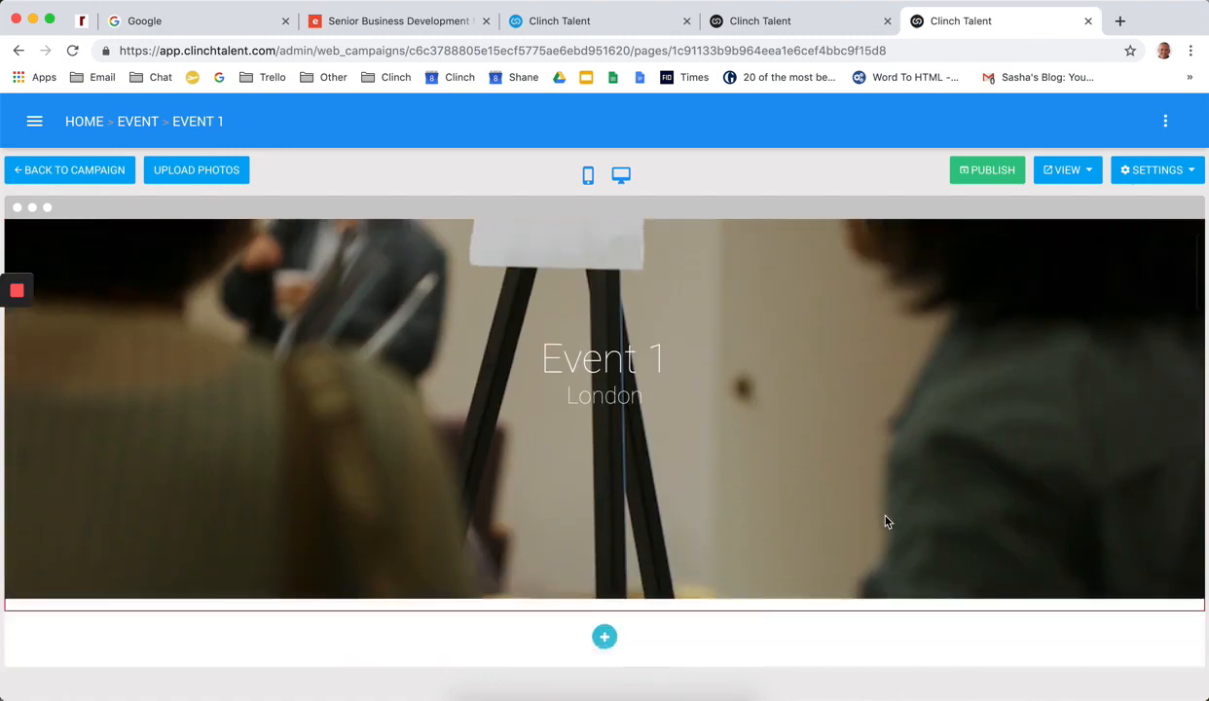
pyautogui.scroll(-3)
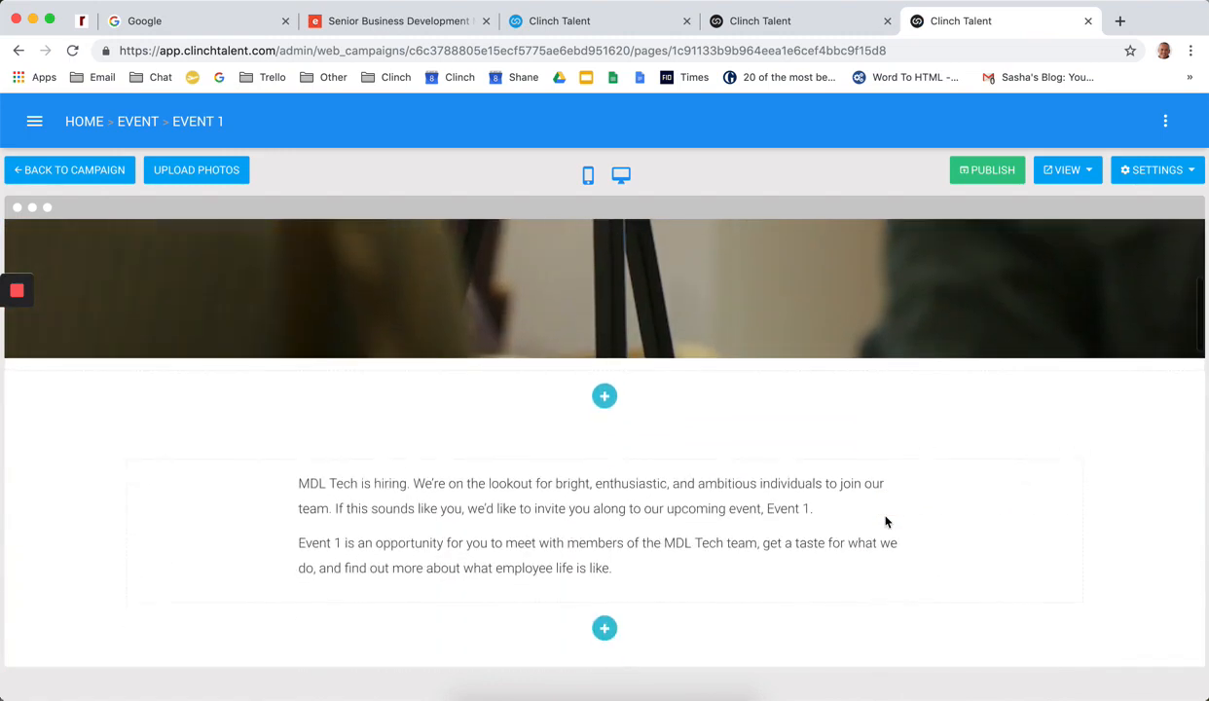
pyautogui.click(1156, 169)
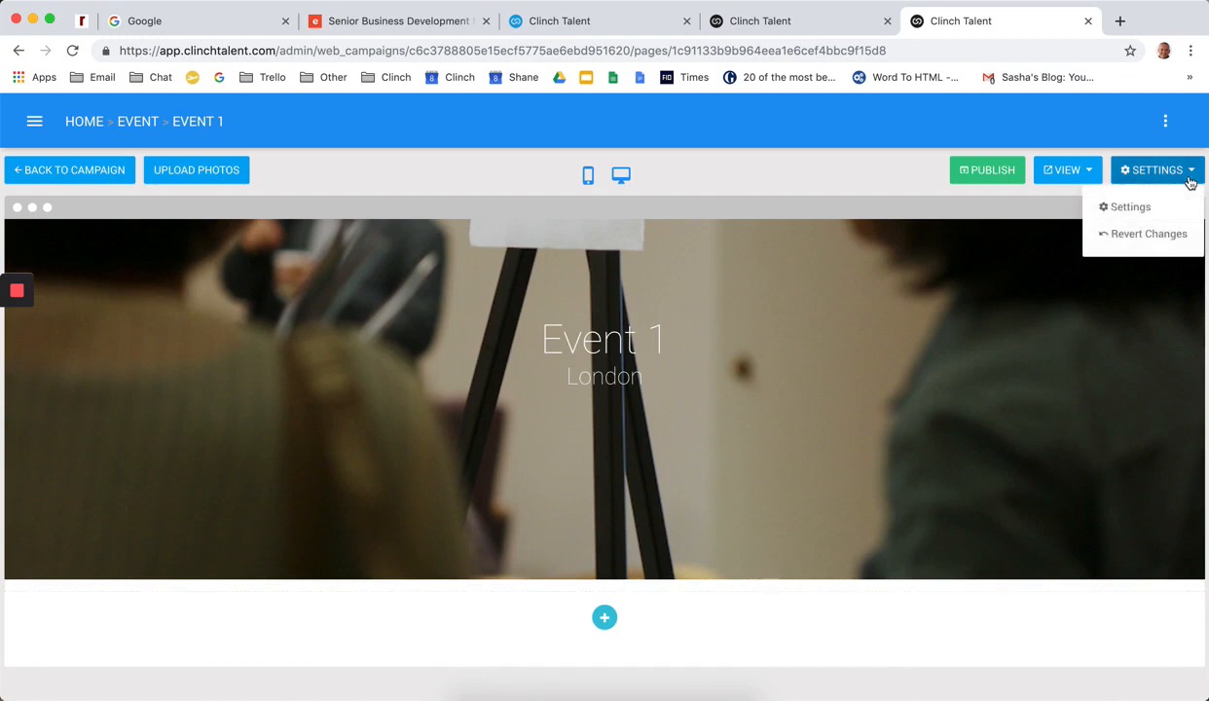
# Review the Event 1 page's appearance and behaviour settings, then its SEO settings
pyautogui.click(1129, 206)
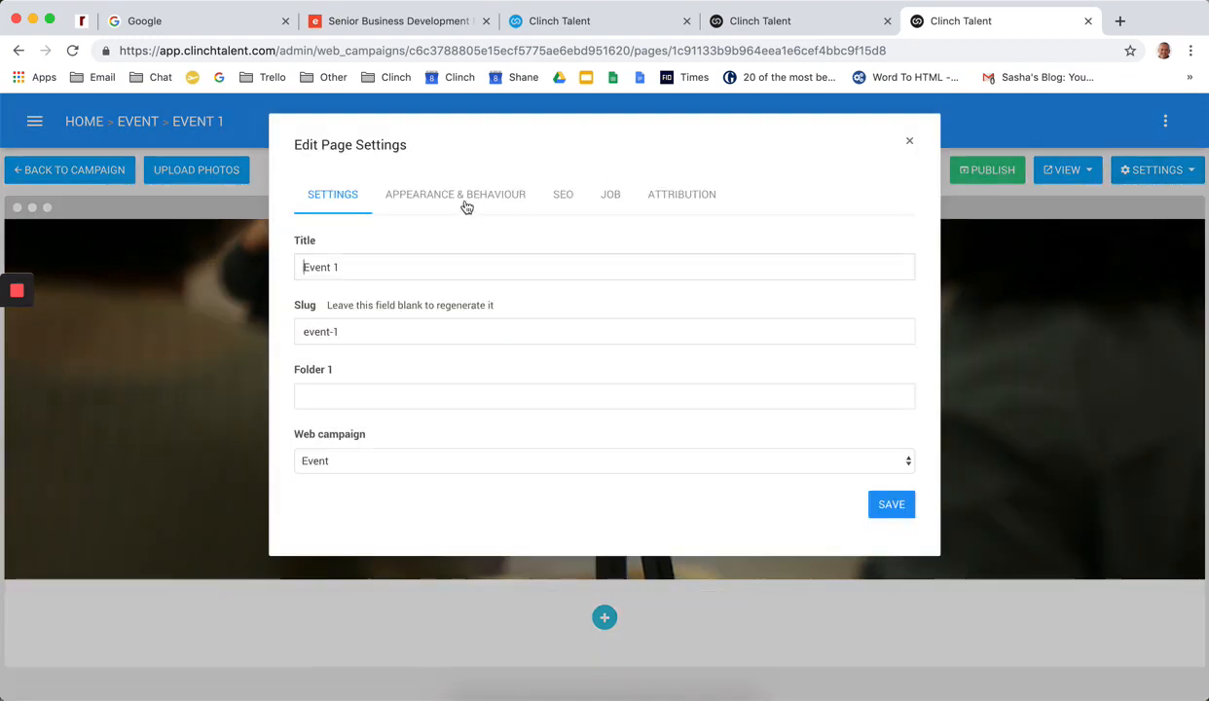
pyautogui.click(456, 195)
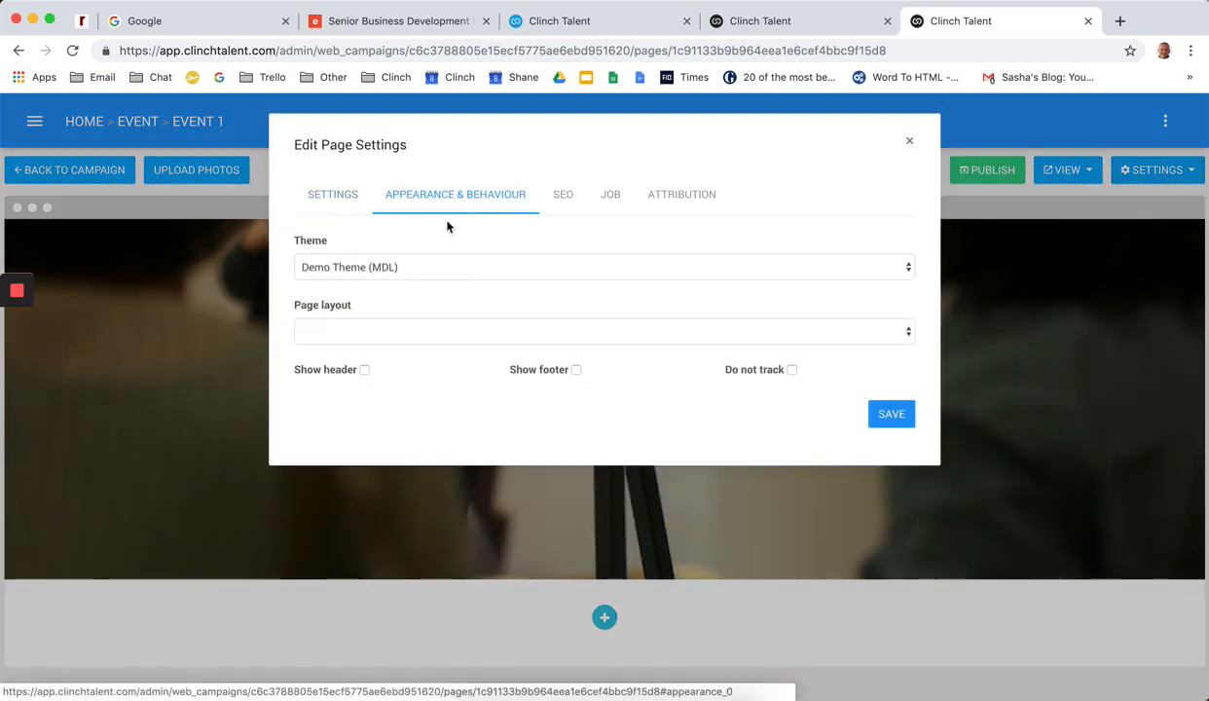
pyautogui.click(604, 267)
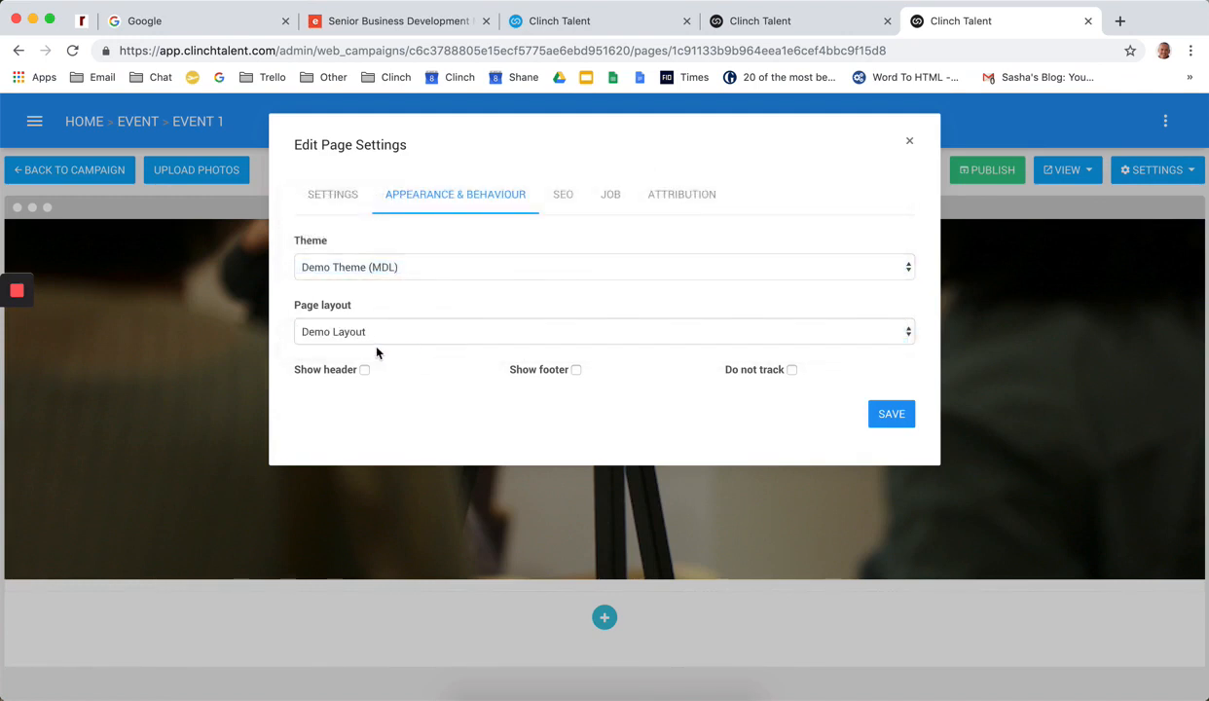
pyautogui.click(563, 195)
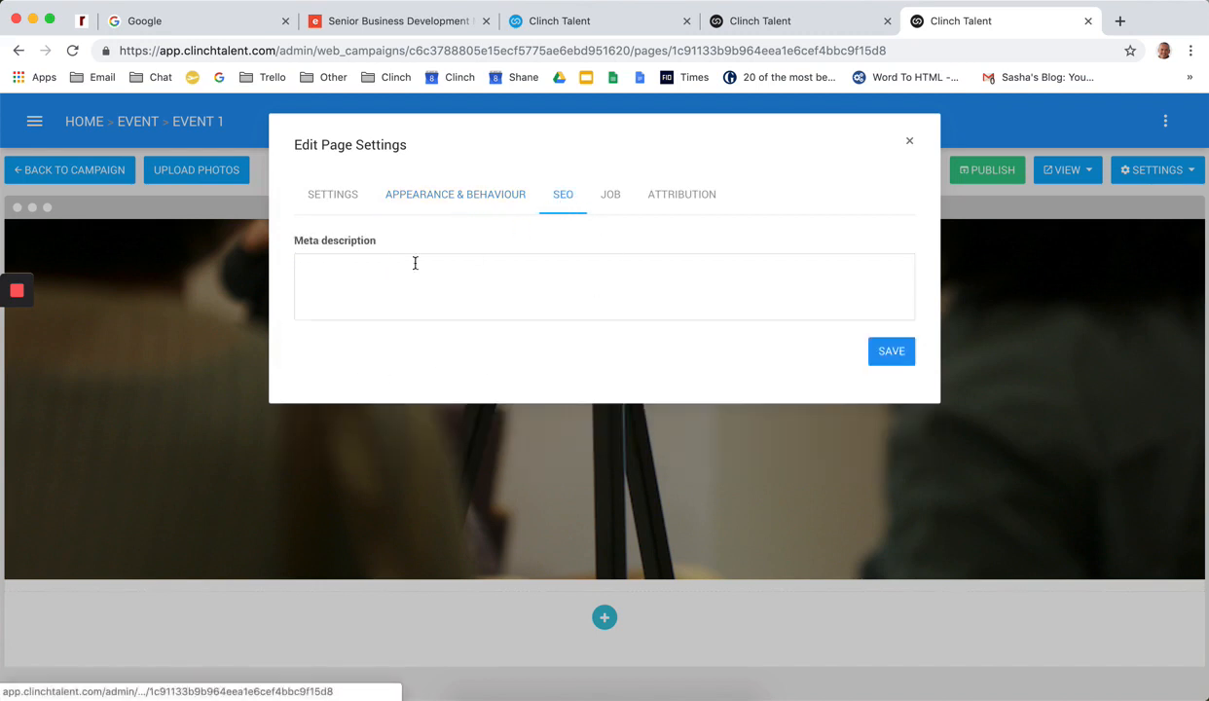
# Enter the meta description "SEO Meta description" and save the page settings
pyautogui.write('SEO Meta desc')
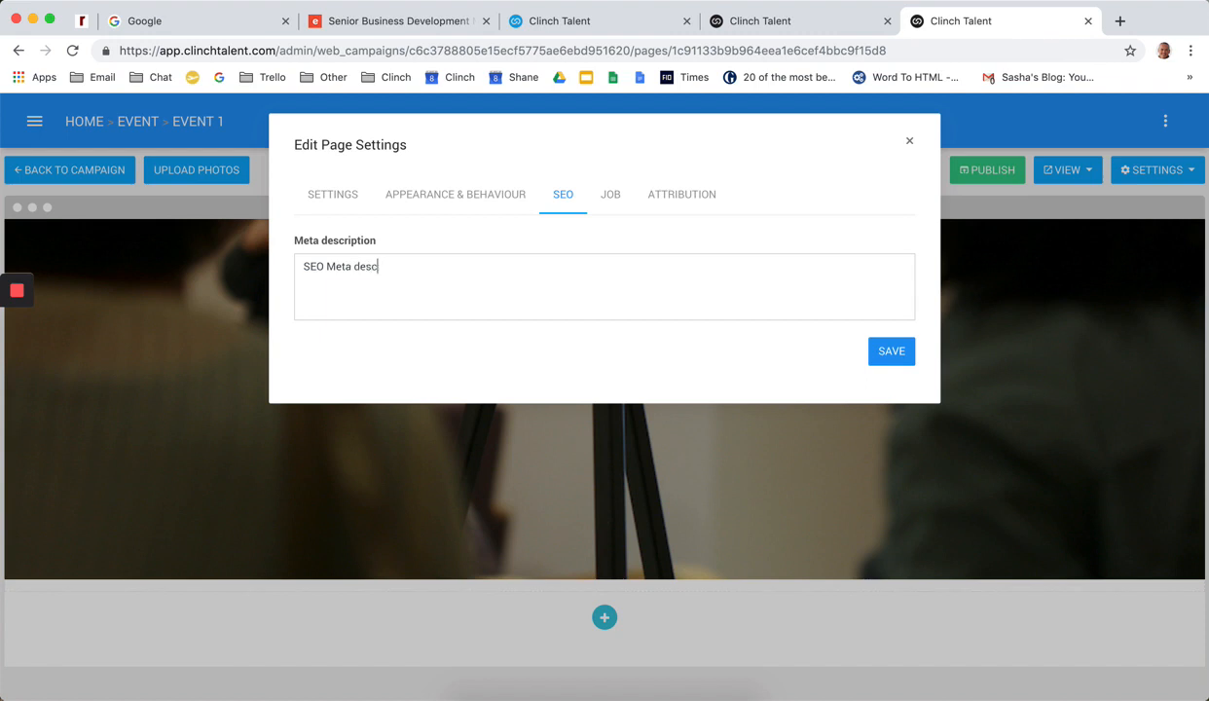
pyautogui.write('rioption')
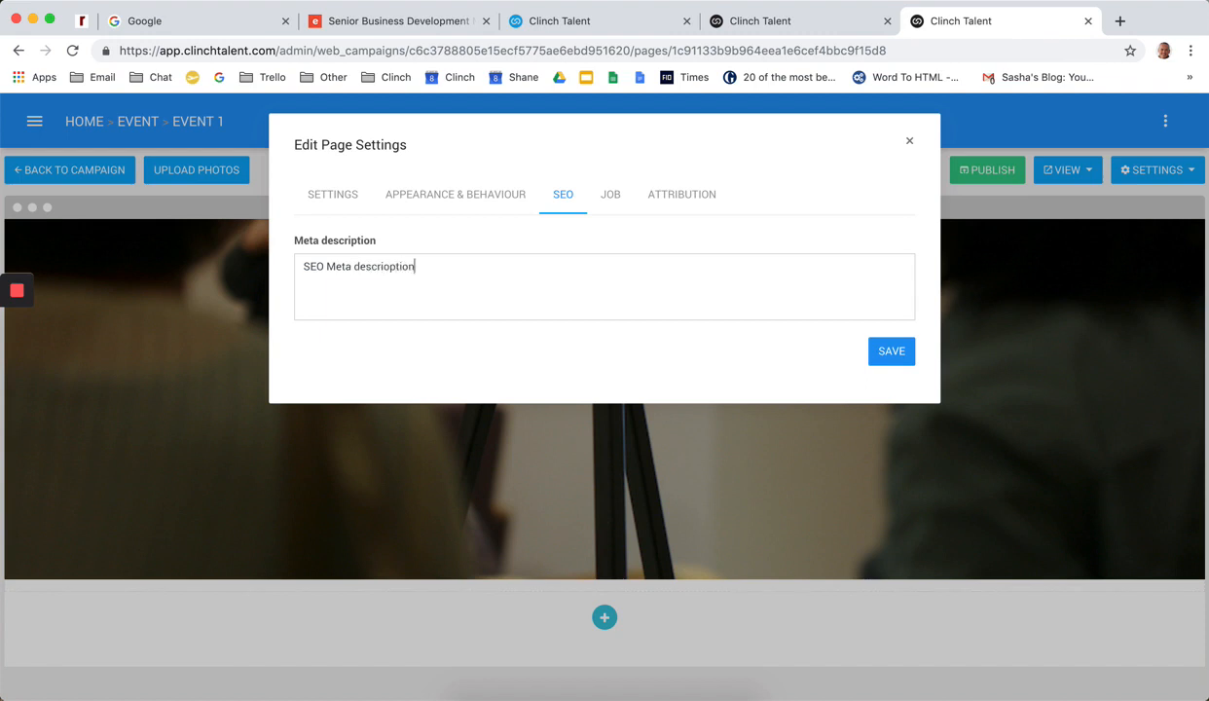
pyautogui.press('Backspace')
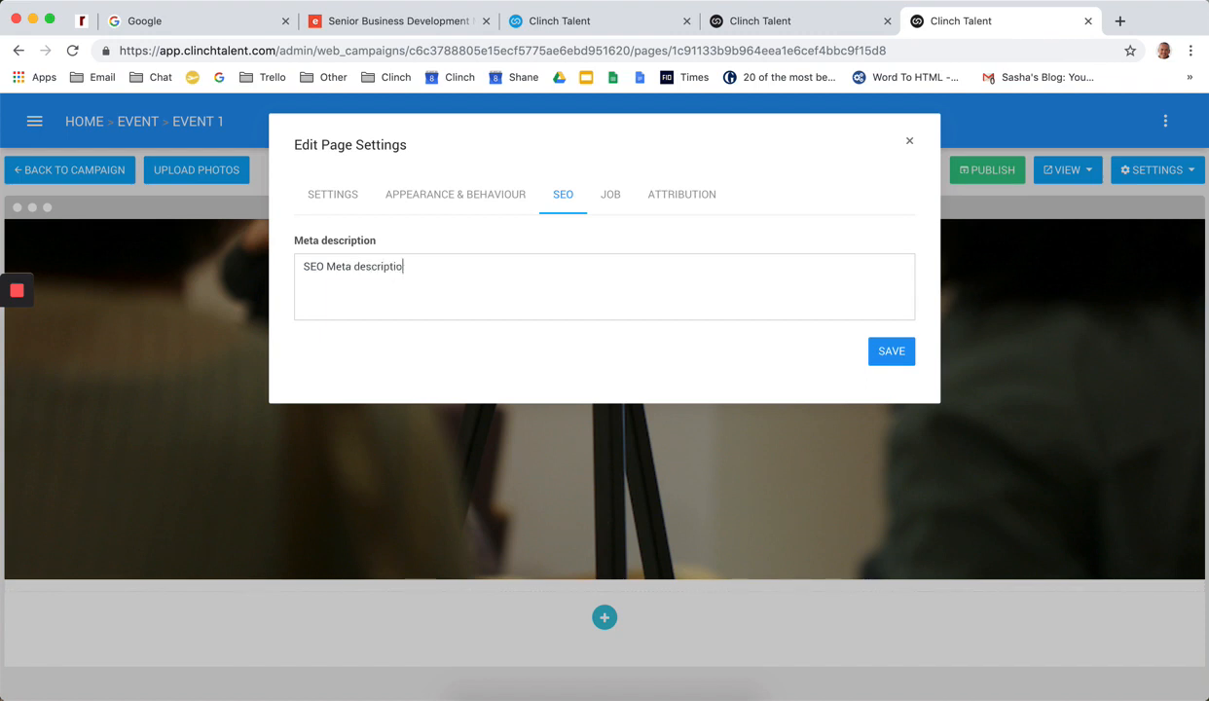
pyautogui.write('n')
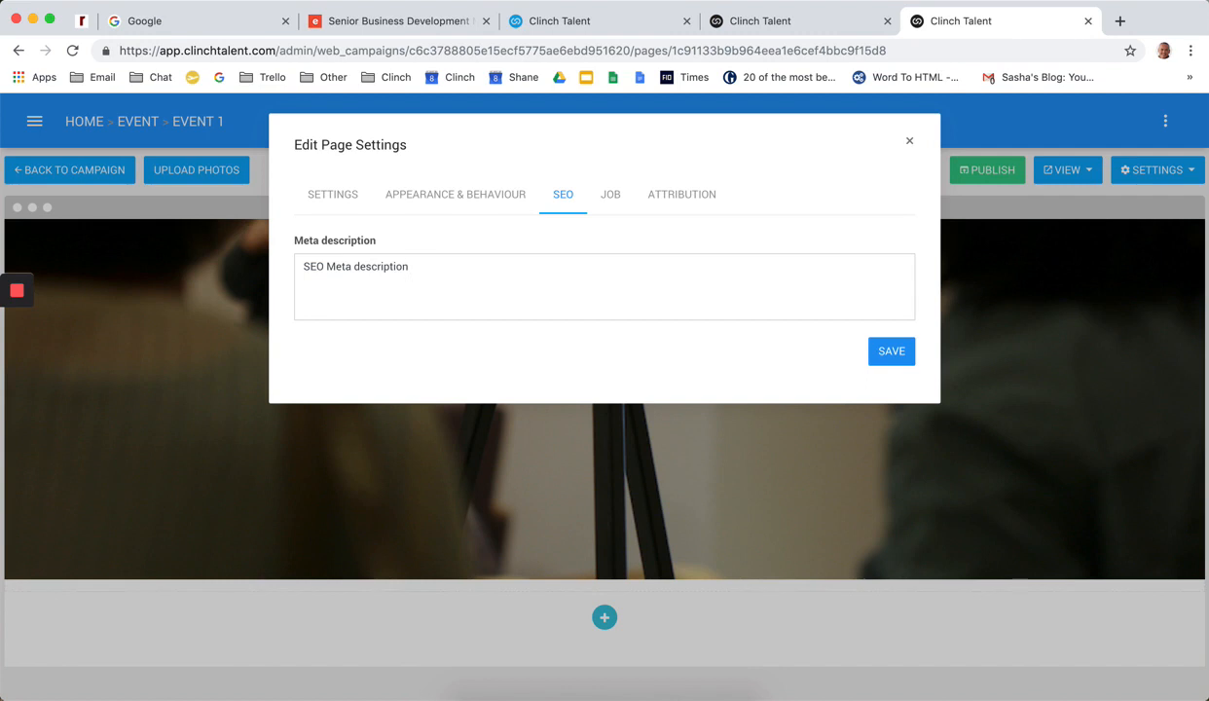
pyautogui.moveTo(560, 305)
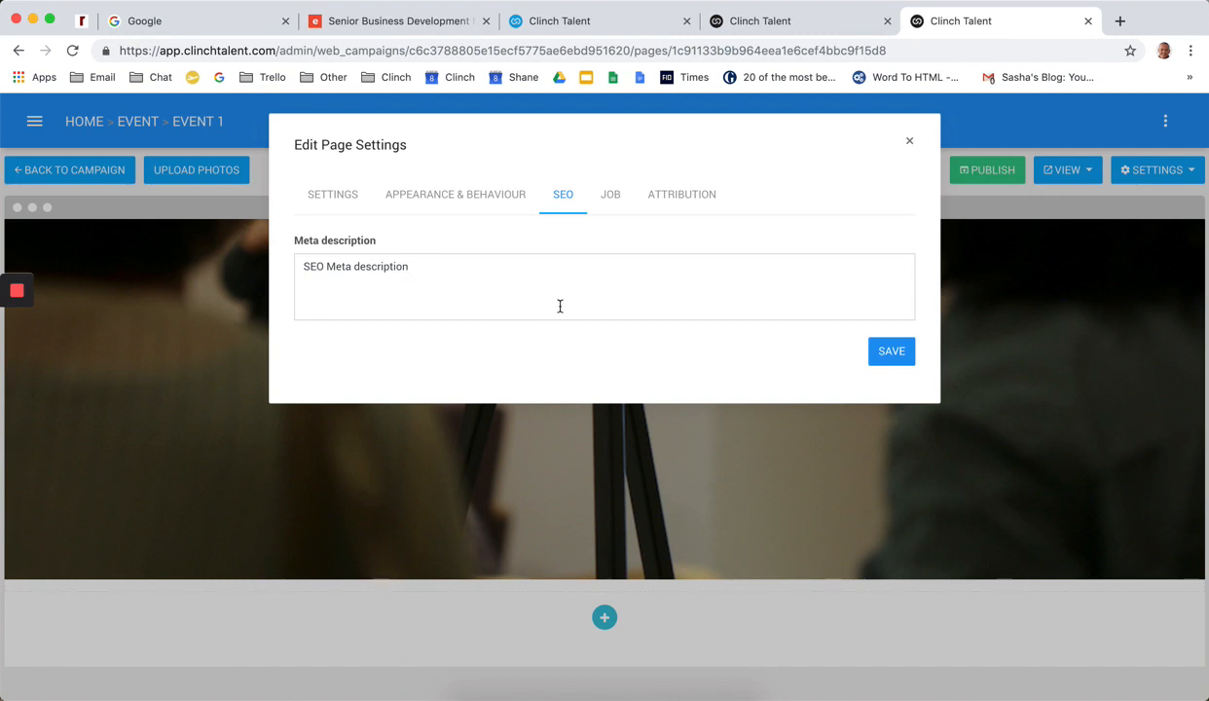
pyautogui.click(891, 351)
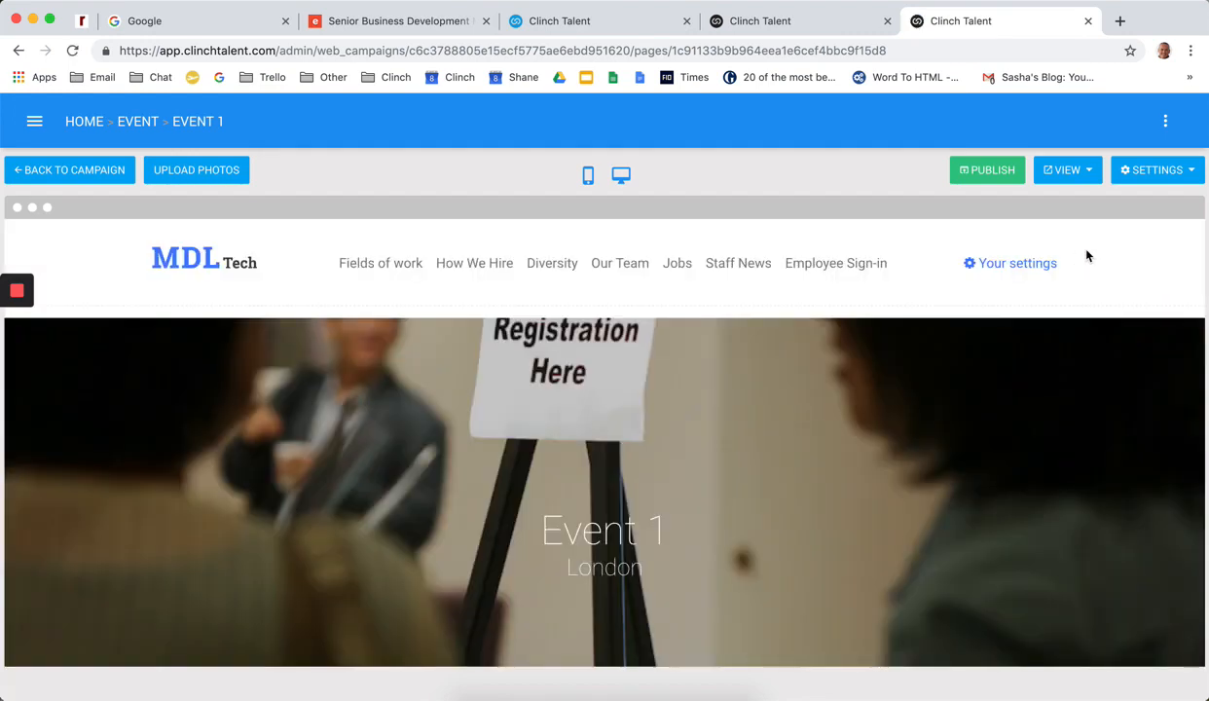
# Review Event 1's job and attribution settings, setting the first attribution type to Current Source
pyautogui.click(1156, 169)
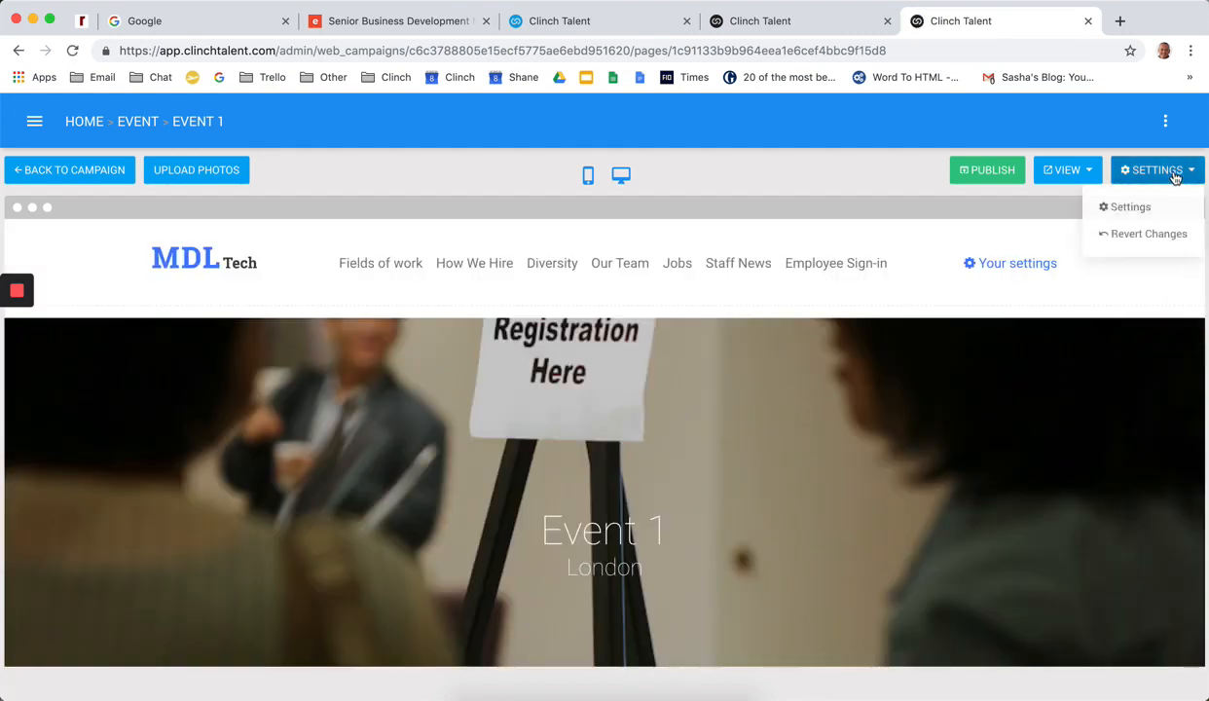
pyautogui.click(1129, 207)
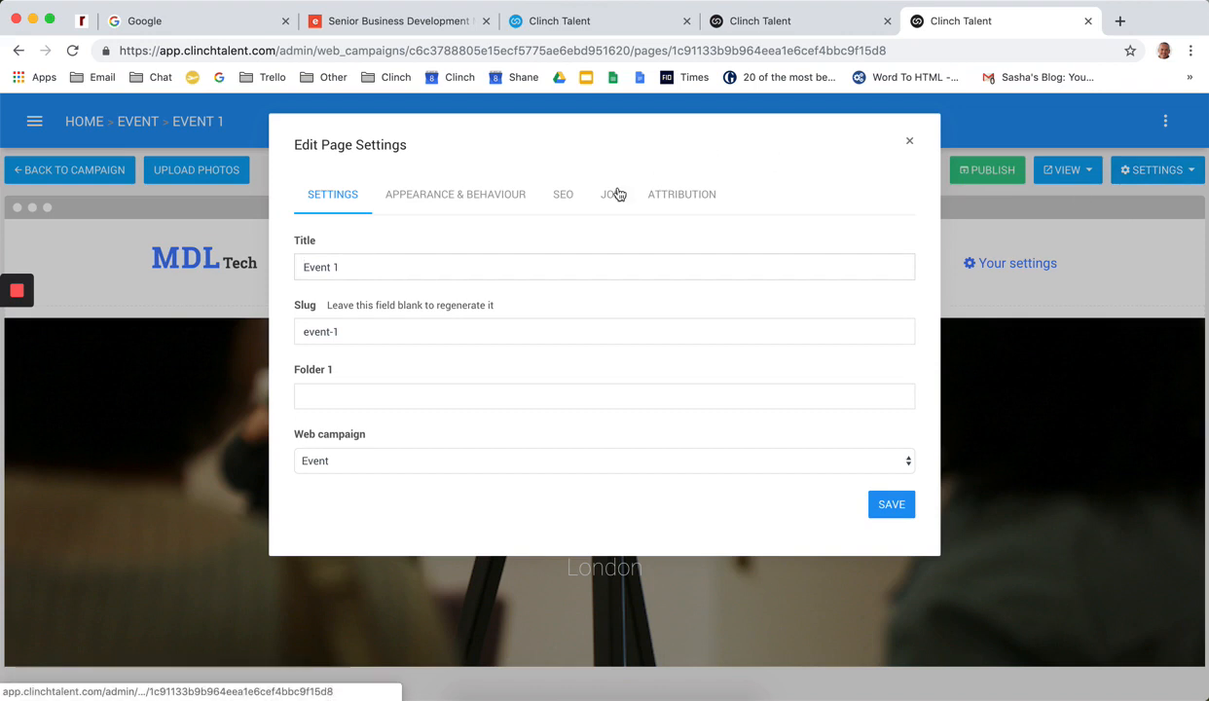
pyautogui.click(611, 194)
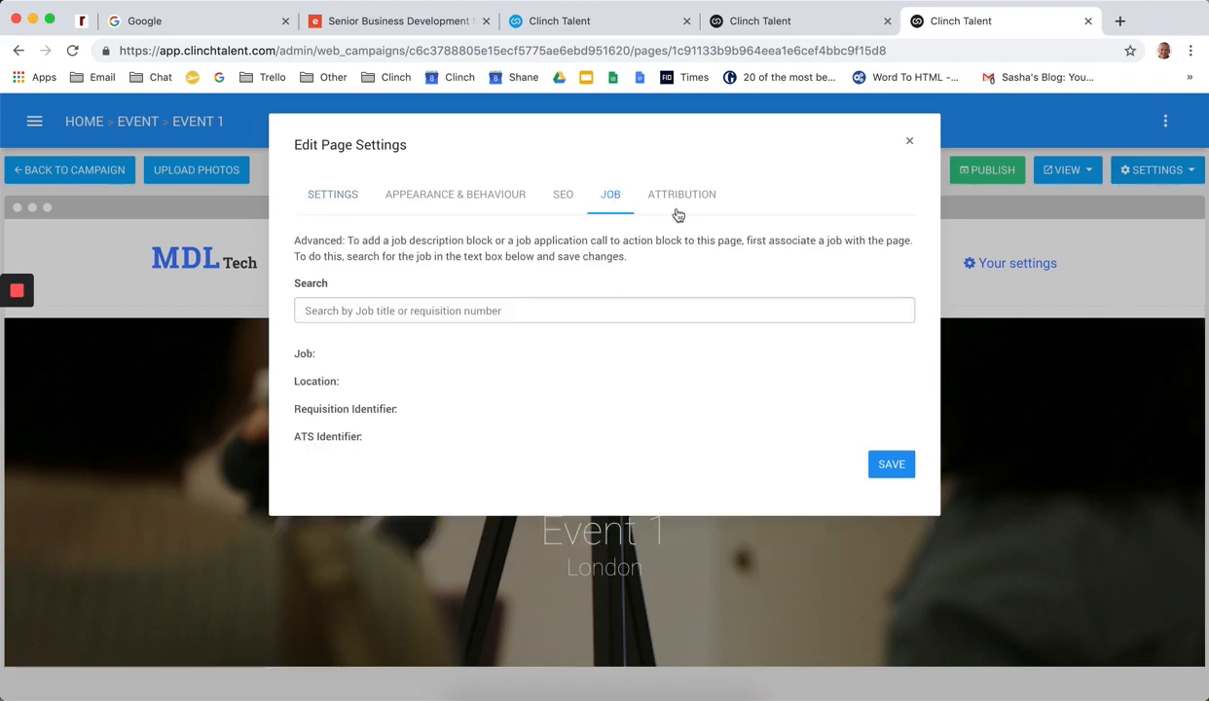
pyautogui.click(681, 195)
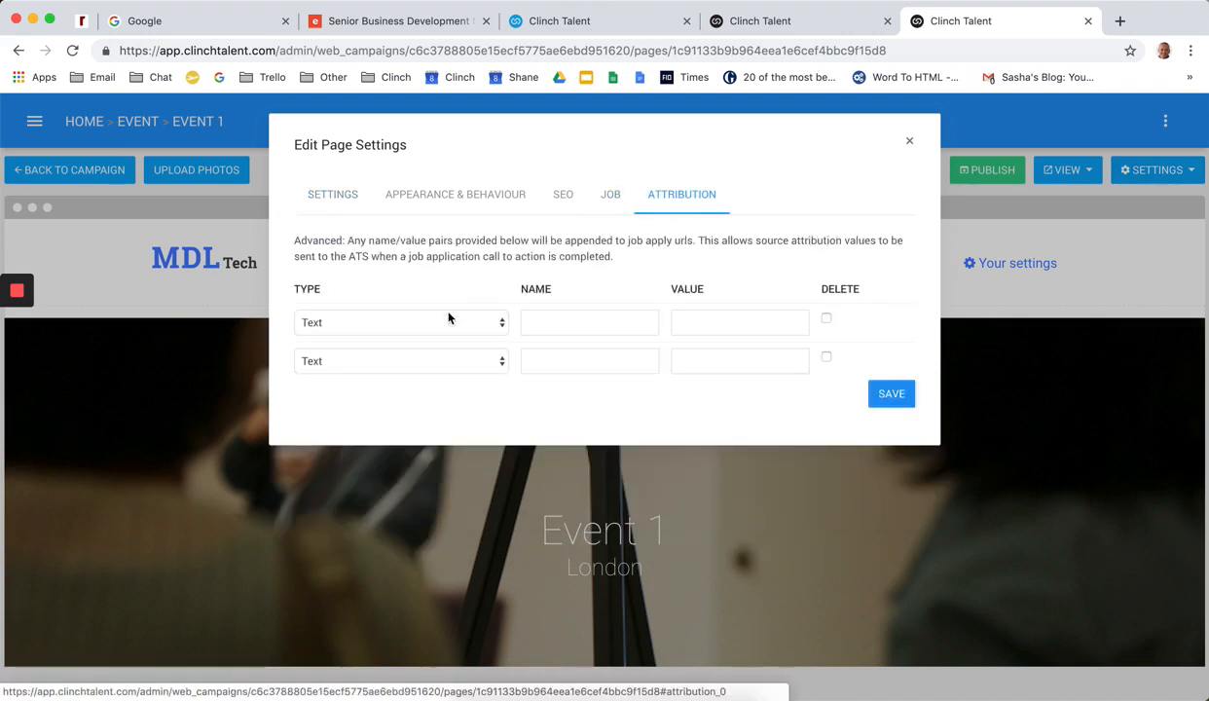
pyautogui.moveTo(404, 354)
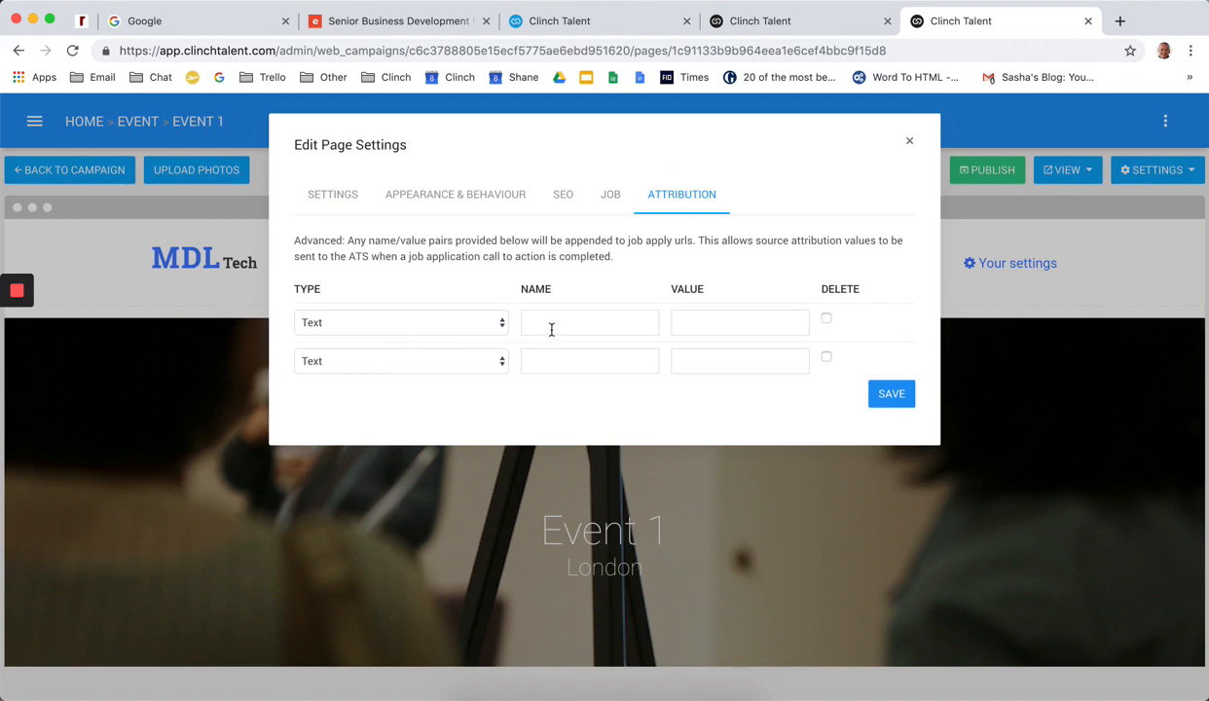
pyautogui.moveTo(627, 335)
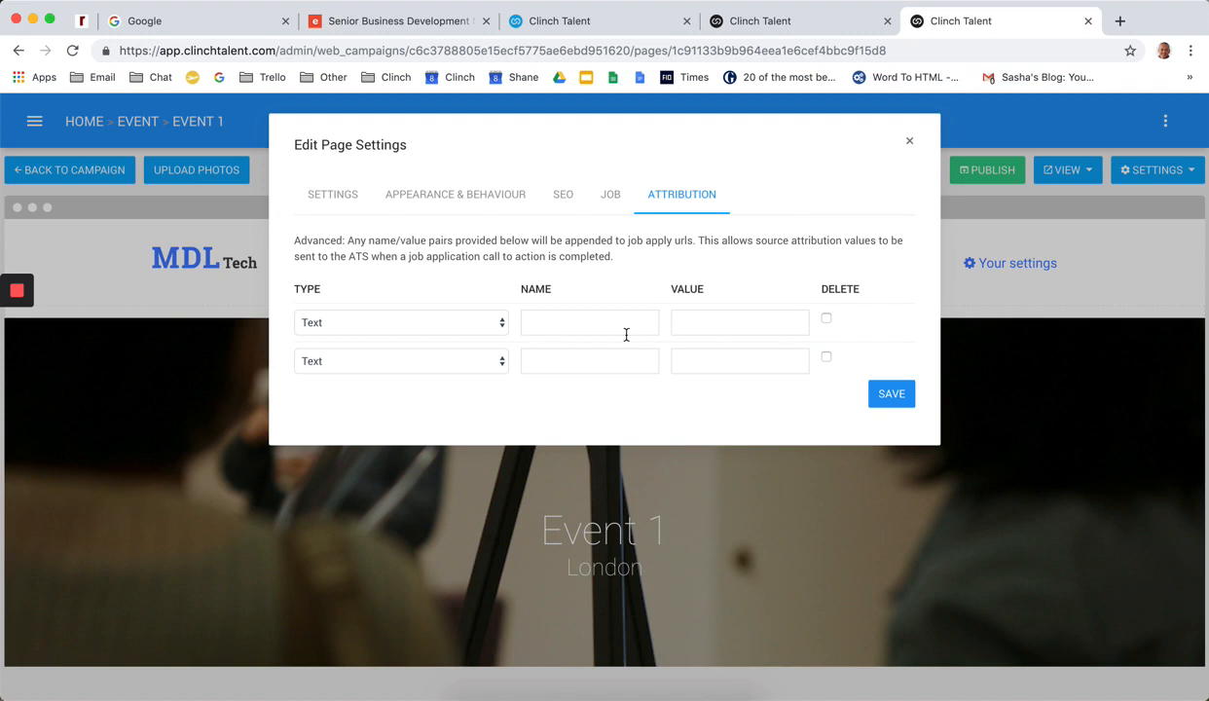
pyautogui.click(401, 323)
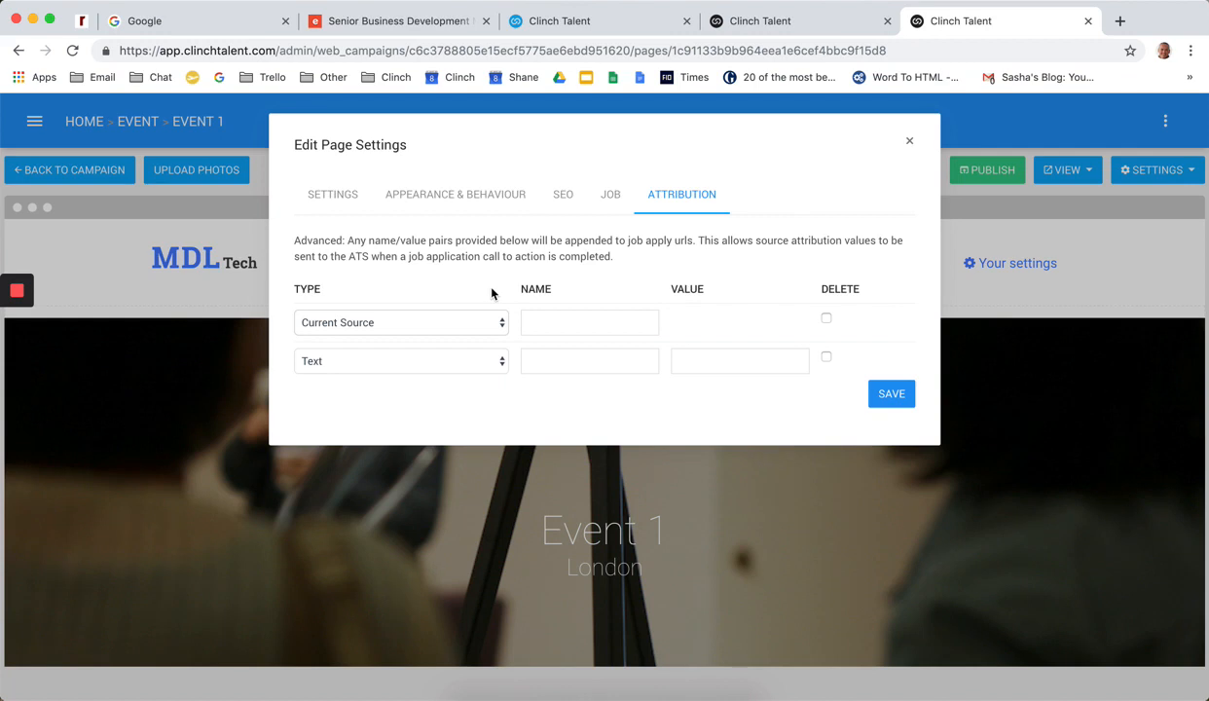
pyautogui.click(909, 141)
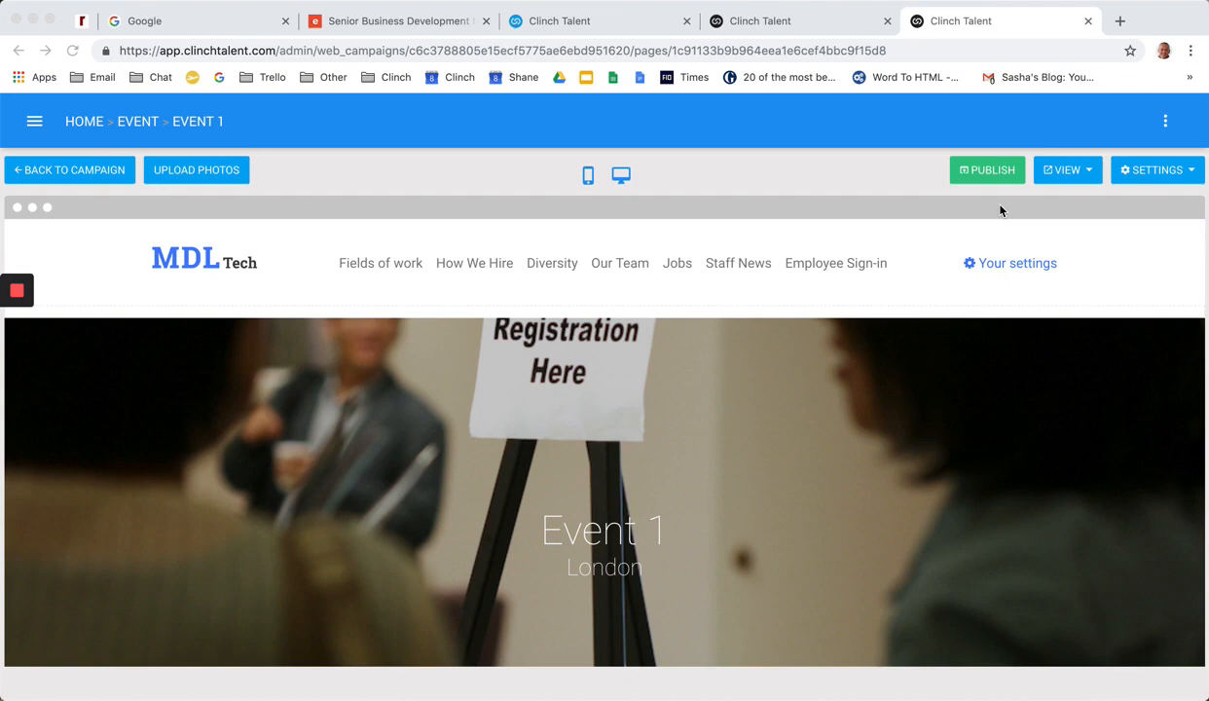
pyautogui.moveTo(1016, 342)
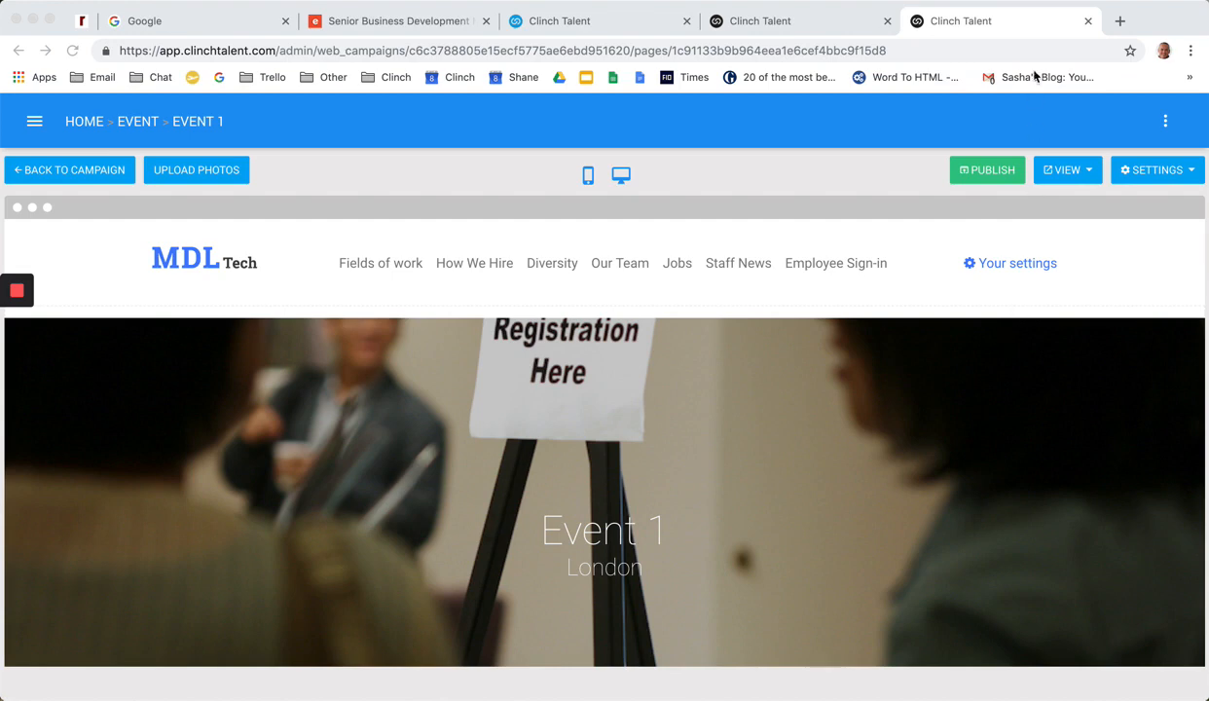
pyautogui.moveTo(977, 183)
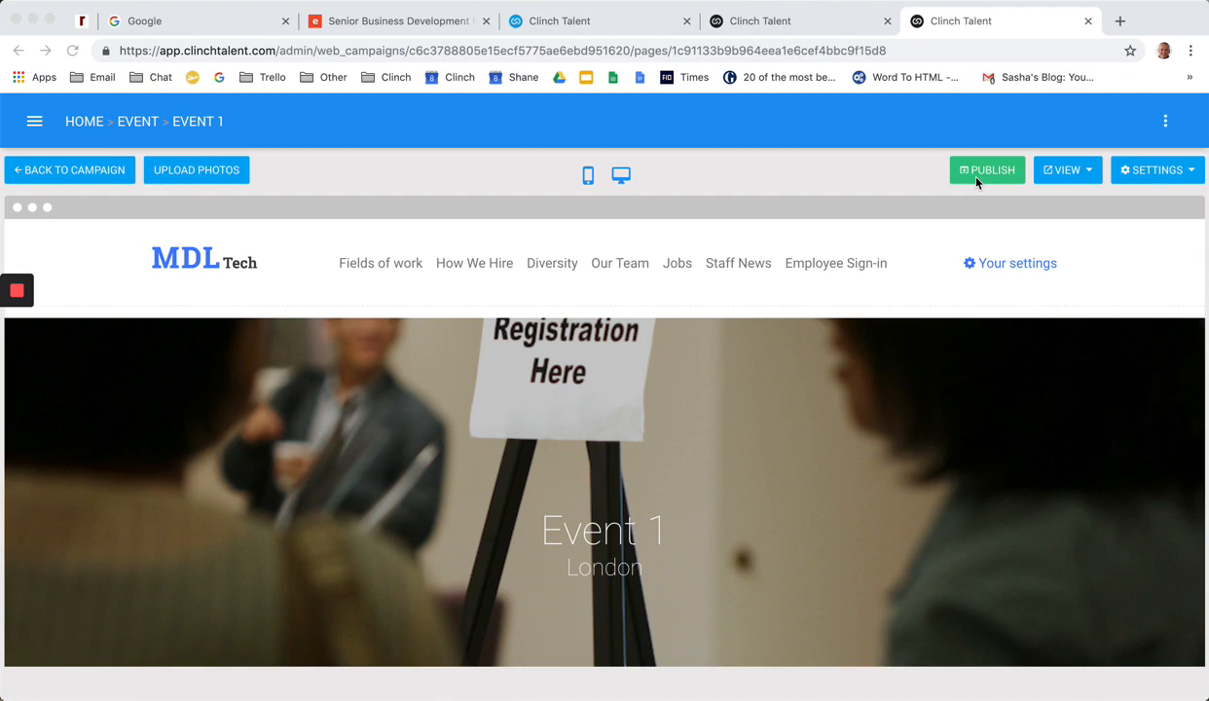
# Publish the Event 1 page from the editor toolbar
pyautogui.click(15, 290)
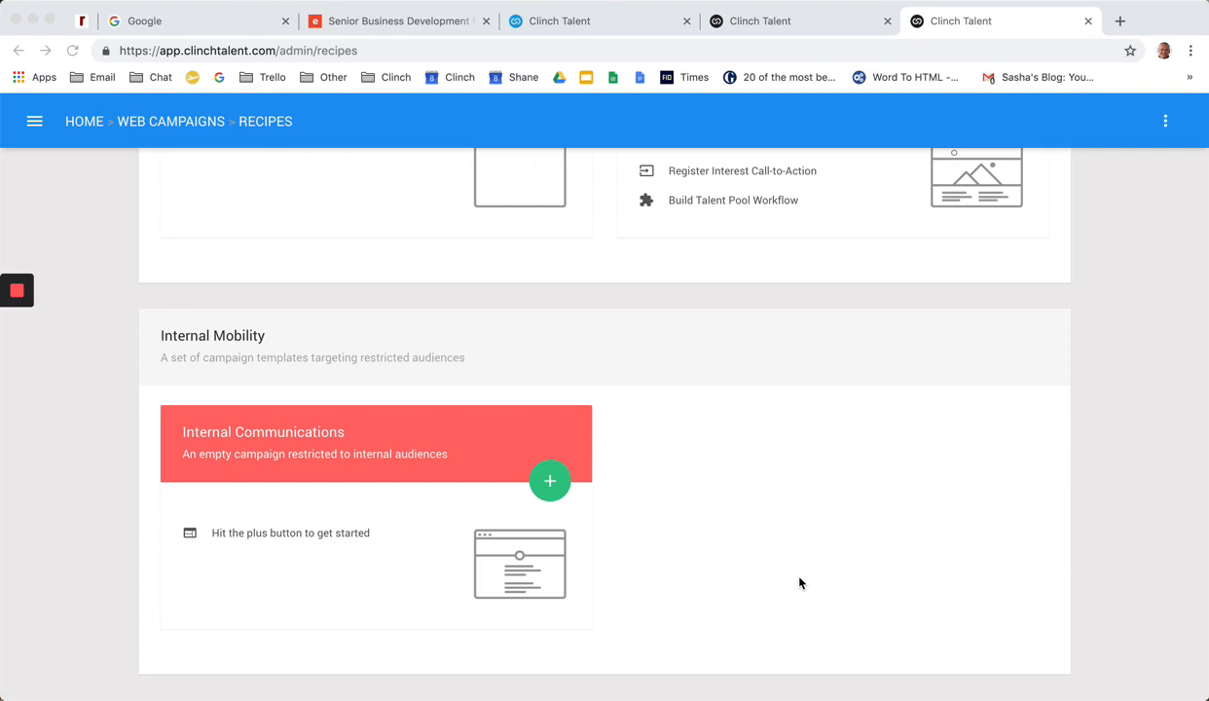
pyautogui.moveTo(549, 483)
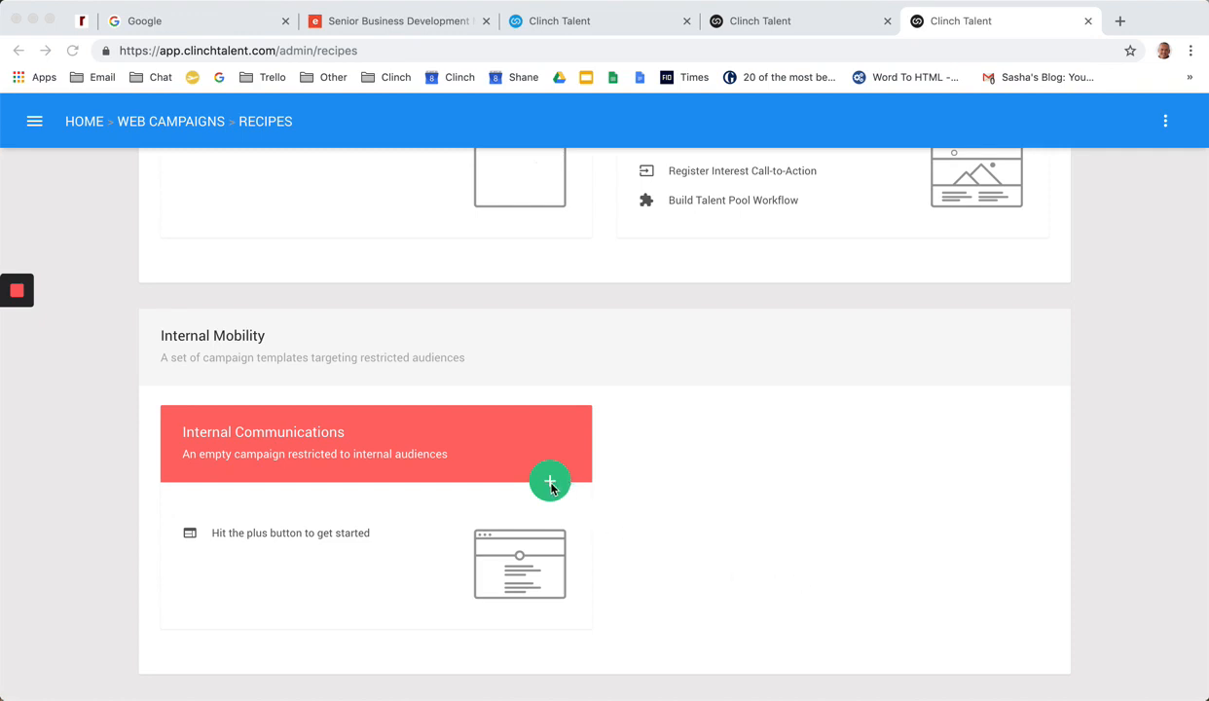
# Start an Internal Communications campaign named "Internal hiring drive" using an existing security group
pyautogui.click(549, 481)
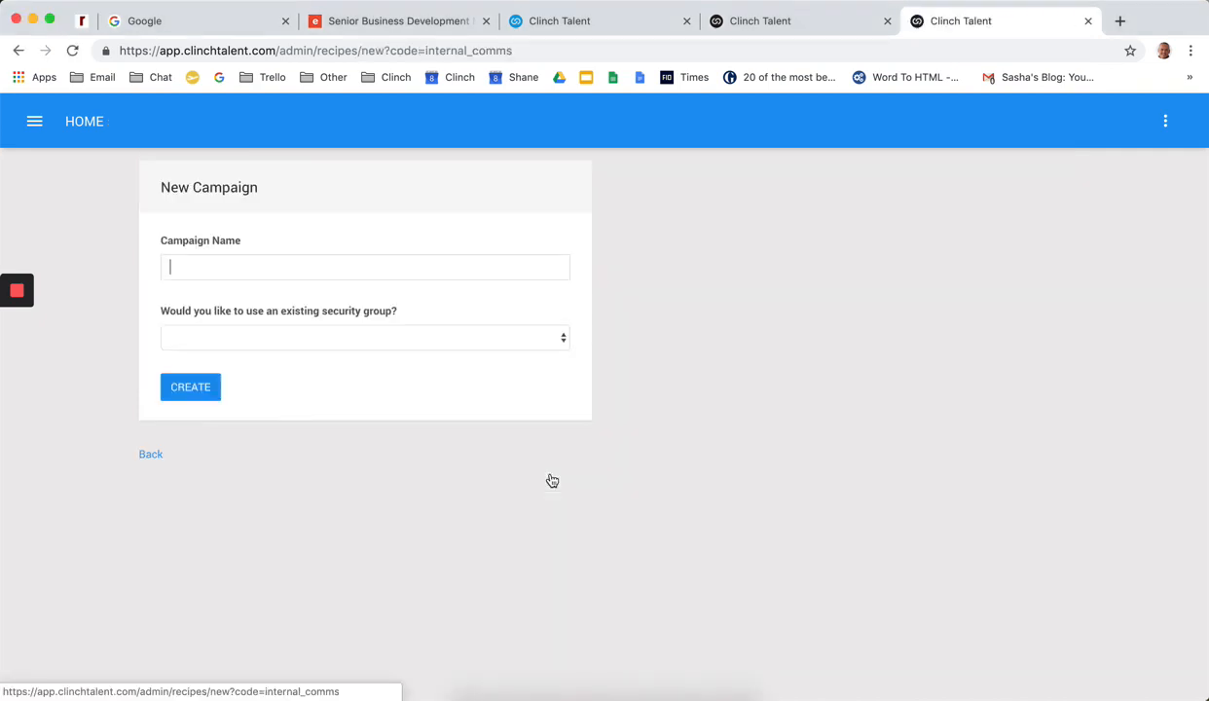
pyautogui.moveTo(720, 482)
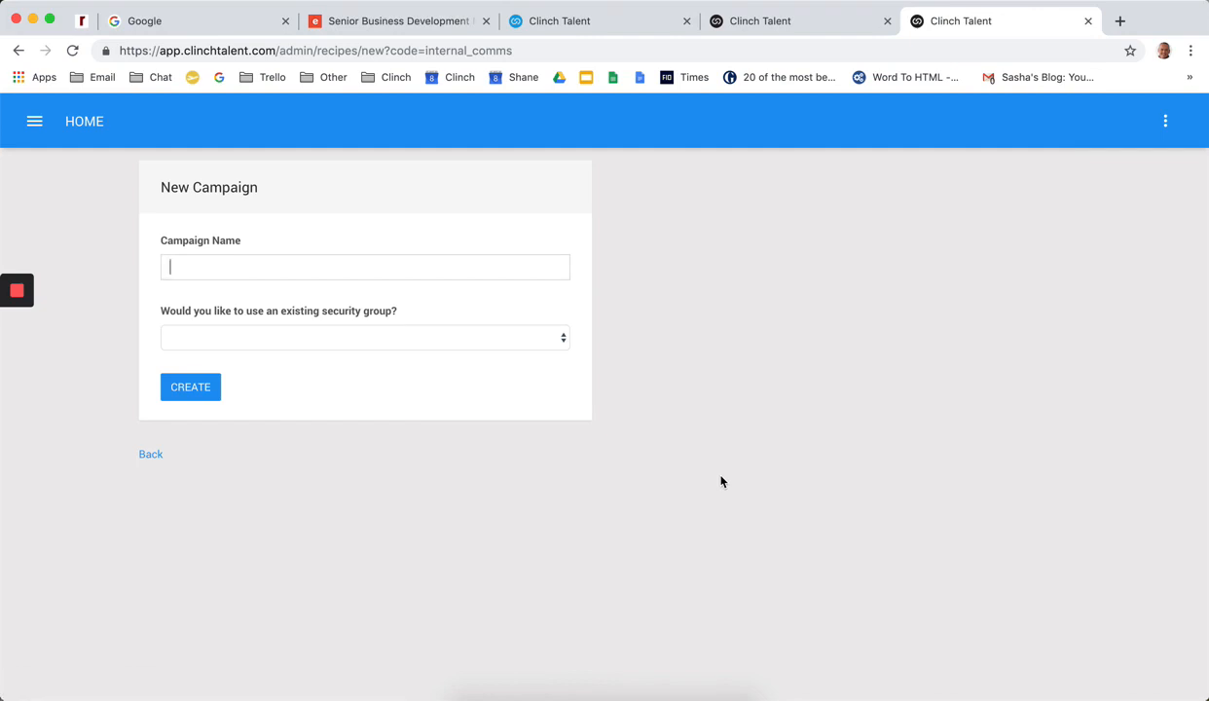
pyautogui.write('INternal')
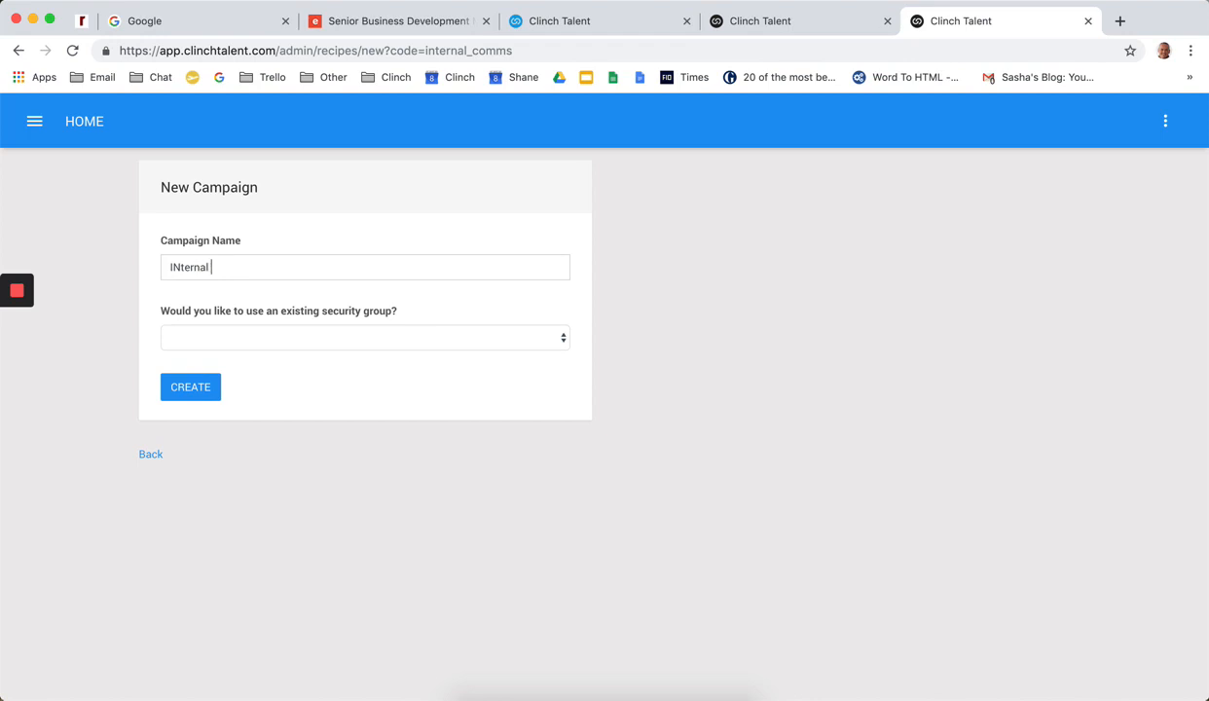
pyautogui.write('hiring dri')
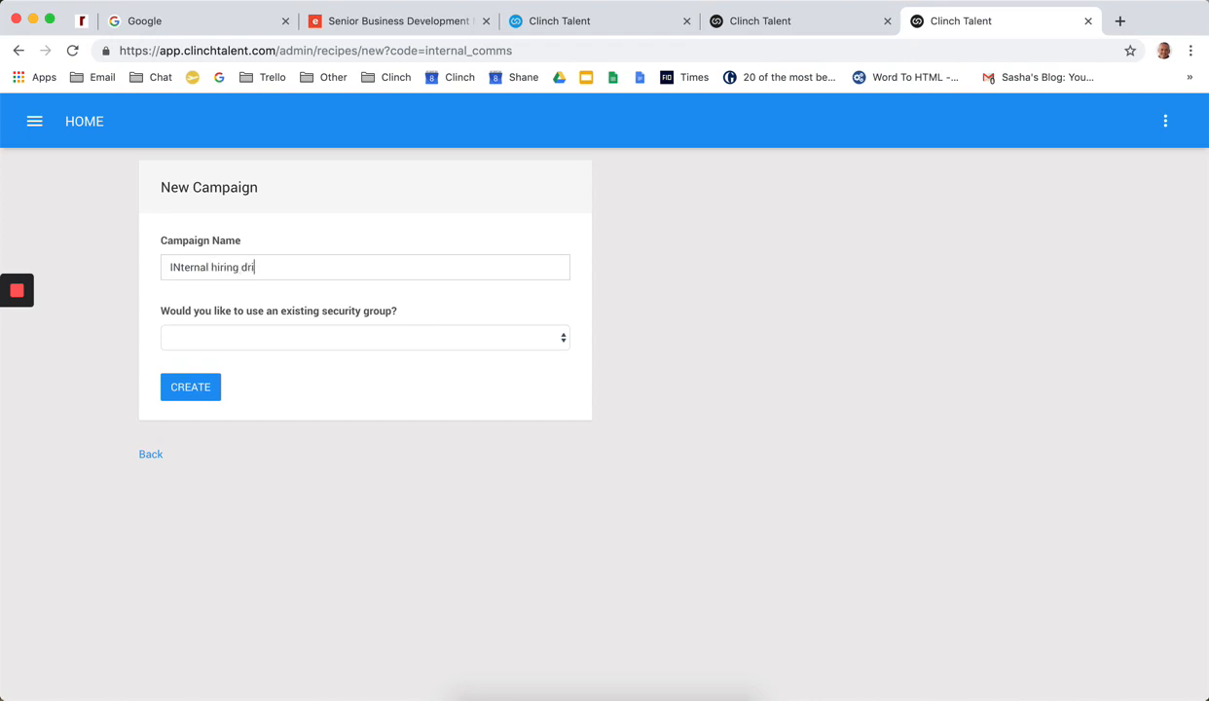
pyautogui.write('ve')
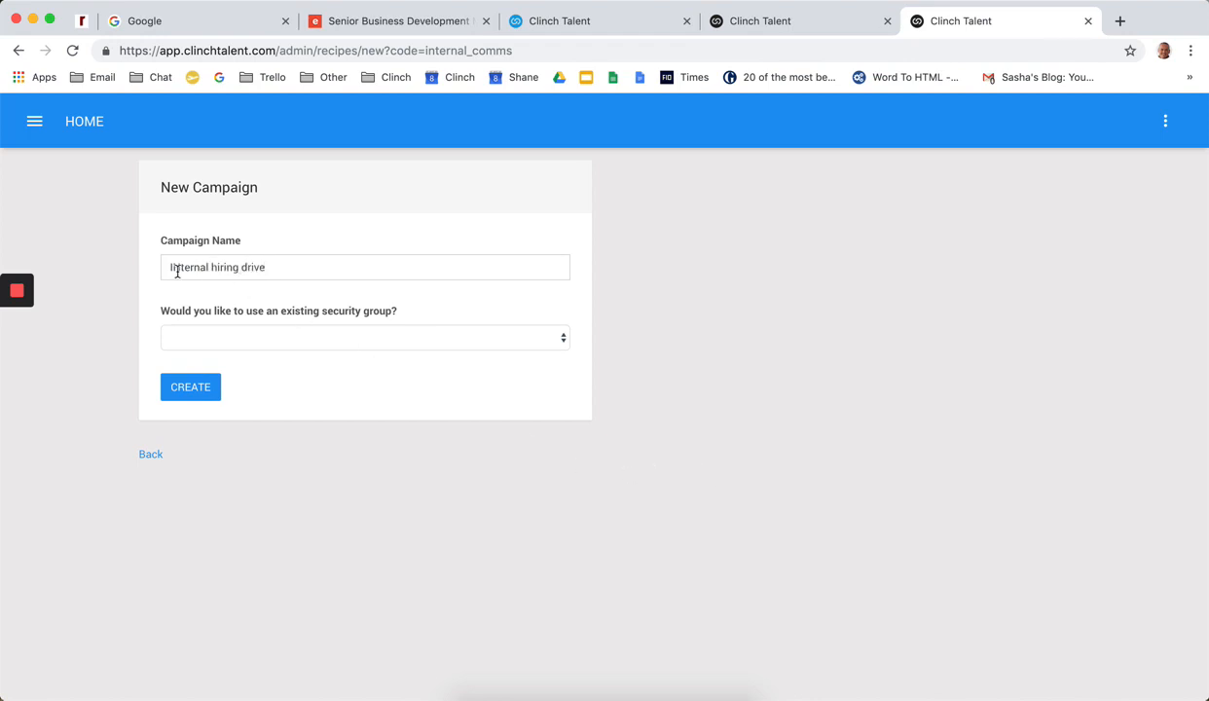
pyautogui.moveTo(355, 323)
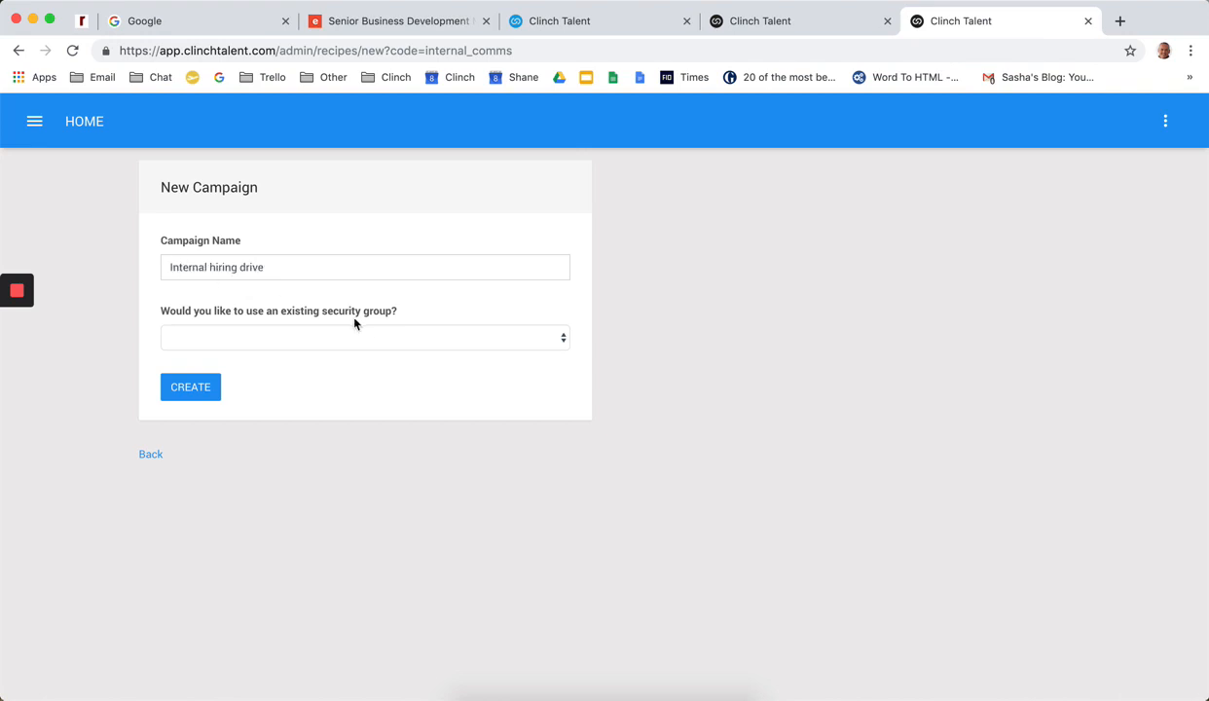
pyautogui.click(366, 337)
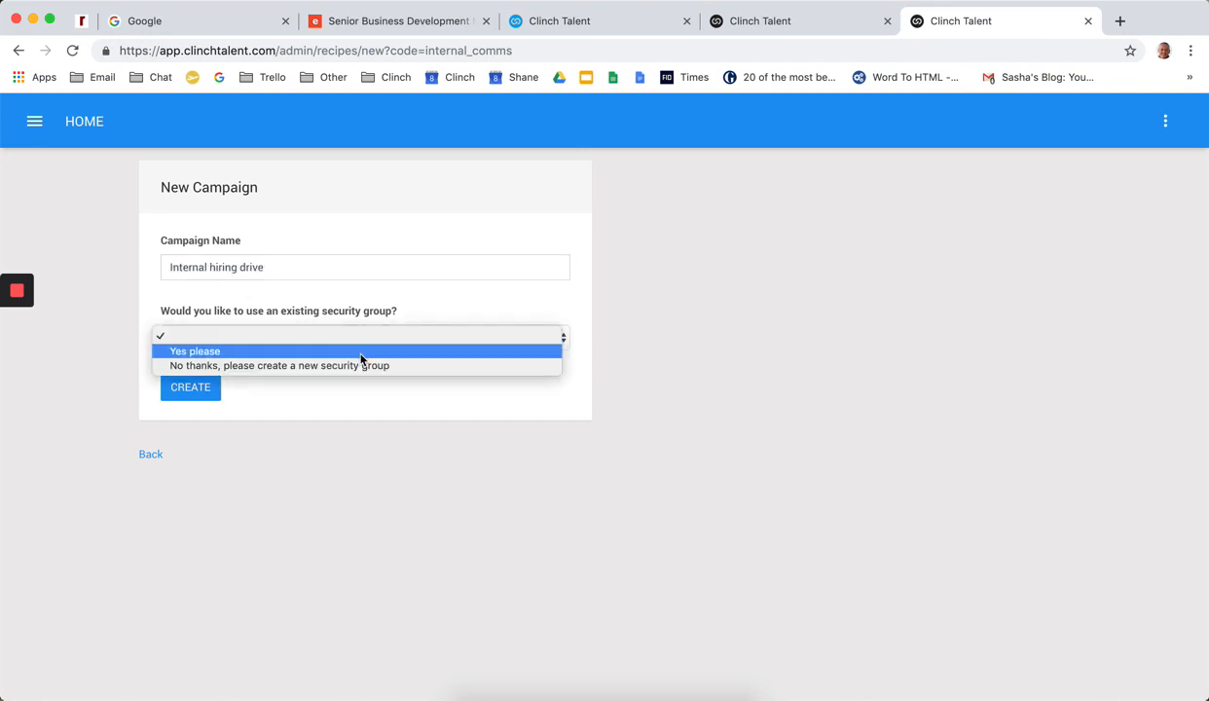
pyautogui.click(194, 350)
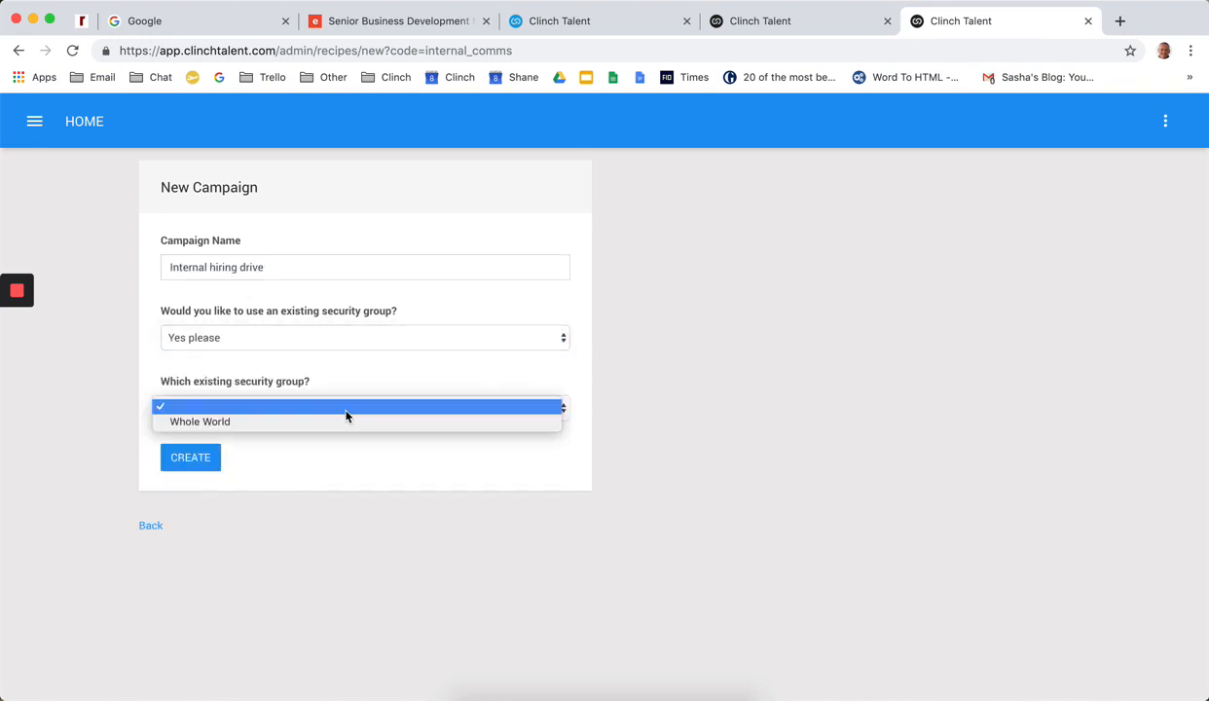
pyautogui.moveTo(340, 421)
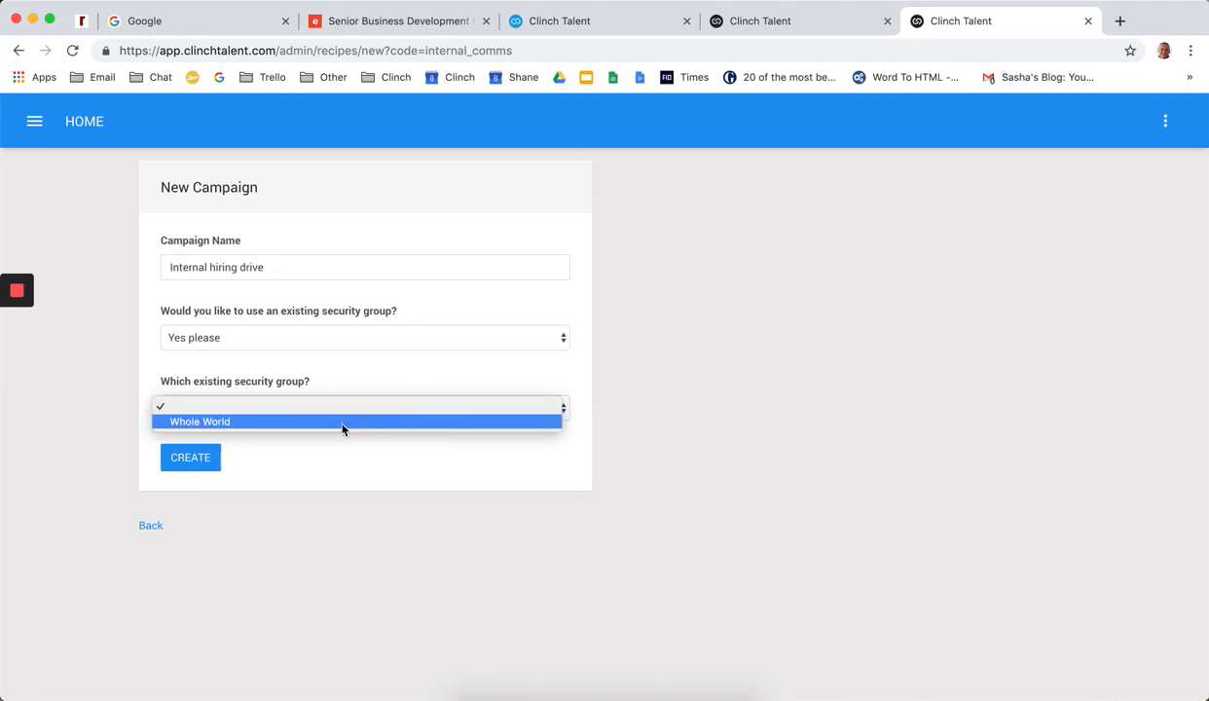